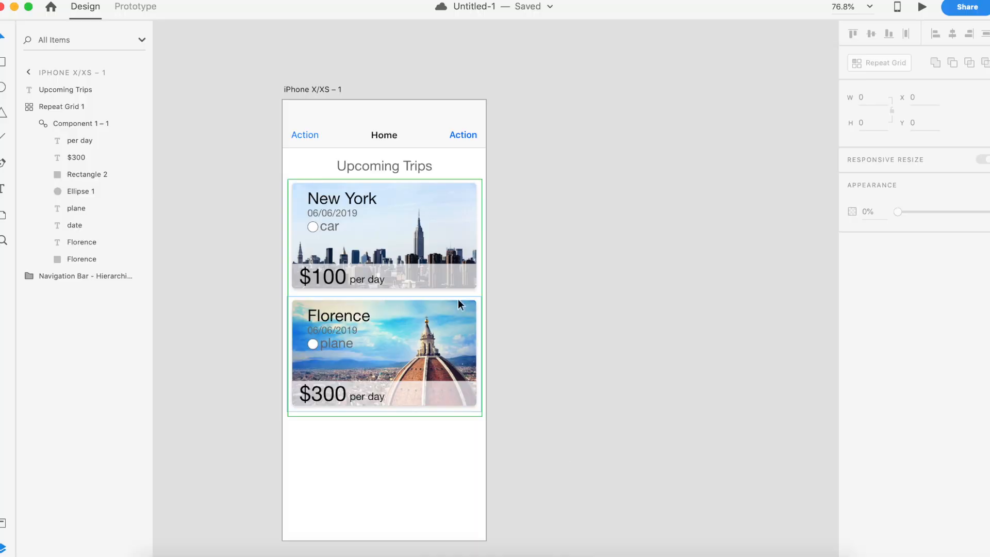
Step: Delete the price bar, $100 price and per-day texts from the trip card grid
{"action": "left_click", "coordinate": [383, 278]}
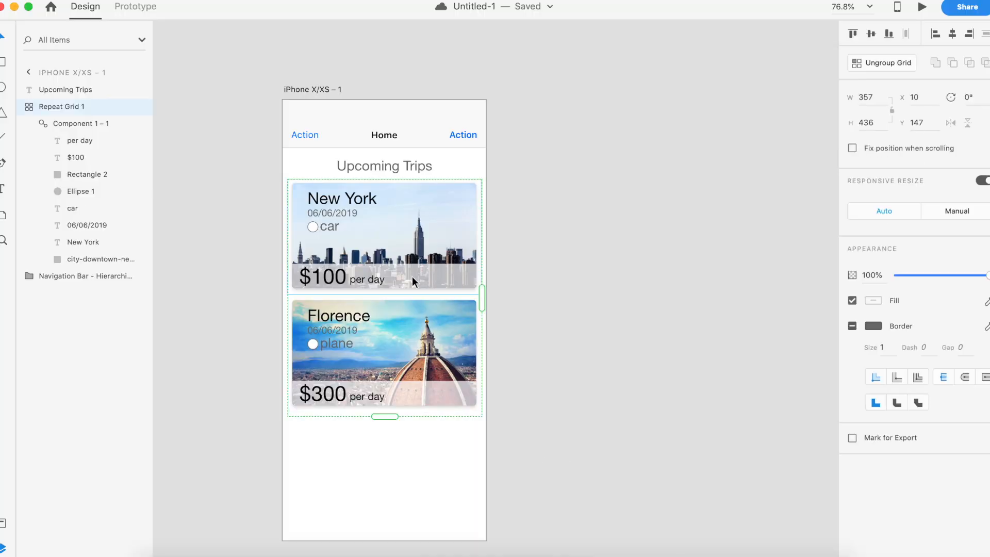
{"action": "mouse_move", "coordinate": [316, 282]}
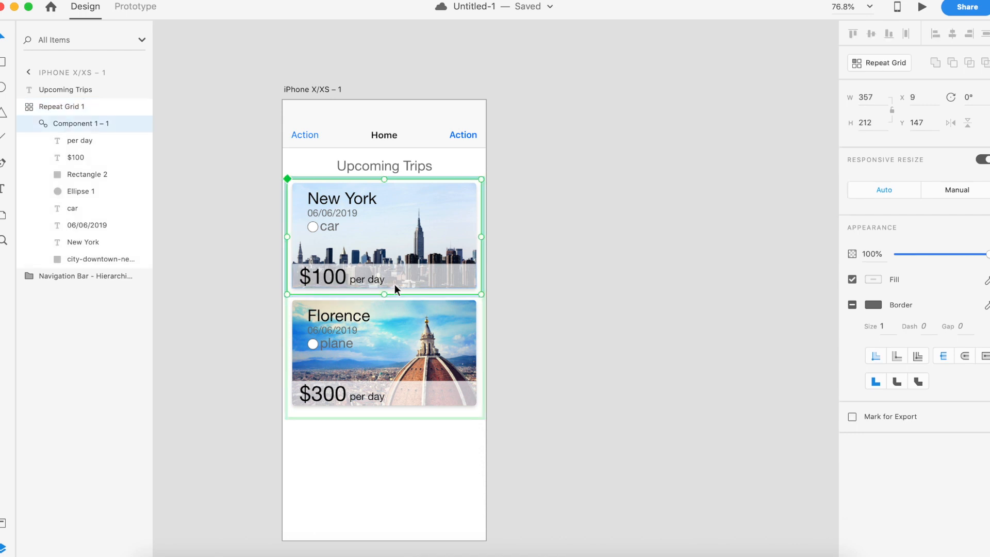
{"action": "left_click", "coordinate": [87, 174]}
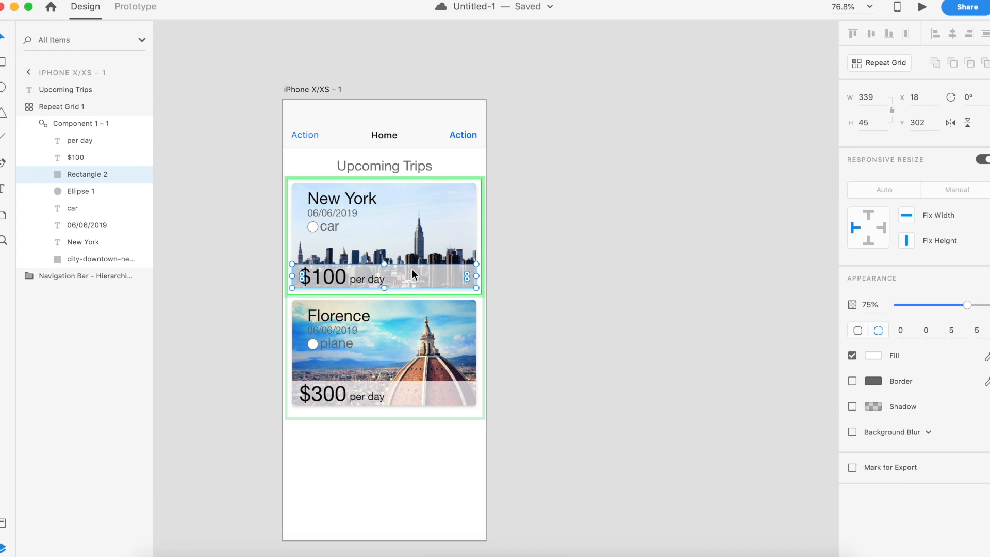
{"action": "mouse_move", "coordinate": [414, 287]}
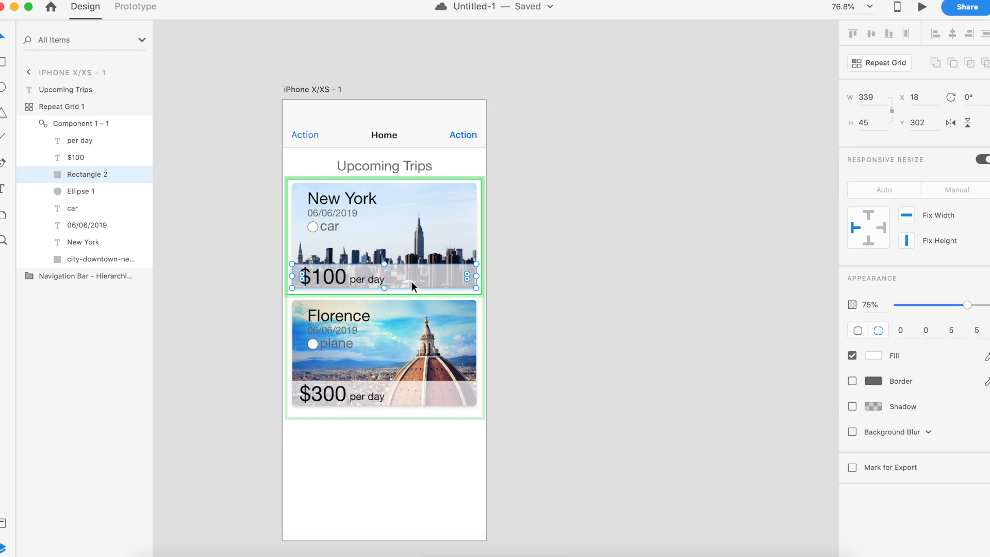
{"action": "mouse_move", "coordinate": [339, 254]}
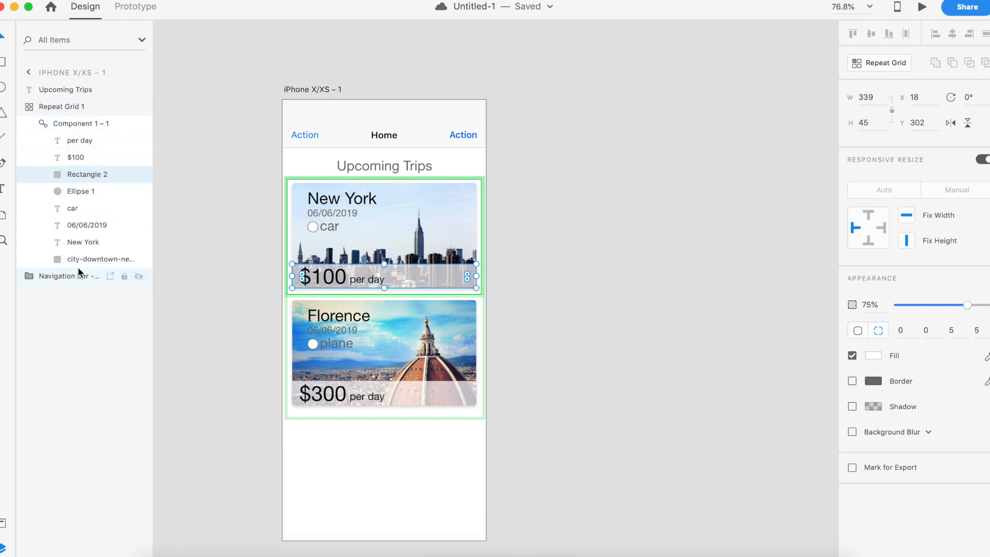
{"action": "mouse_move", "coordinate": [84, 226]}
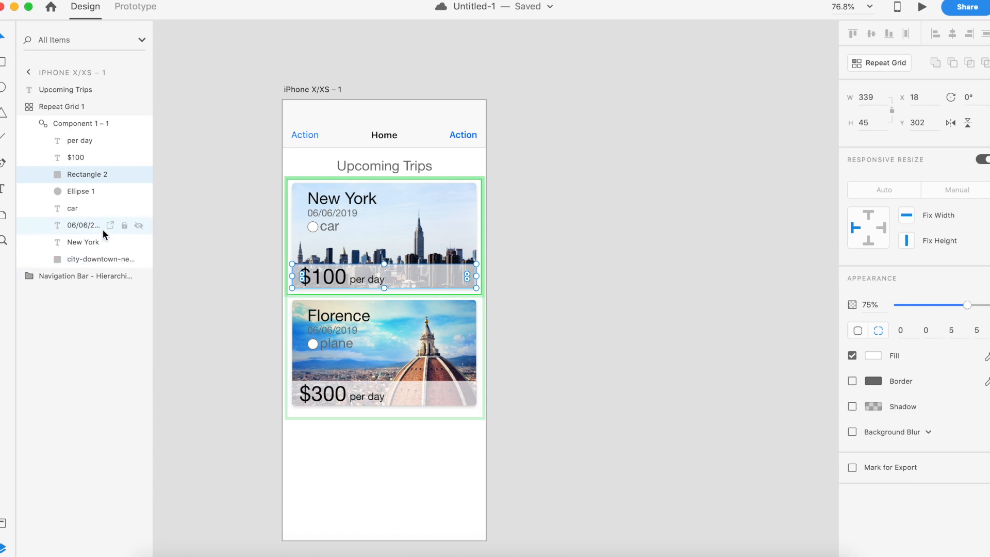
{"action": "left_click", "coordinate": [76, 158]}
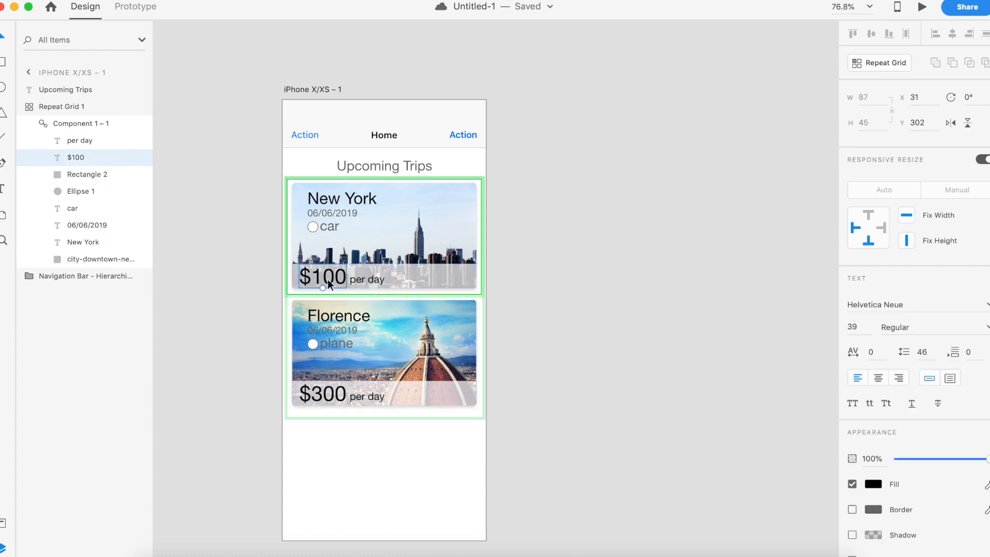
{"action": "mouse_move", "coordinate": [329, 267]}
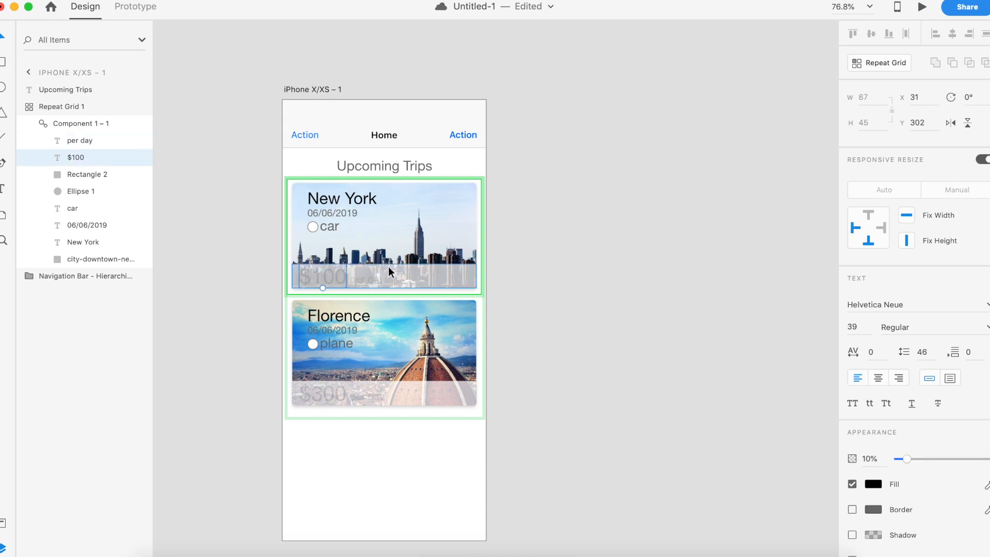
{"action": "key", "text": "Delete"}
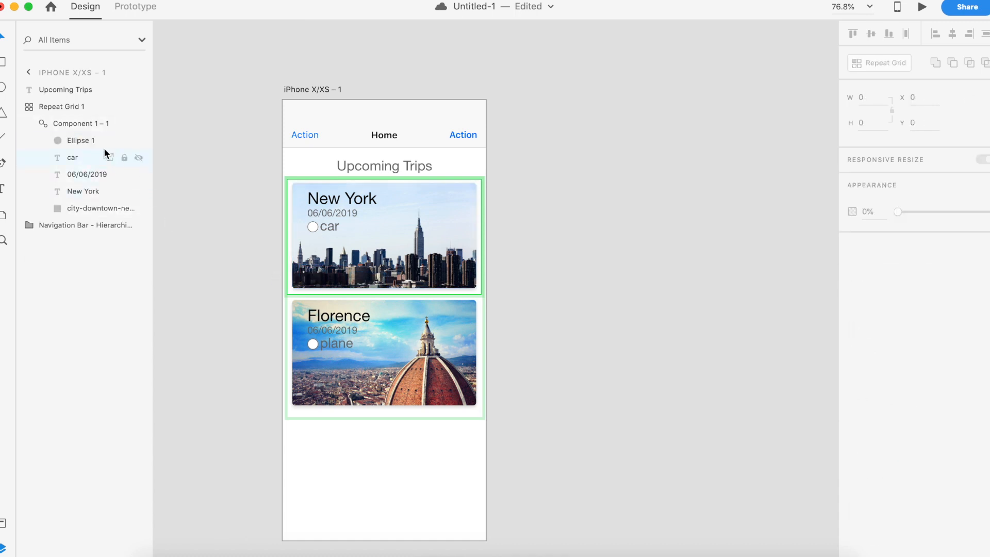
Step: Draw a translucent rounded rectangle band across the bottom strip of the trip card
{"action": "left_click", "coordinate": [101, 209]}
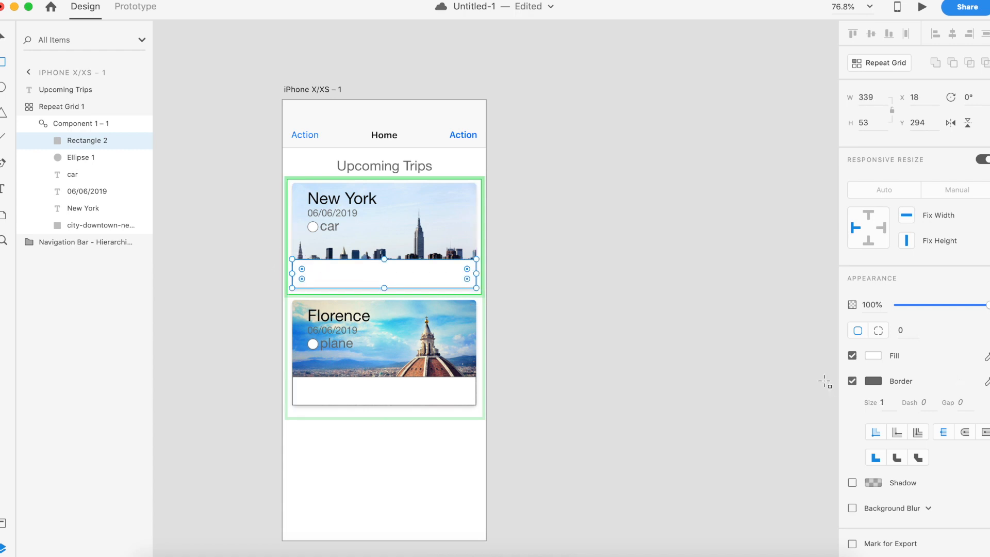
{"action": "left_click", "coordinate": [878, 329]}
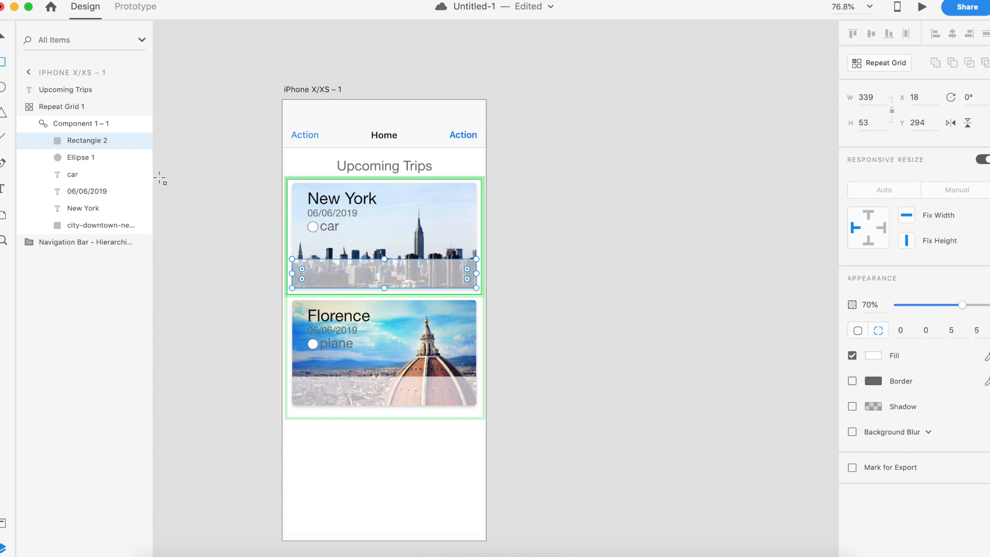
{"action": "mouse_move", "coordinate": [360, 325]}
{"action": "type", "text": "$200"}
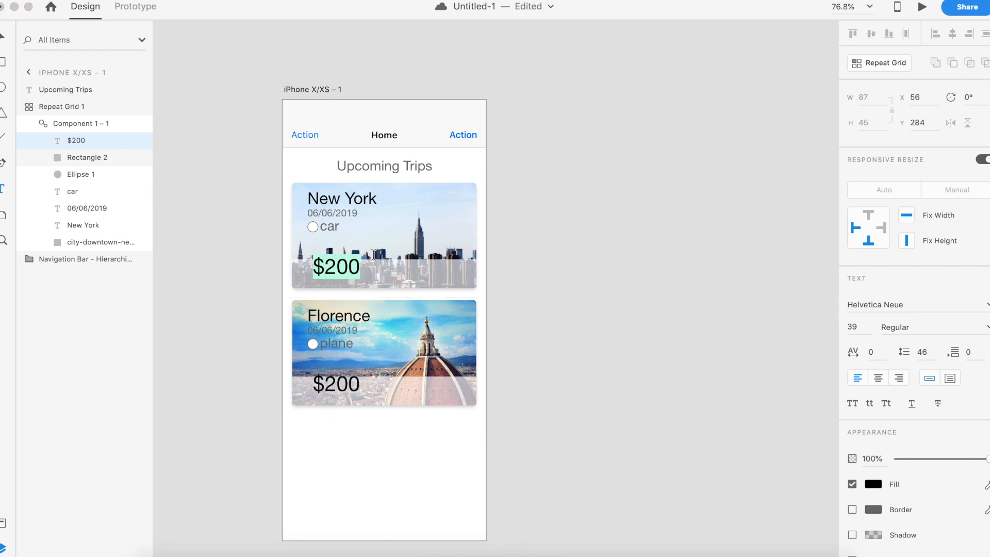
{"action": "mouse_move", "coordinate": [352, 247]}
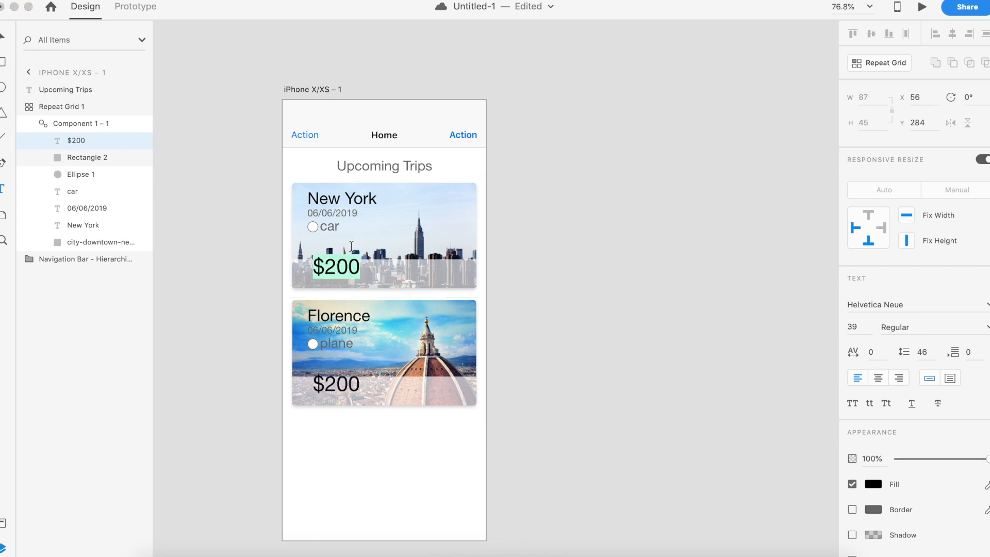
Step: Add a 'per day' text label and position it beside the price on the band
{"action": "left_click", "coordinate": [336, 266]}
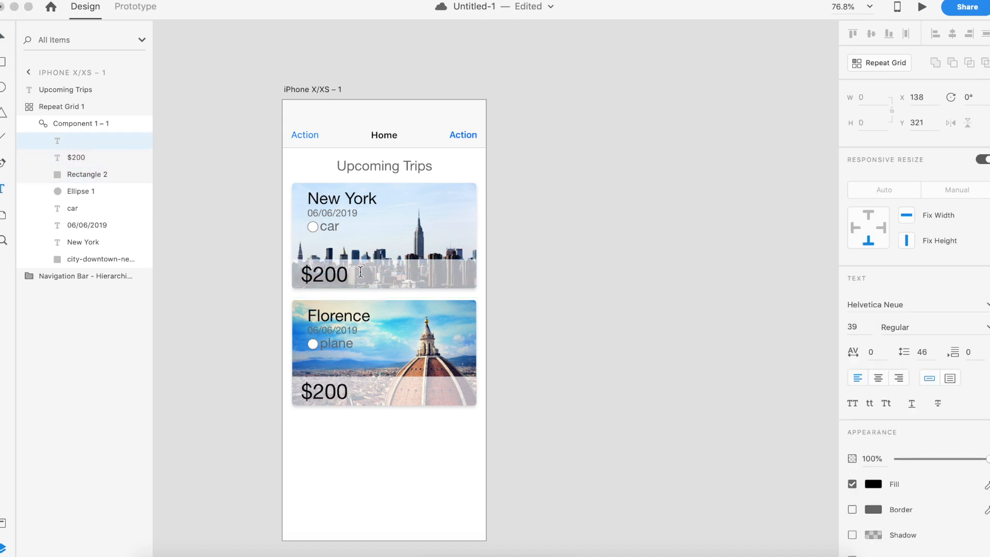
{"action": "type", "text": "per day"}
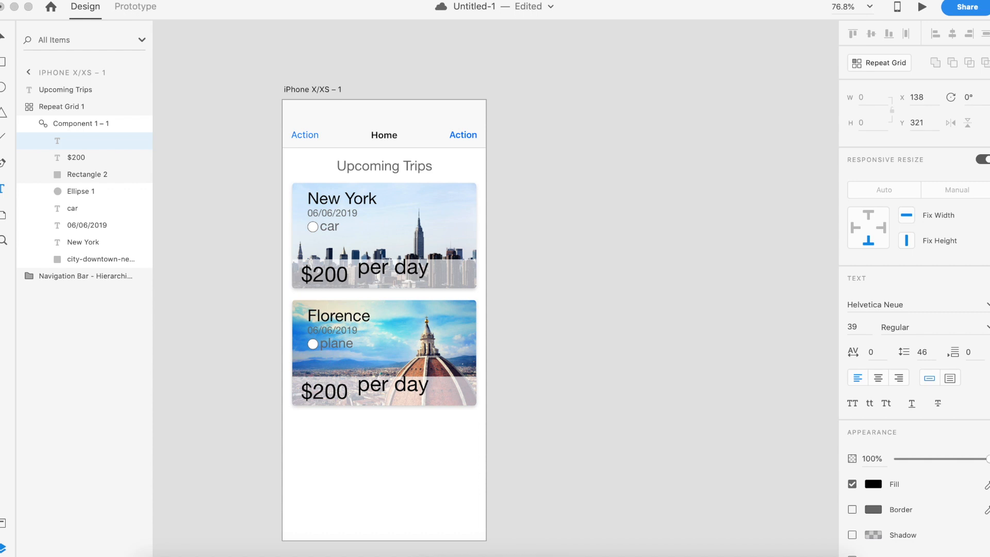
{"action": "left_click", "coordinate": [369, 276]}
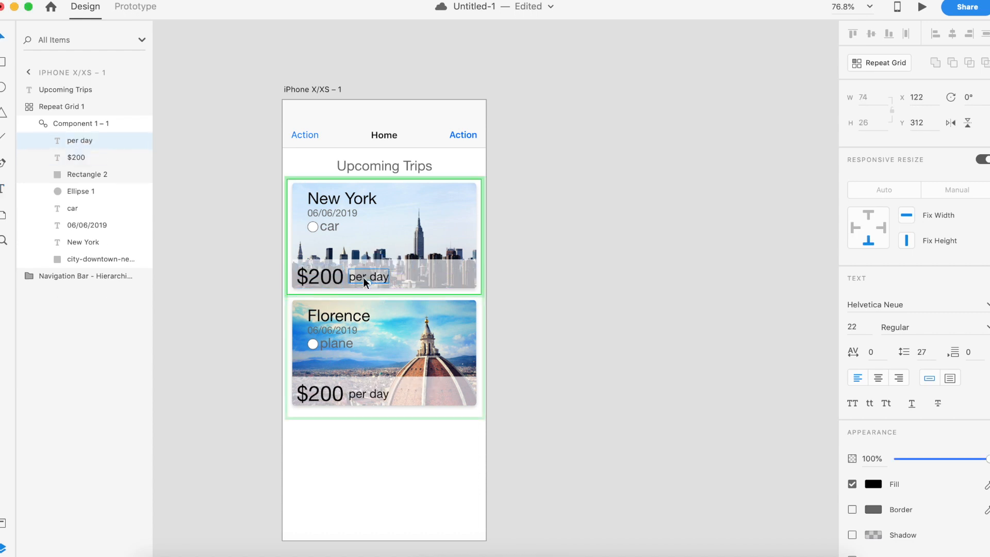
{"action": "left_click", "coordinate": [320, 394]}
{"action": "type", "text": "3"}
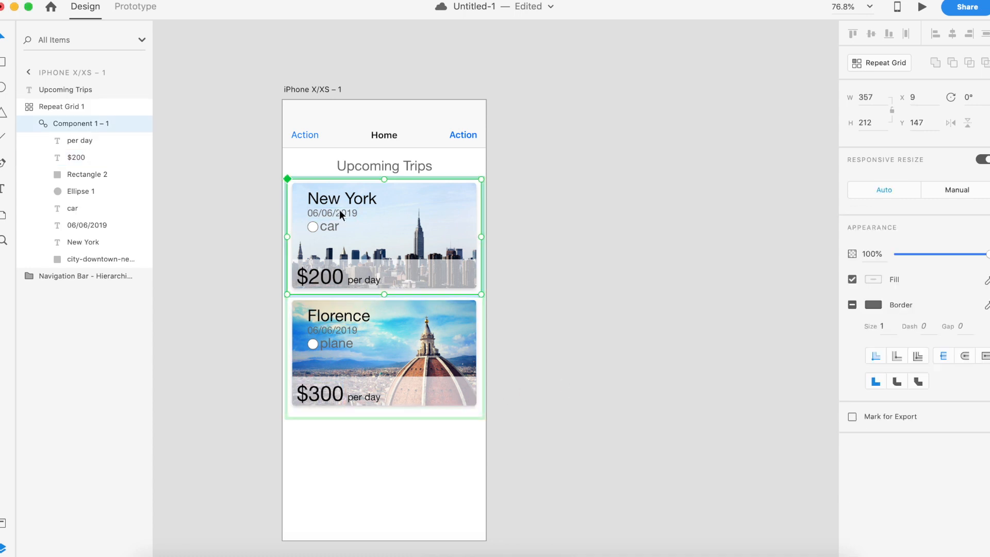
Step: Make the New York date text grey and select the car transport label
{"action": "left_click", "coordinate": [333, 213]}
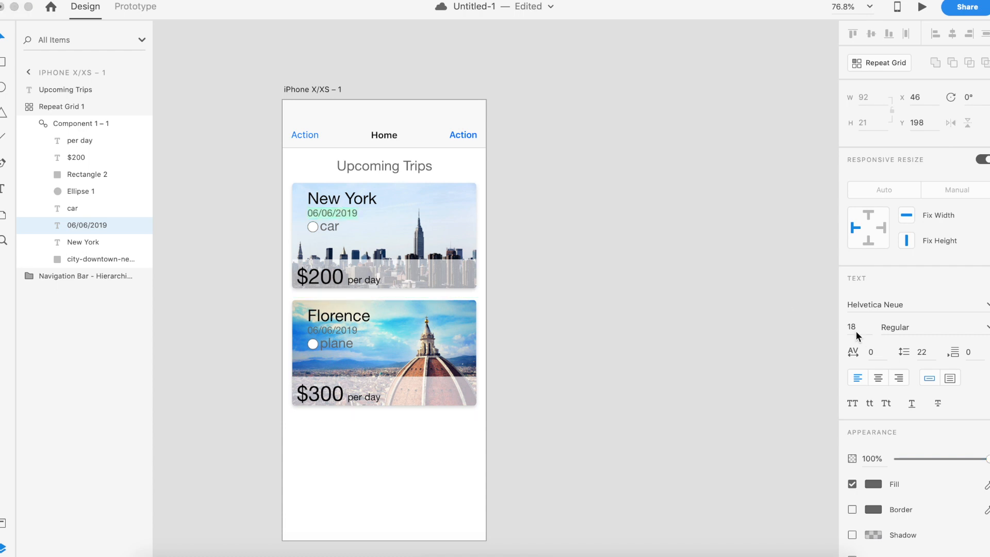
{"action": "left_click", "coordinate": [872, 483]}
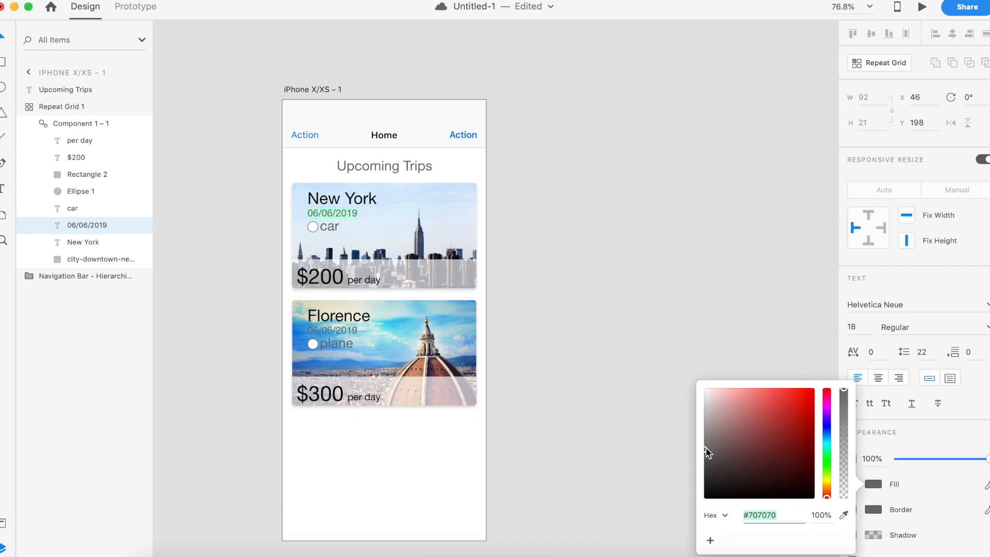
{"action": "left_click", "coordinate": [593, 203]}
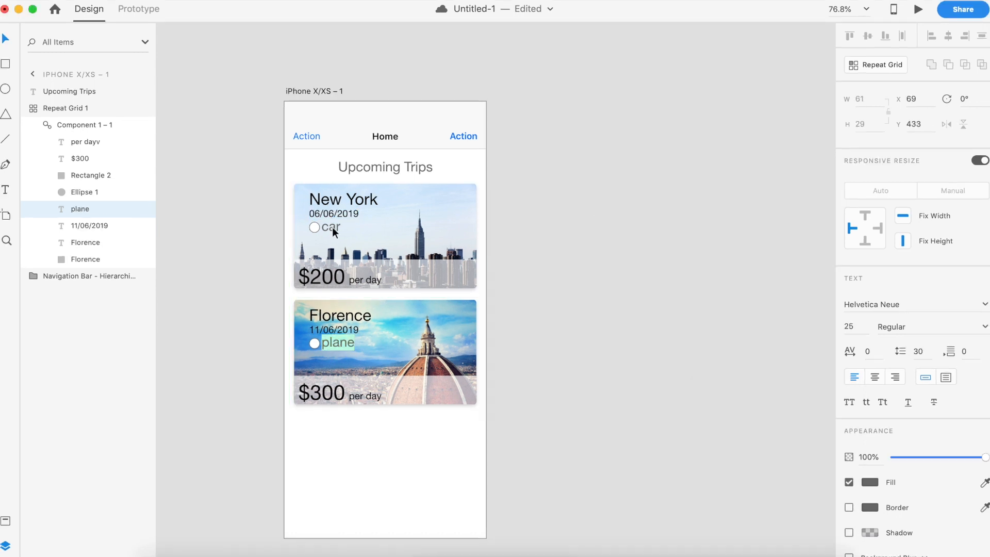
{"action": "left_click", "coordinate": [329, 227]}
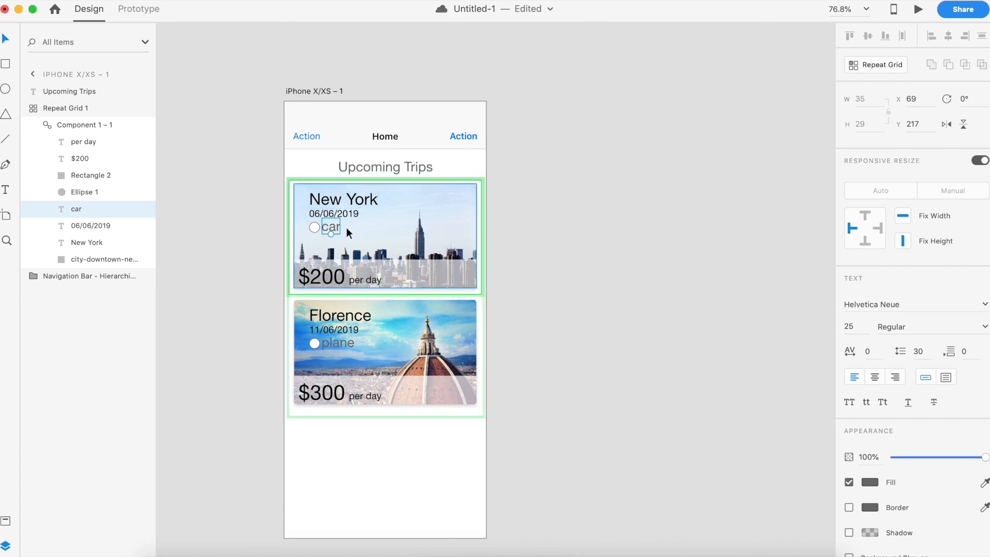
{"action": "mouse_move", "coordinate": [351, 237]}
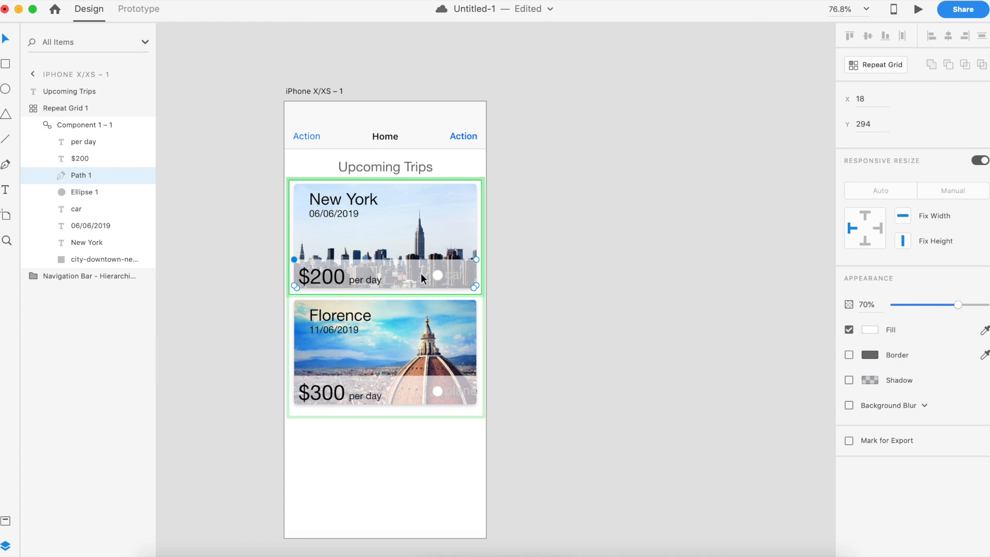
{"action": "mouse_move", "coordinate": [423, 286]}
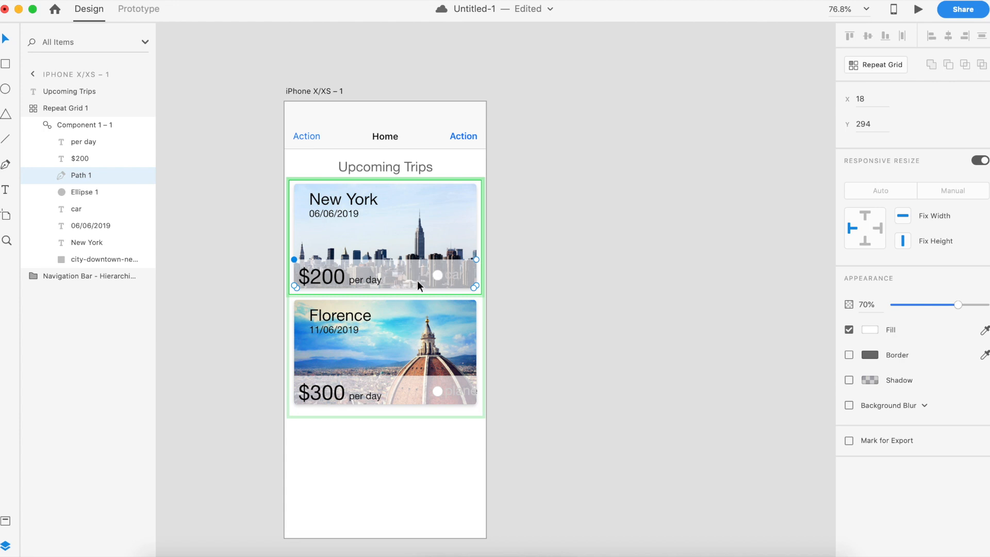
{"action": "mouse_move", "coordinate": [458, 279]}
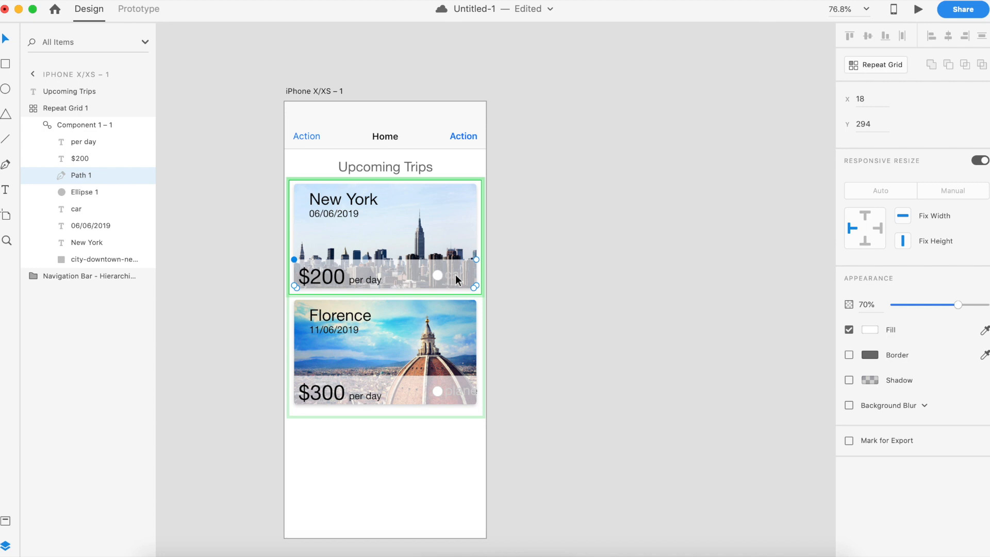
Step: Send the New York card's translucent bar behind the transport label
{"action": "right_click", "coordinate": [399, 270]}
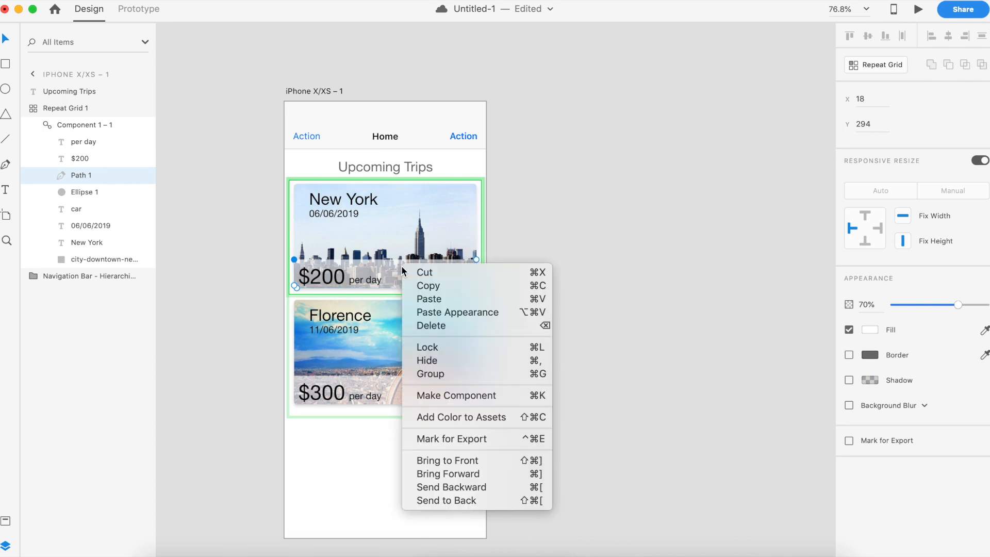
{"action": "mouse_move", "coordinate": [464, 487]}
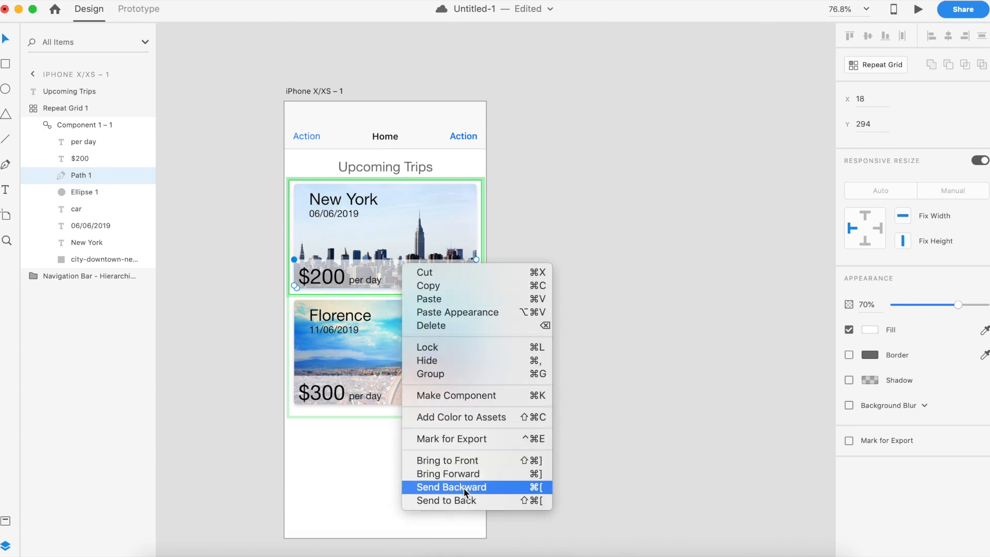
{"action": "mouse_move", "coordinate": [476, 500]}
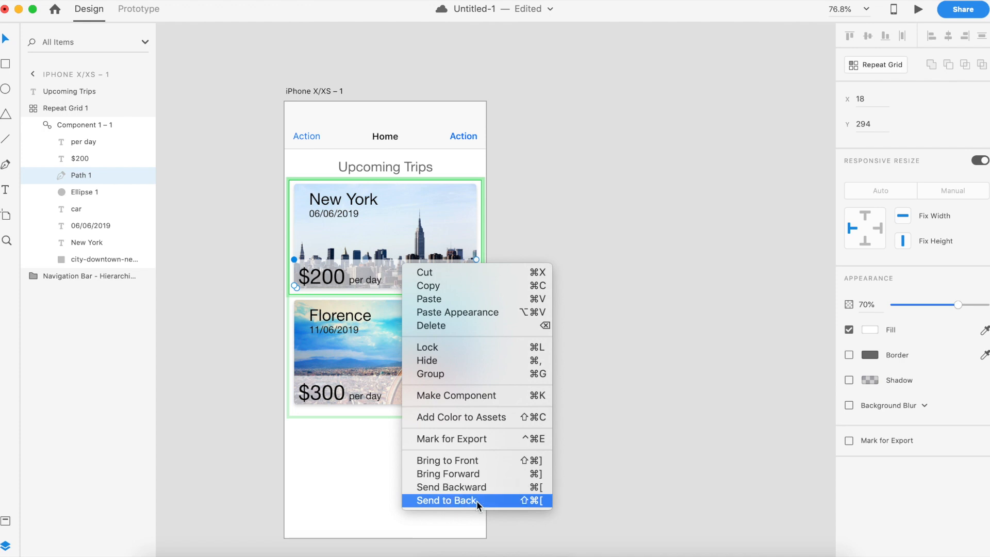
{"action": "left_click", "coordinate": [444, 500]}
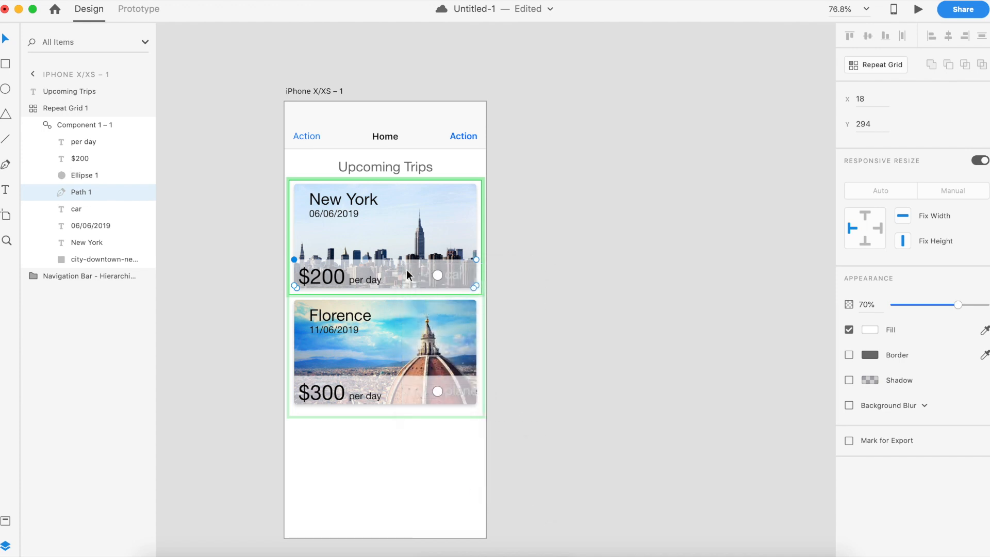
{"action": "mouse_move", "coordinate": [404, 276]}
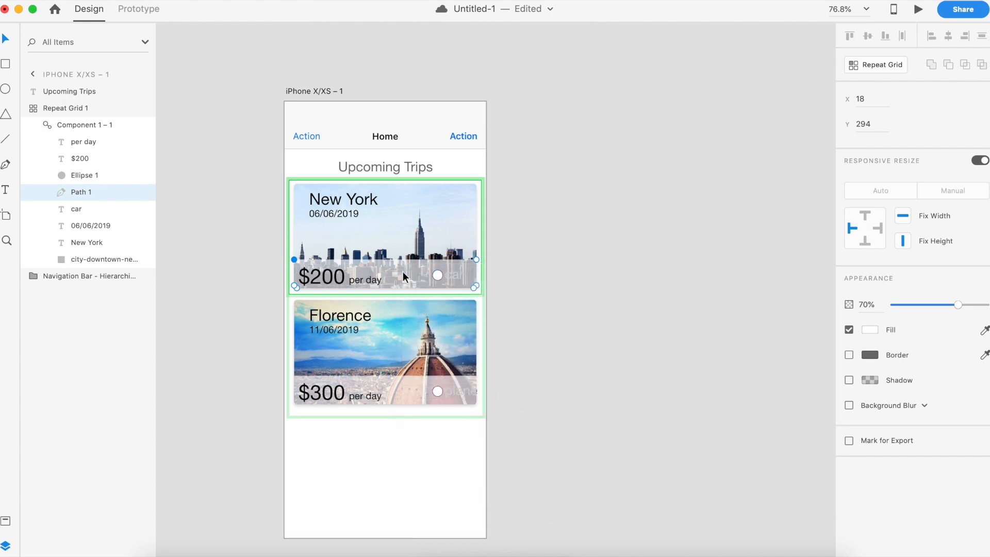
{"action": "right_click", "coordinate": [405, 276]}
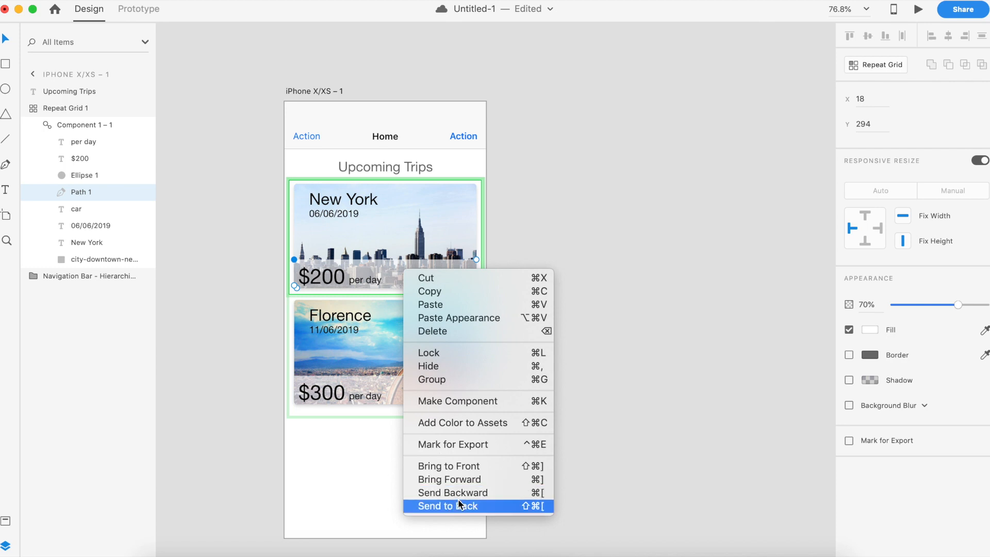
{"action": "left_click", "coordinate": [447, 506]}
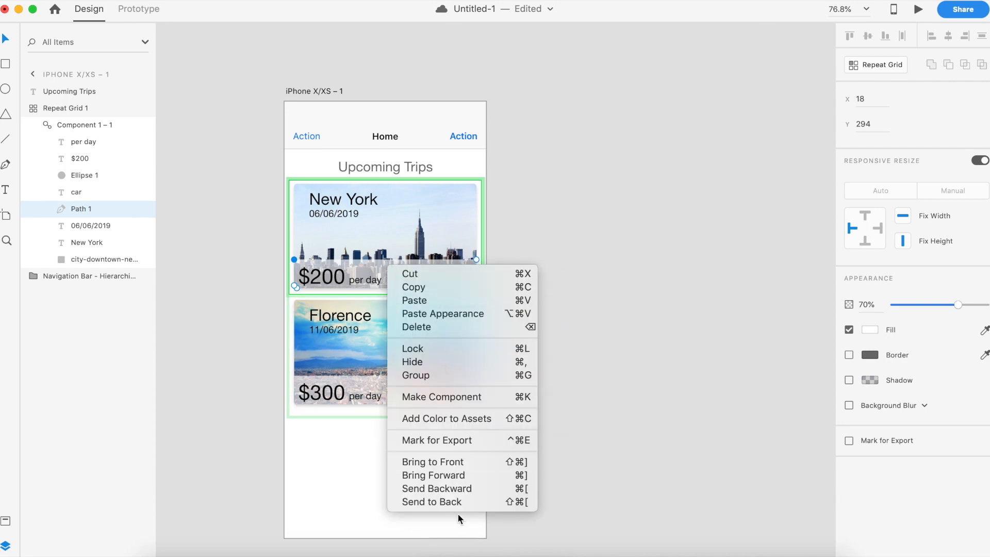
{"action": "mouse_move", "coordinate": [439, 223]}
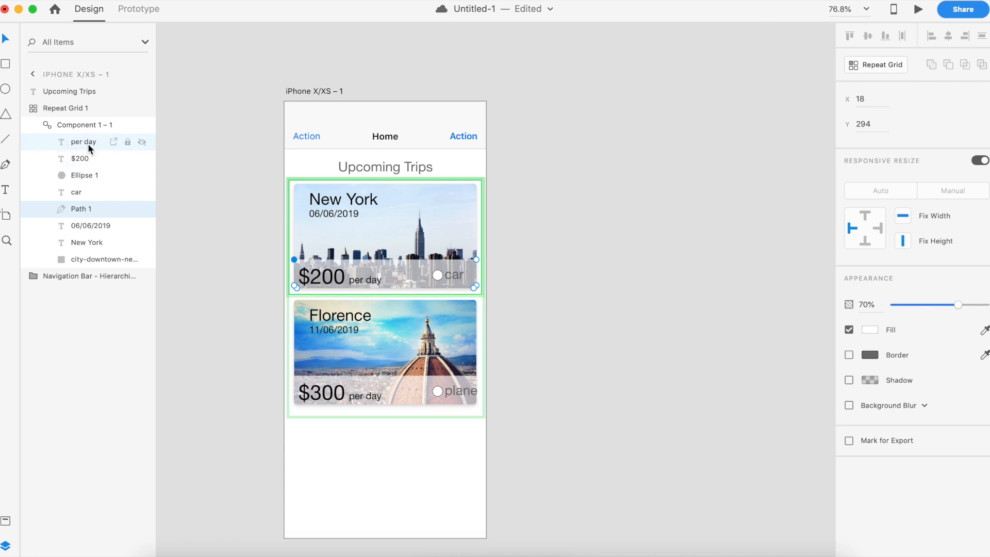
Step: Colour the New York card's car label dark blue (#2B1C9B), then deselect it
{"action": "left_click", "coordinate": [102, 260]}
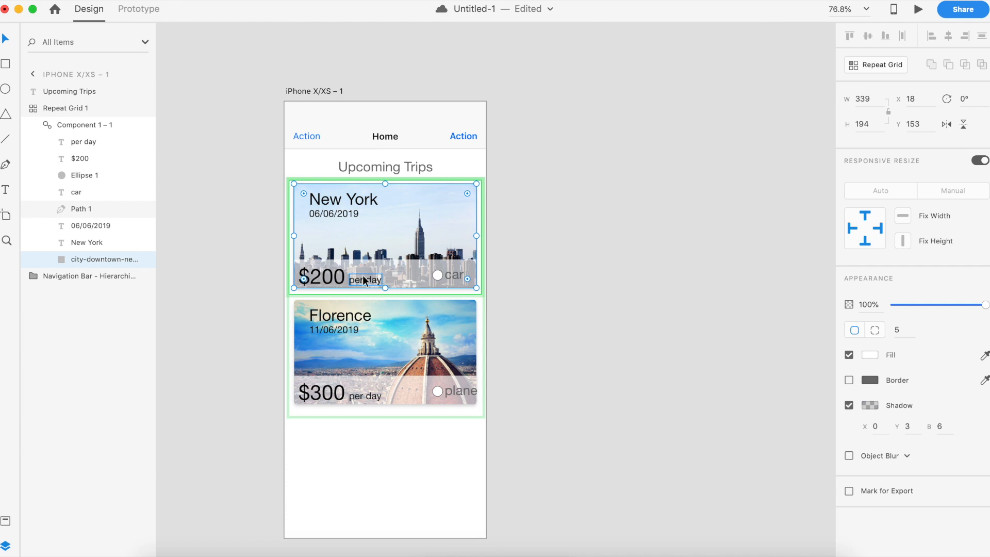
{"action": "left_click", "coordinate": [455, 274]}
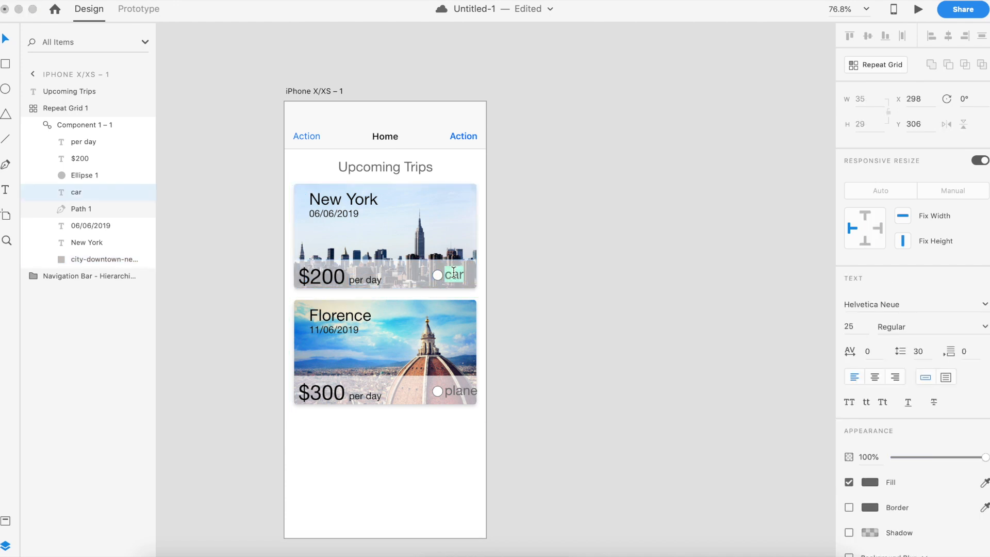
{"action": "left_click", "coordinate": [870, 481]}
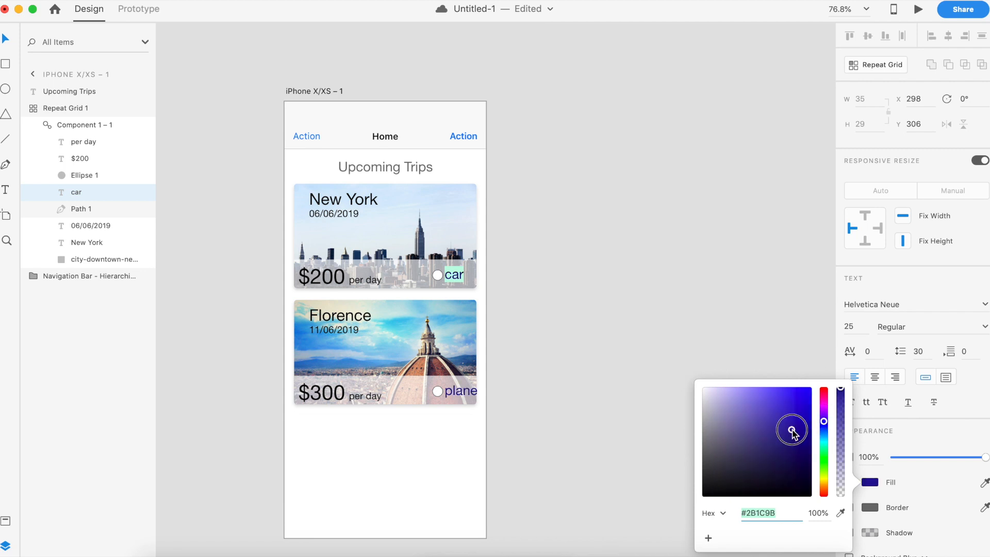
{"action": "left_click", "coordinate": [509, 407]}
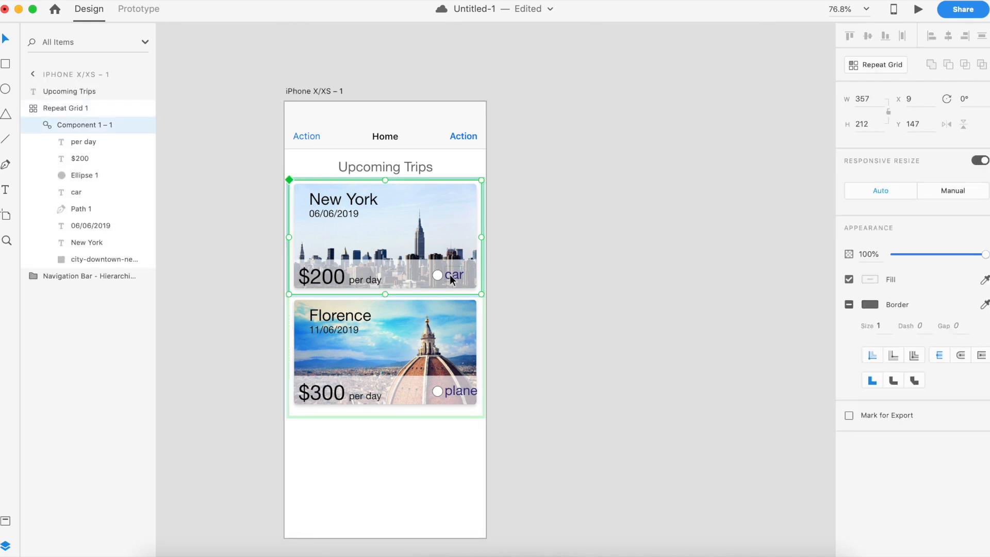
{"action": "mouse_move", "coordinate": [450, 283]}
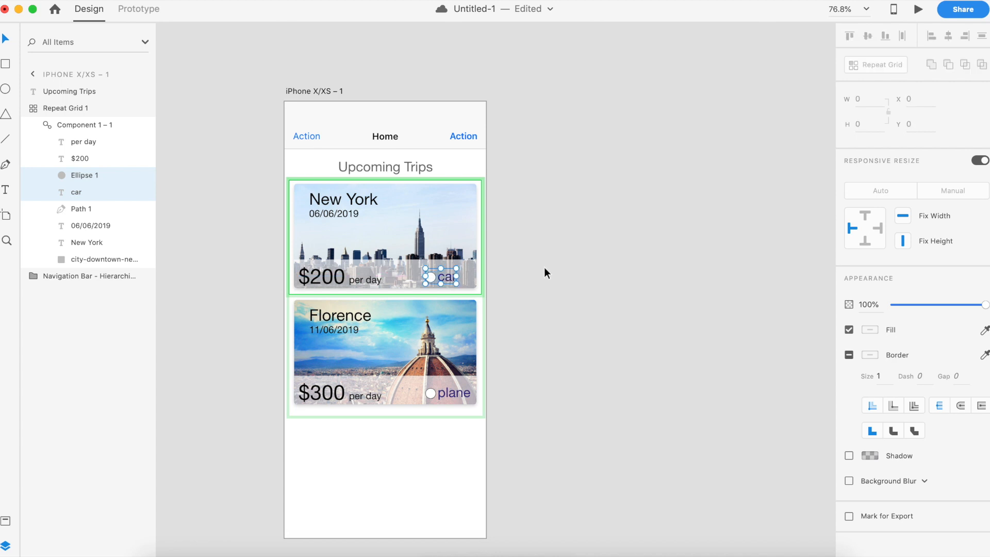
{"action": "left_click", "coordinate": [562, 368]}
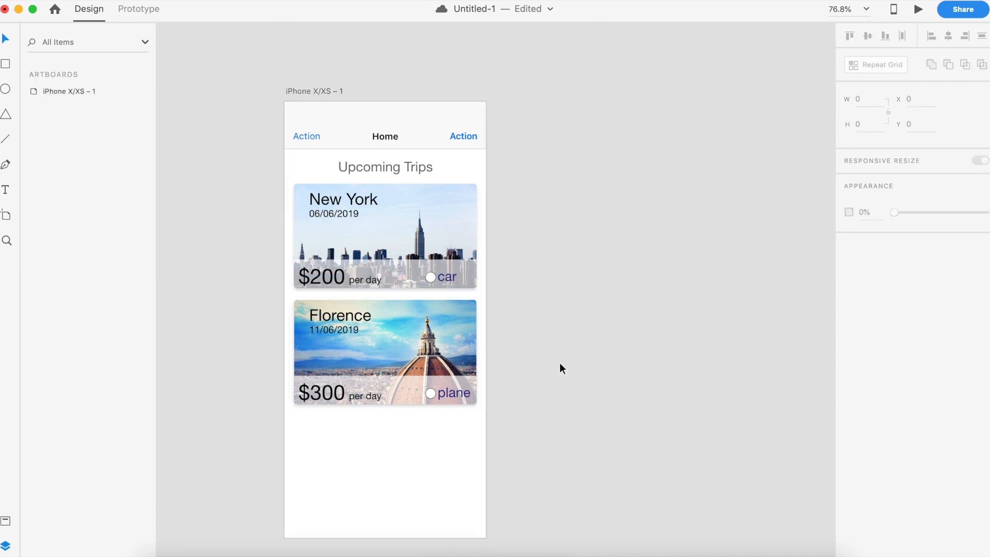
{"action": "mouse_move", "coordinate": [603, 339]}
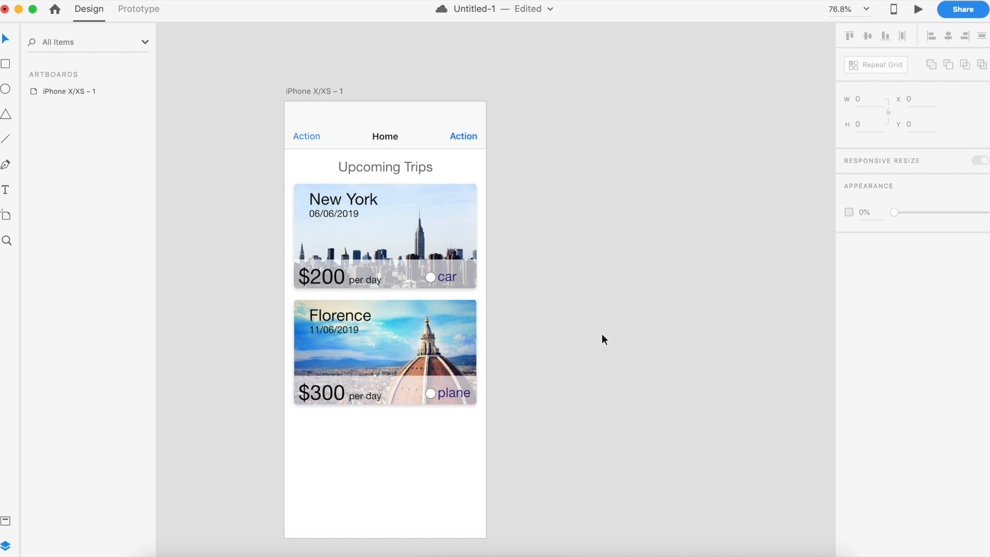
{"action": "mouse_move", "coordinate": [721, 267]}
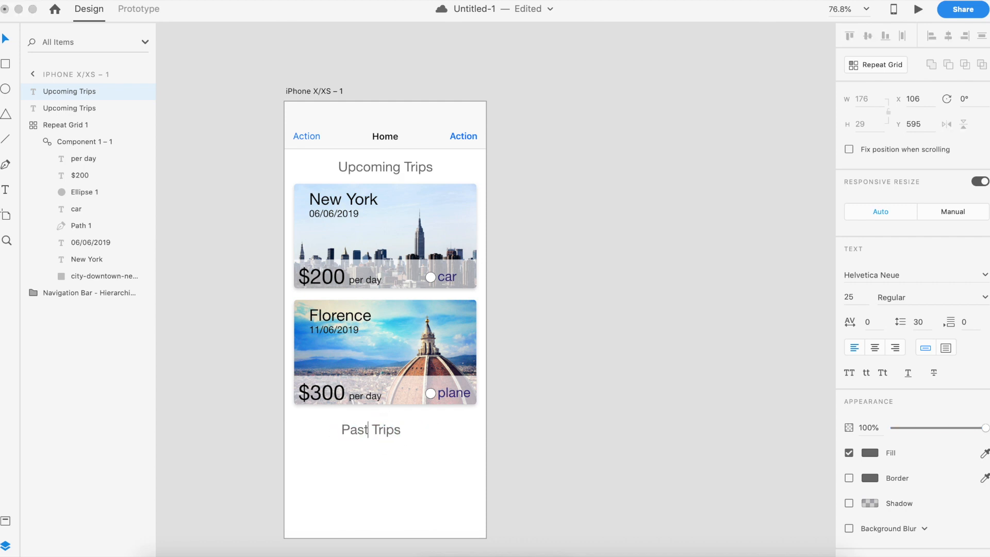
Step: Centre the Past Trips heading under the cards and select the card grid for copying
{"action": "left_click", "coordinate": [384, 430]}
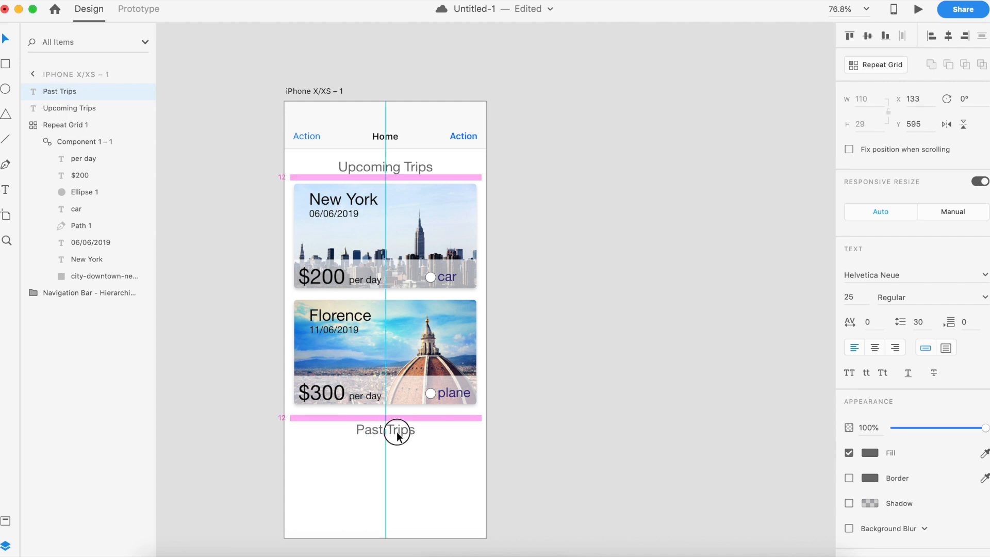
{"action": "left_click", "coordinate": [385, 430]}
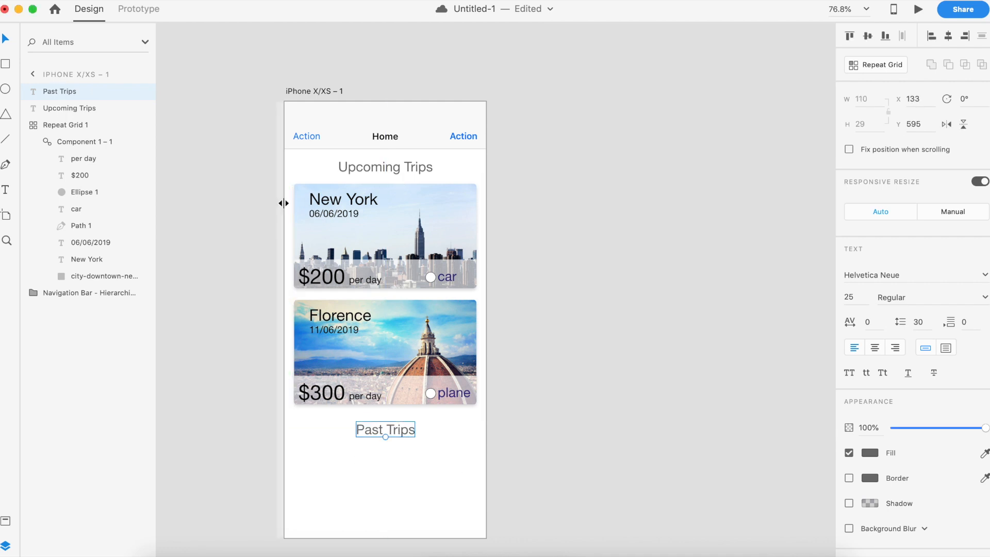
{"action": "left_click", "coordinate": [67, 125]}
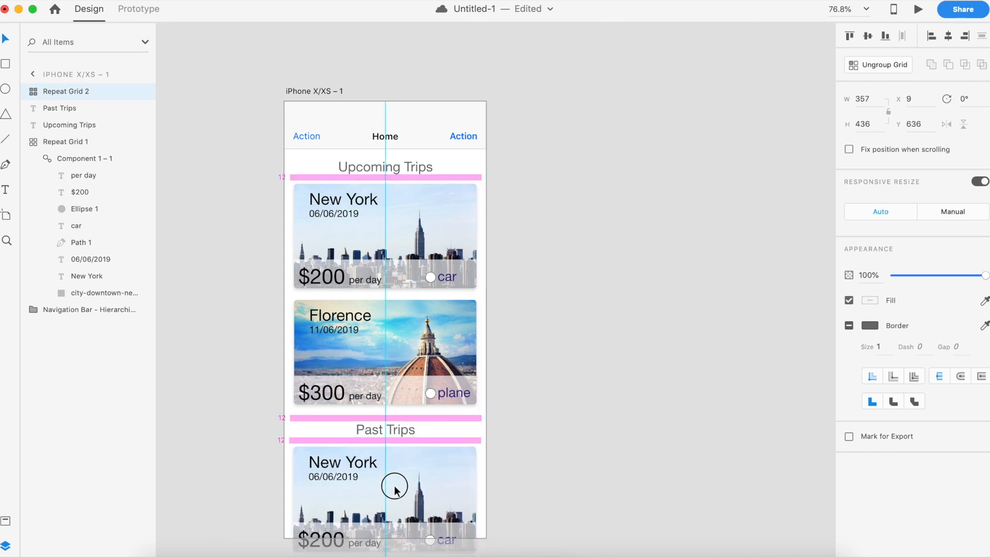
Step: Rename the first past-trip card San Francisco, edit its date, and select the artboard
{"action": "left_click", "coordinate": [394, 489]}
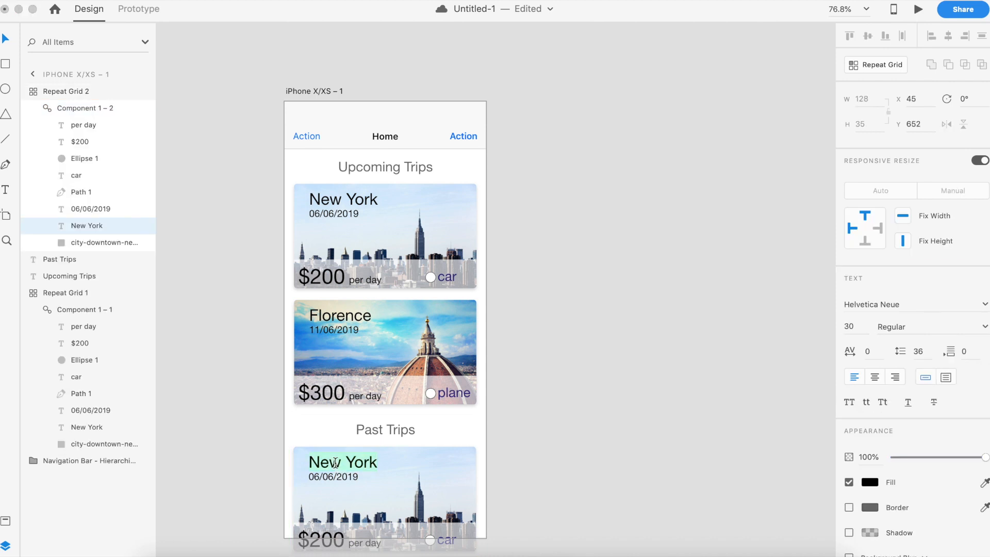
{"action": "type", "text": "San Francisco"}
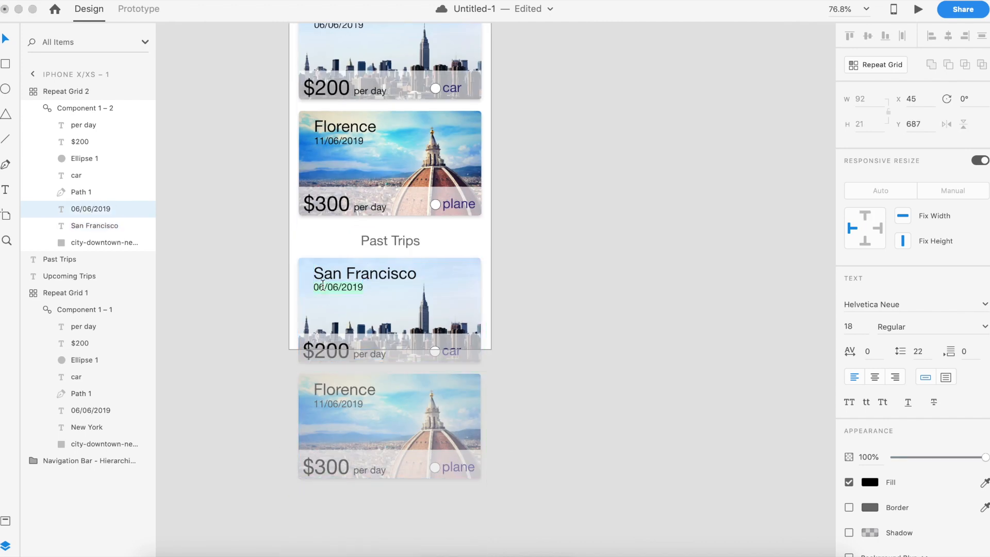
{"action": "type", "text": "07/06/2019"}
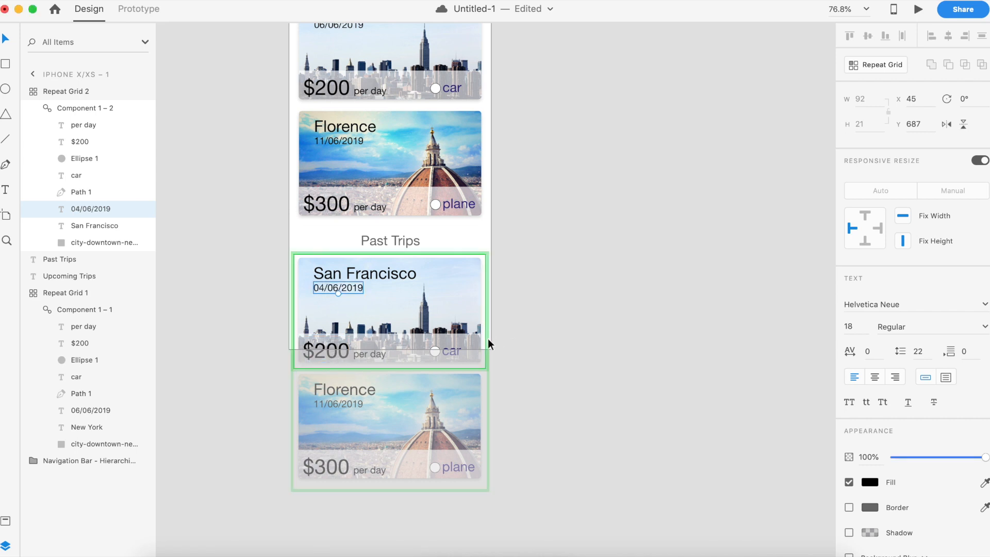
{"action": "mouse_move", "coordinate": [495, 223]}
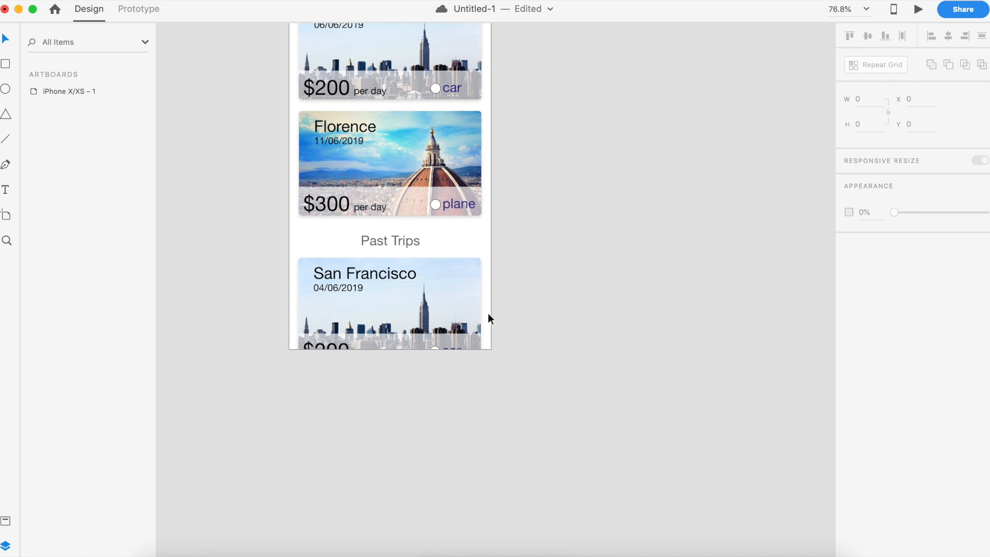
{"action": "left_click", "coordinate": [69, 91]}
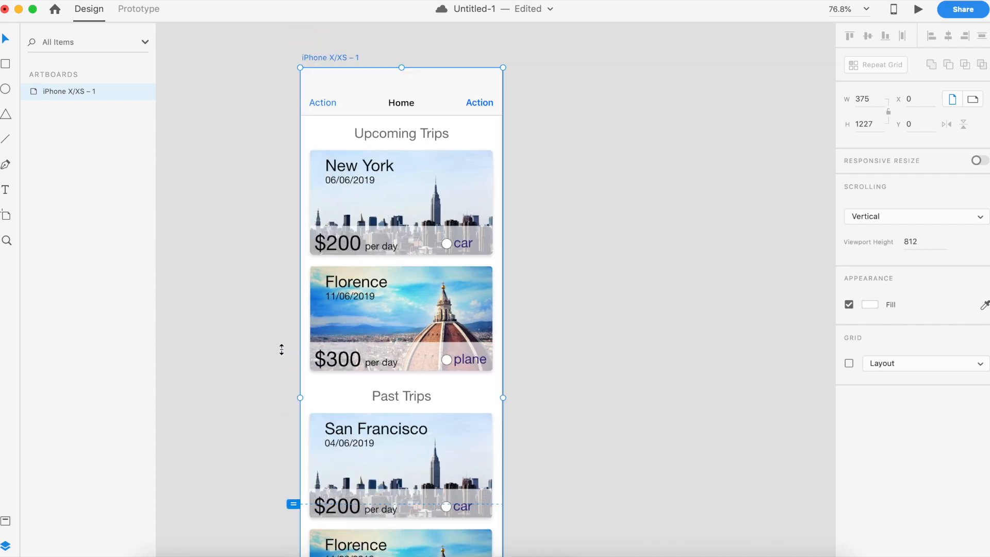
Step: Choose a city photo for a past-trip card
{"action": "scroll", "scroll_direction": "down", "scroll_amount": 3}
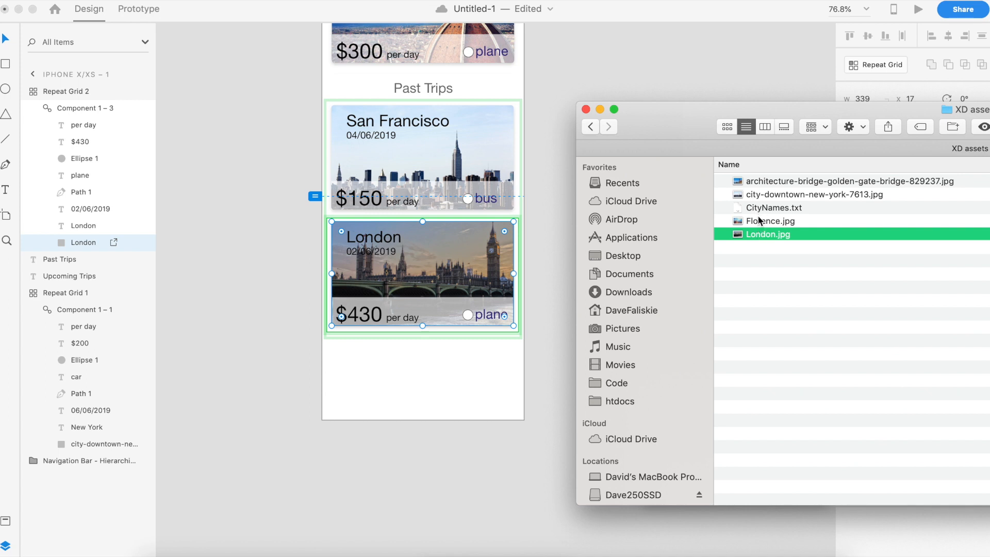
{"action": "left_click", "coordinate": [840, 181]}
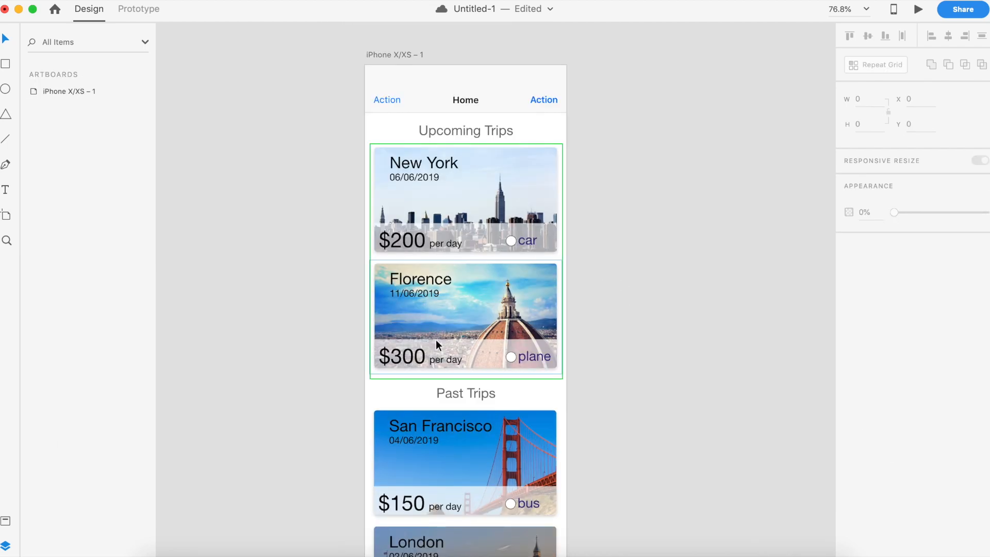
{"action": "scroll", "scroll_direction": "down", "scroll_amount": 3}
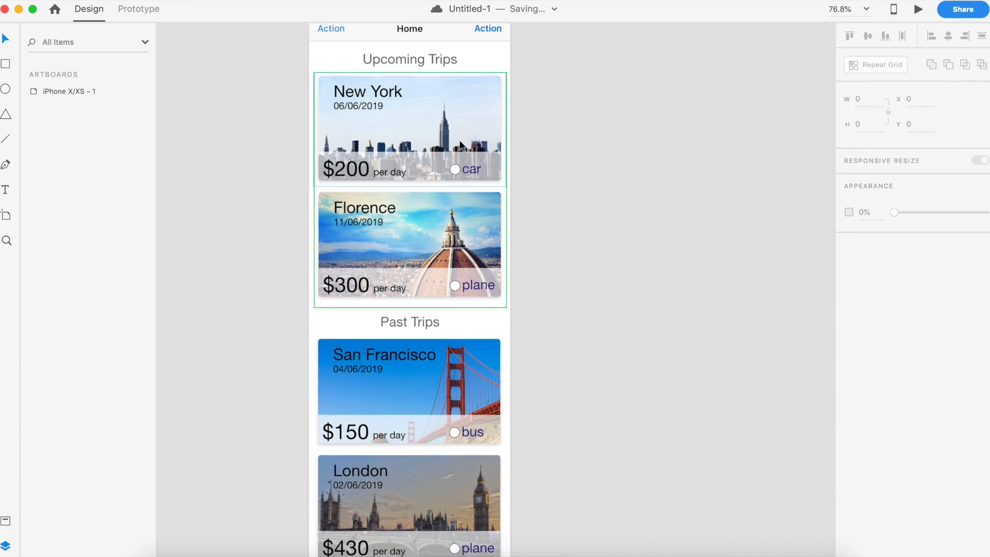
Step: Deselect the card's price band and switch to the iPhone X UI kit document
{"action": "left_click", "coordinate": [230, 281]}
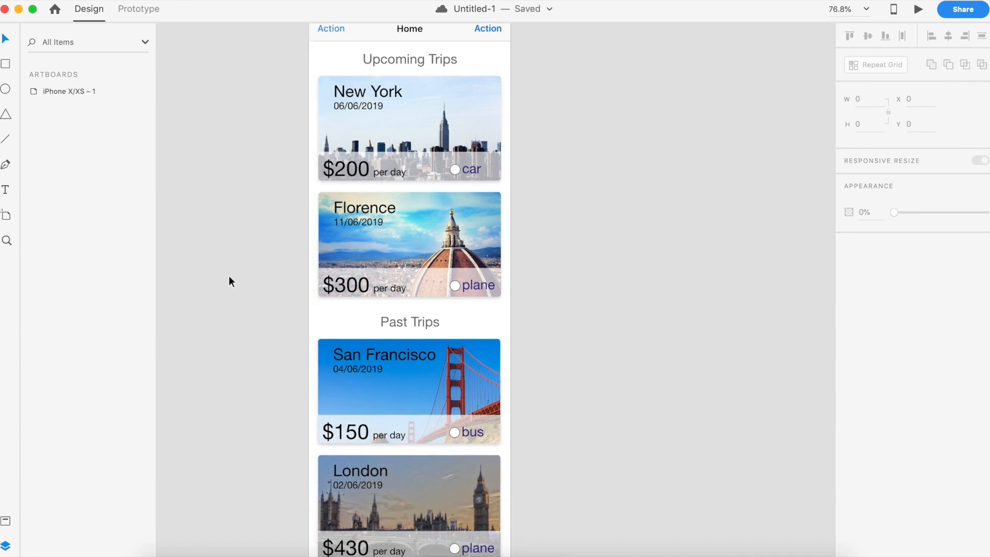
{"action": "scroll", "scroll_direction": "down", "scroll_amount": 3}
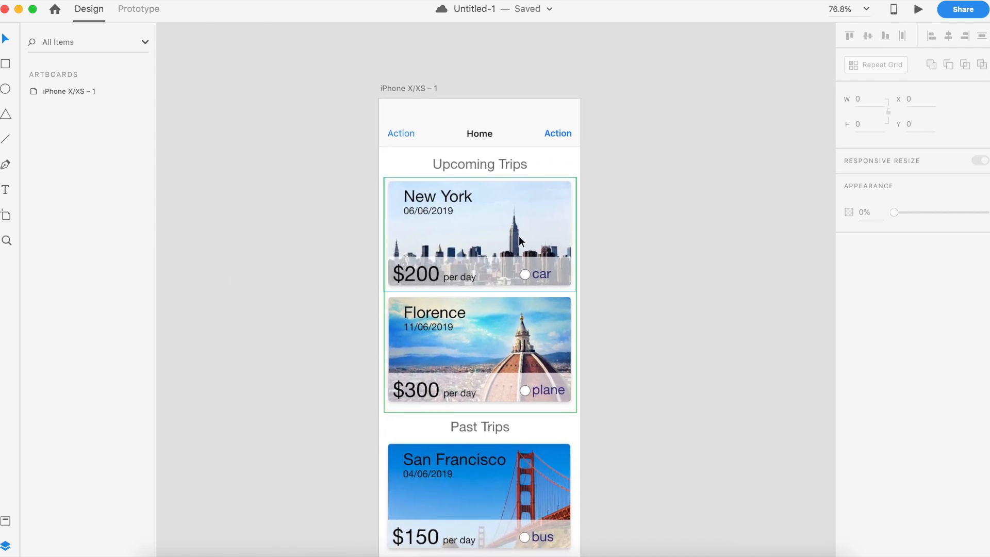
{"action": "mouse_move", "coordinate": [500, 237]}
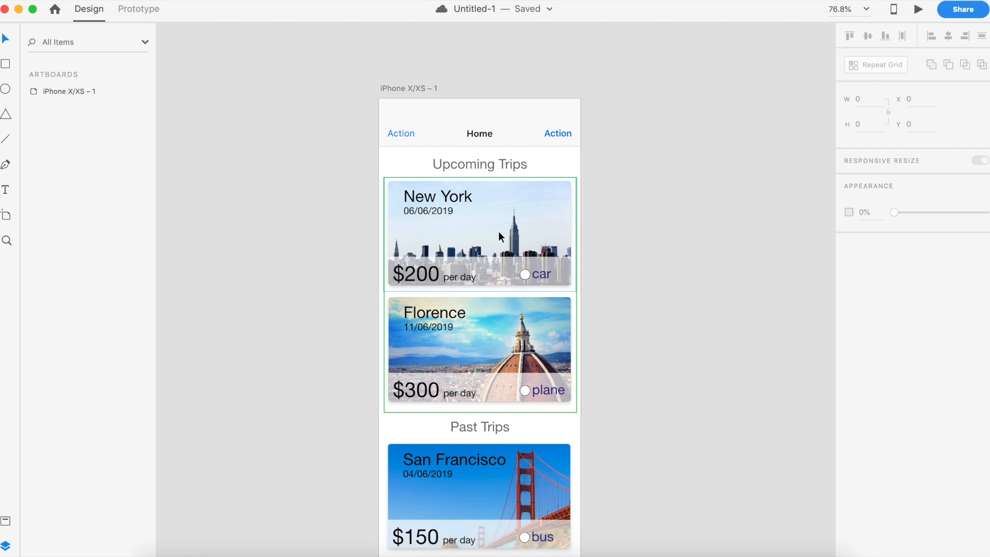
{"action": "mouse_move", "coordinate": [417, 273]}
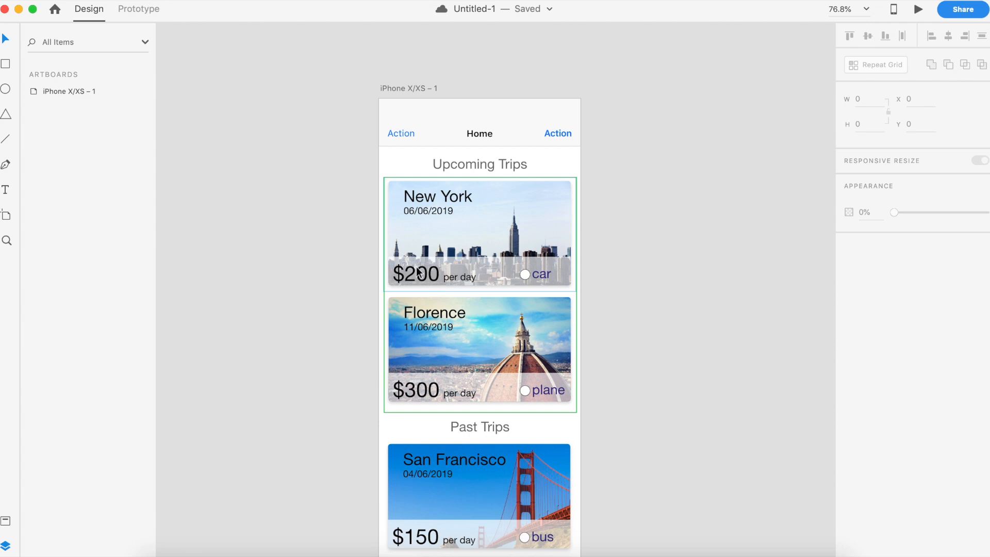
{"action": "mouse_move", "coordinate": [531, 263]}
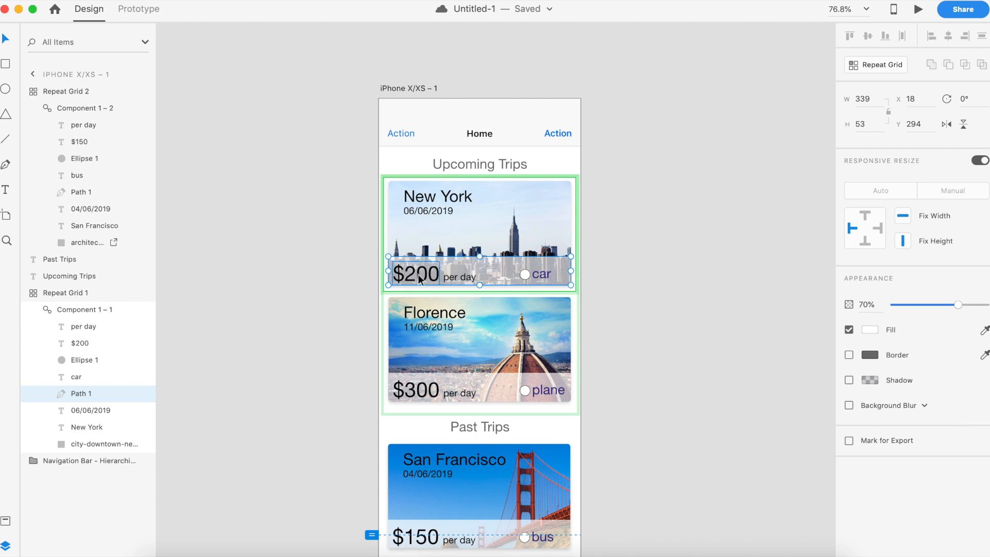
{"action": "mouse_move", "coordinate": [508, 276]}
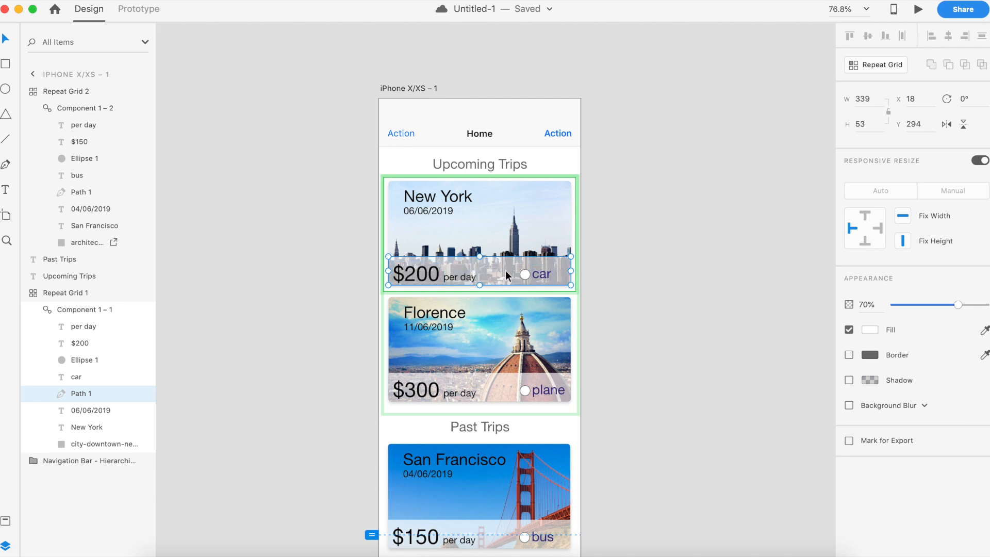
{"action": "left_click", "coordinate": [663, 272]}
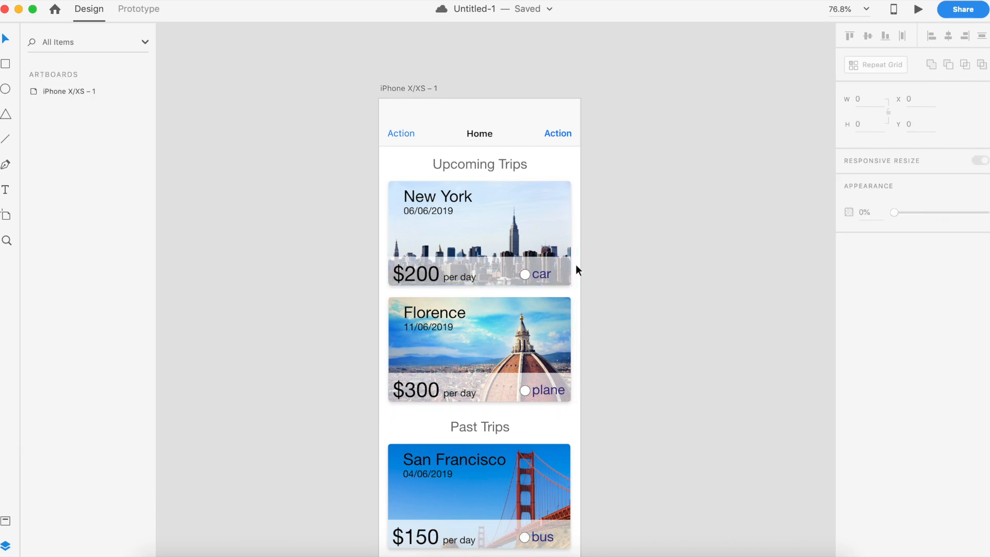
{"action": "scroll", "scroll_direction": "down", "scroll_amount": 3}
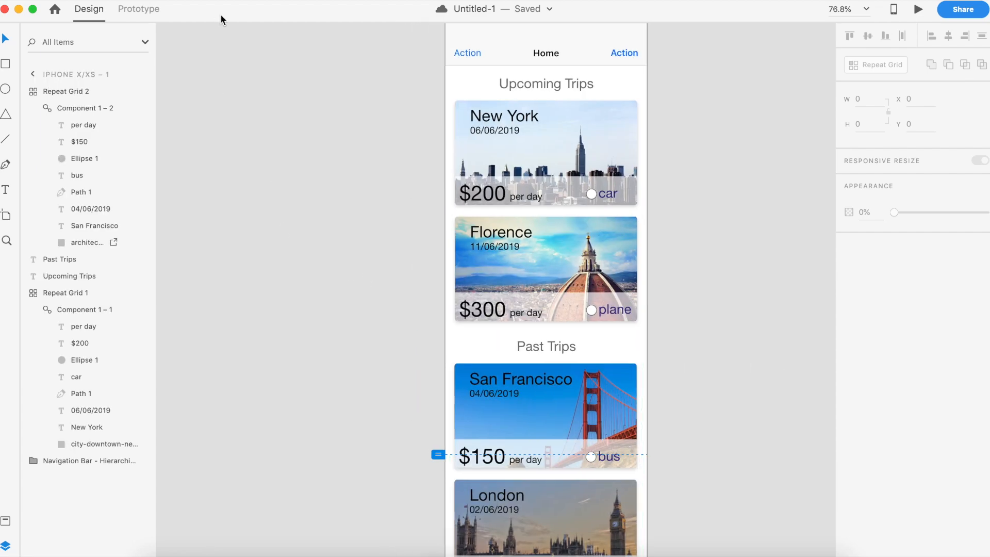
{"action": "left_click", "coordinate": [545, 415]}
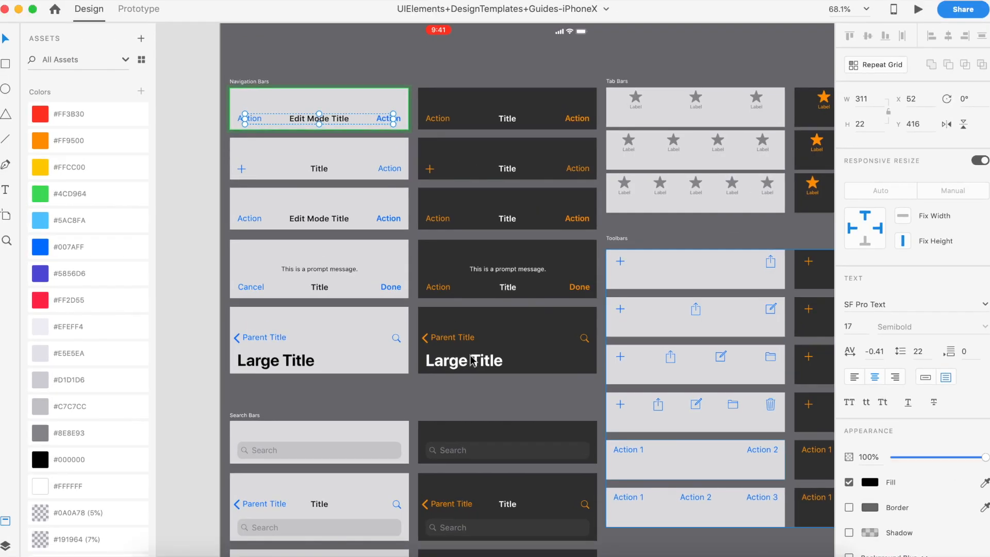
Step: Copy the light three-tab Tab Bar from the UIElements iPhone X kit onto the iPhone X/XS artboard
{"action": "scroll", "scroll_direction": "down", "scroll_amount": 3}
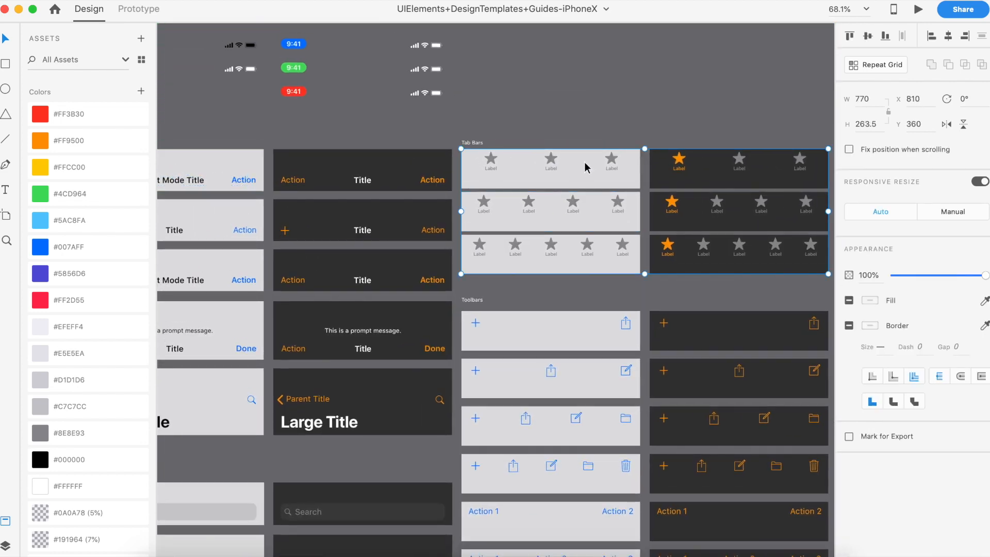
{"action": "left_click", "coordinate": [549, 168]}
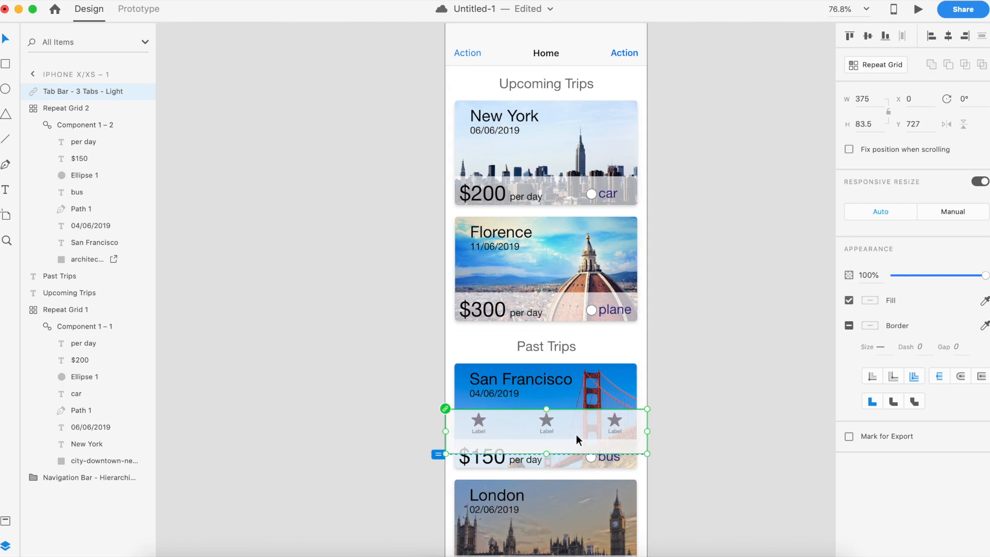
{"action": "scroll", "scroll_direction": "down", "scroll_amount": 3}
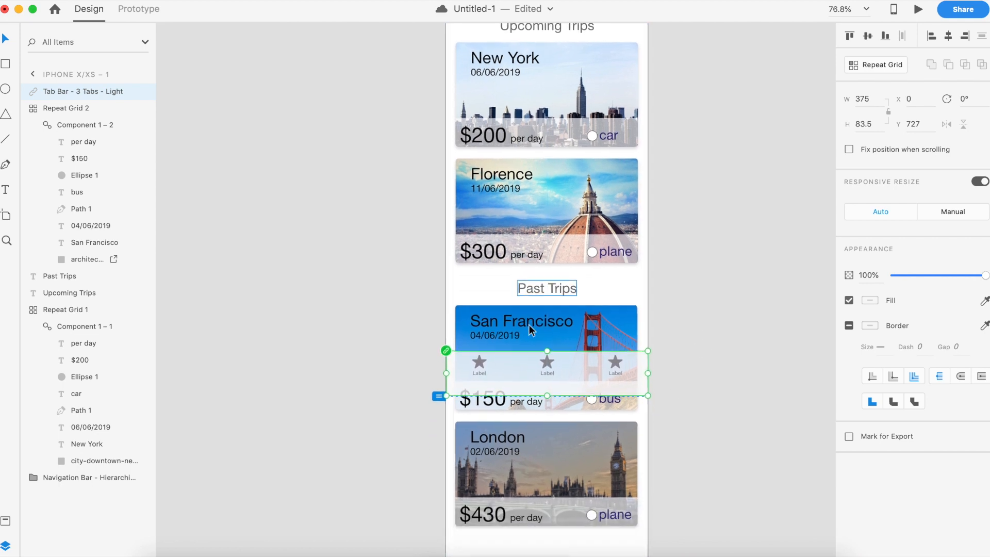
{"action": "scroll", "scroll_direction": "up", "scroll_amount": 3}
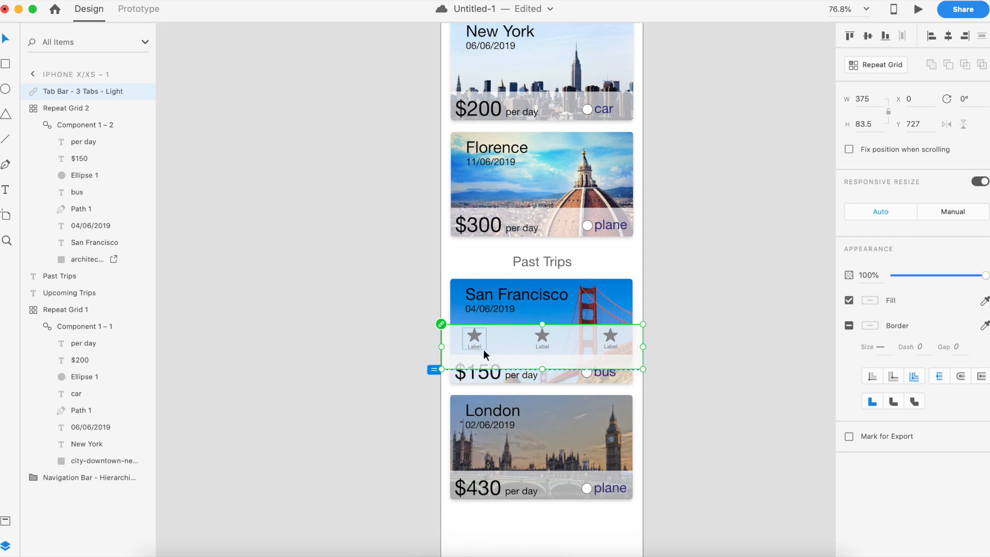
{"action": "mouse_move", "coordinate": [573, 369]}
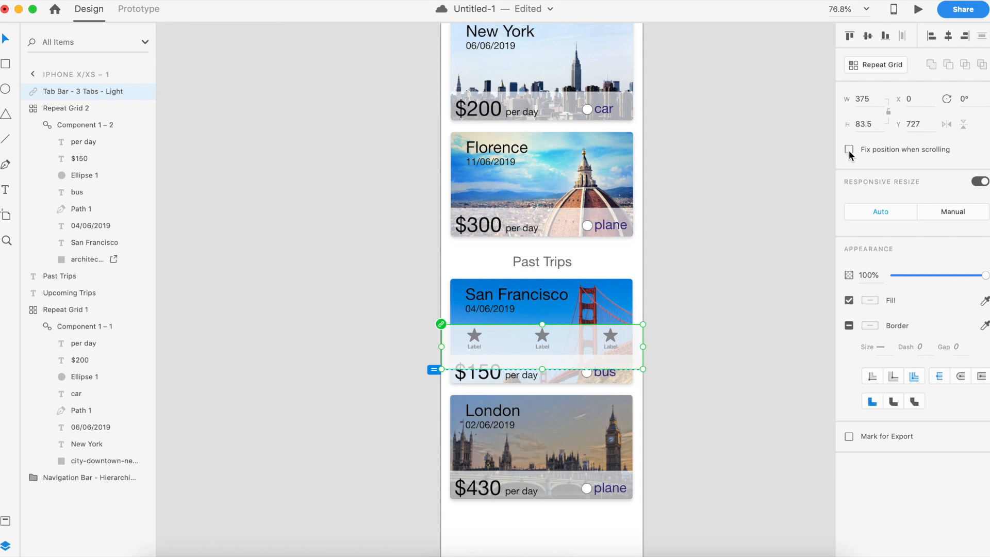
{"action": "left_click", "coordinate": [849, 149]}
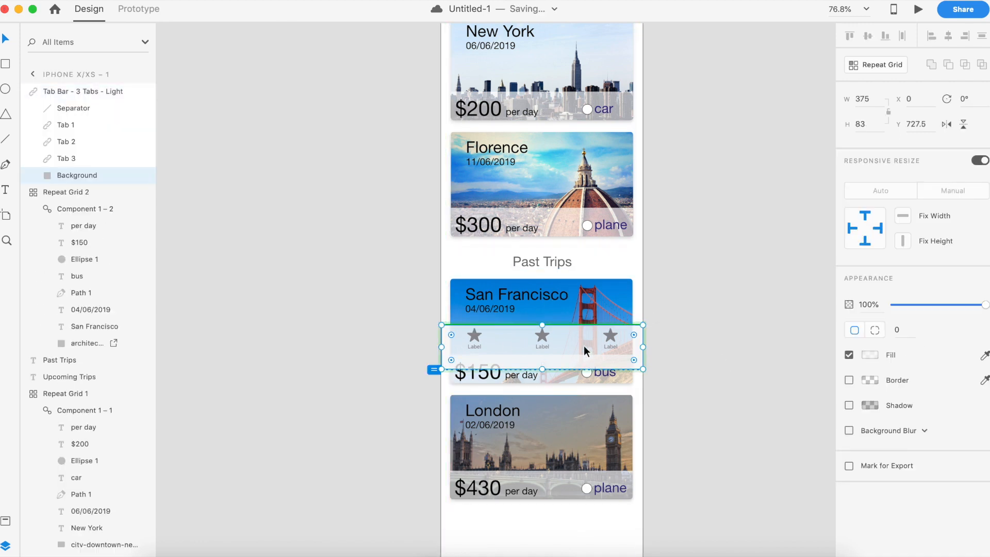
Step: Edit the three tab labels to read Home, New Trip and Explore
{"action": "left_click", "coordinate": [473, 335]}
{"action": "type", "text": "New Tr"}
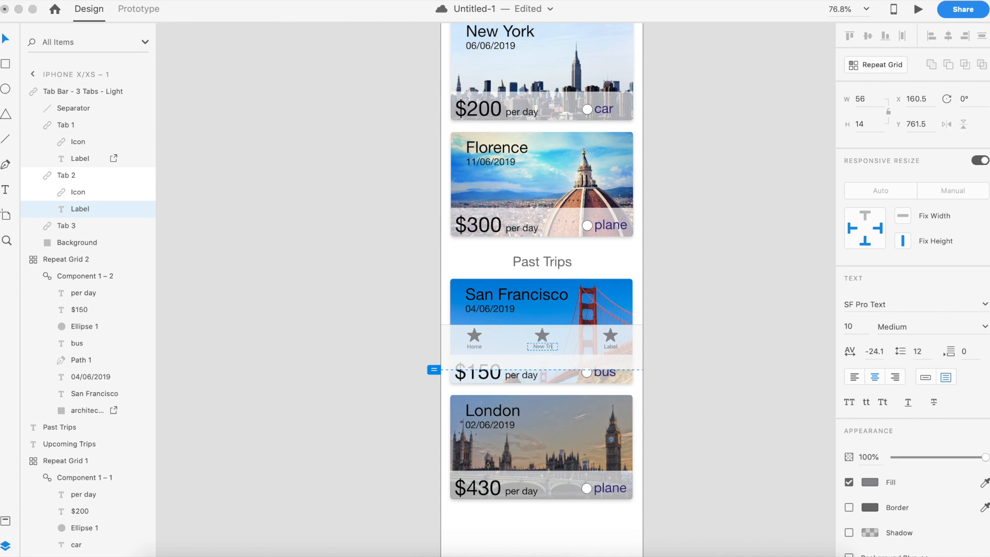
{"action": "left_click", "coordinate": [610, 337]}
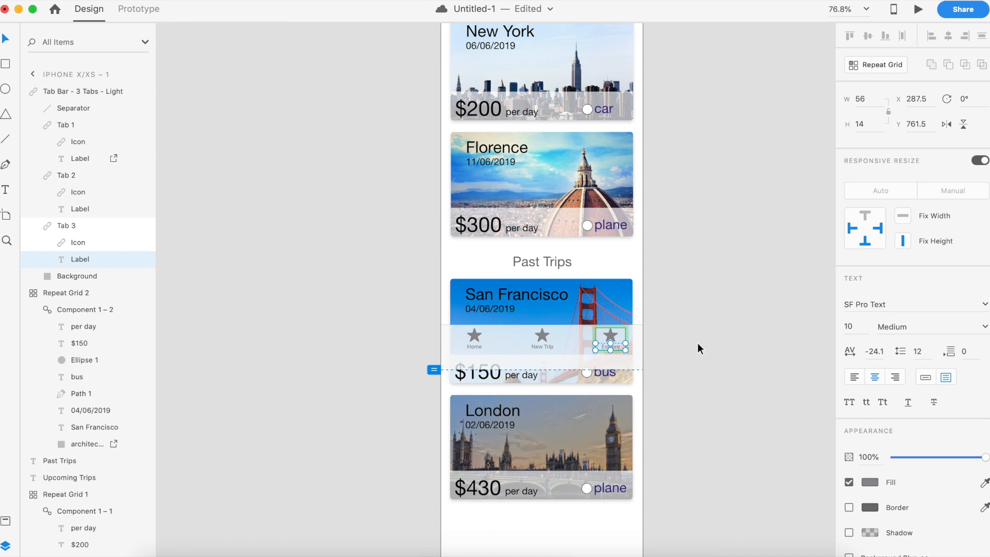
{"action": "left_click", "coordinate": [694, 354]}
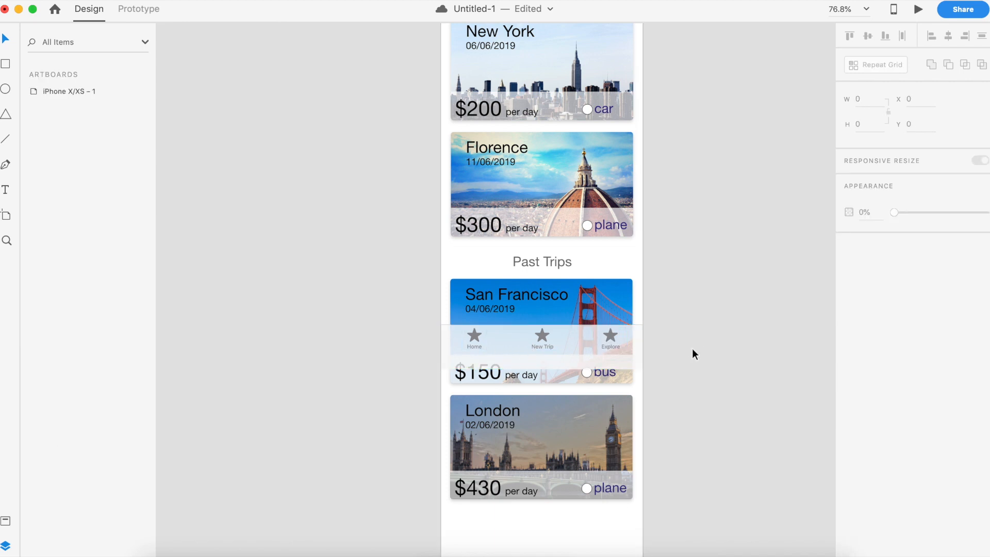
{"action": "left_click", "coordinate": [542, 341]}
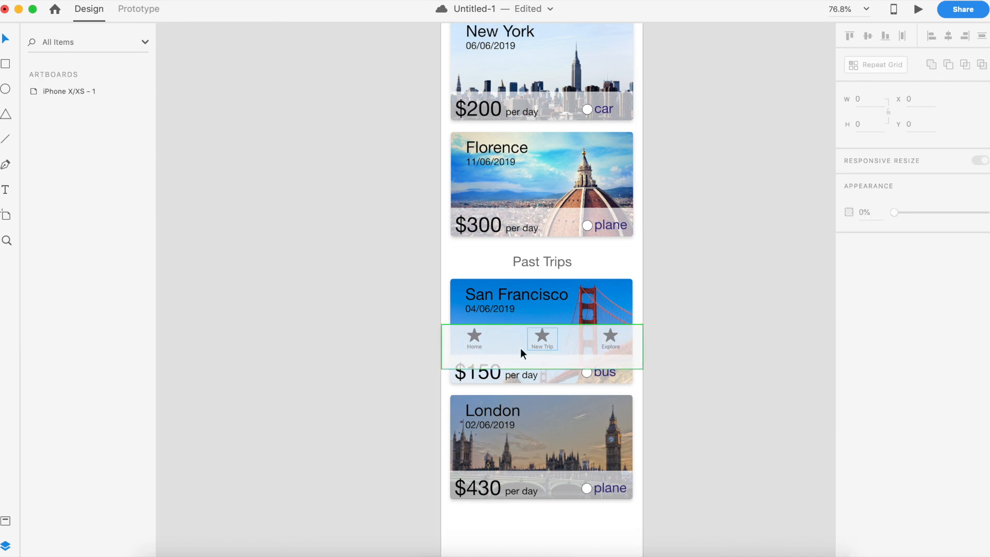
{"action": "left_click", "coordinate": [475, 339]}
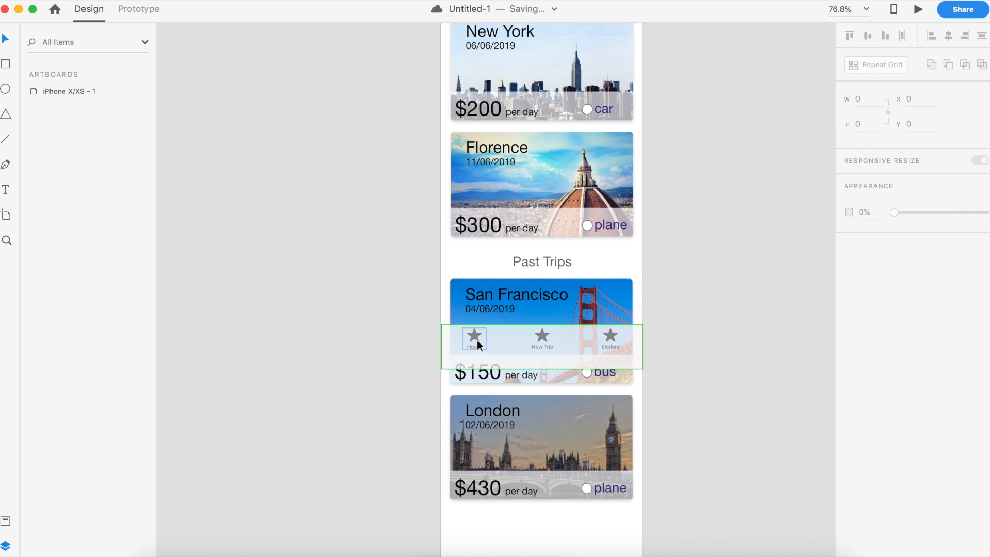
{"action": "mouse_move", "coordinate": [631, 346]}
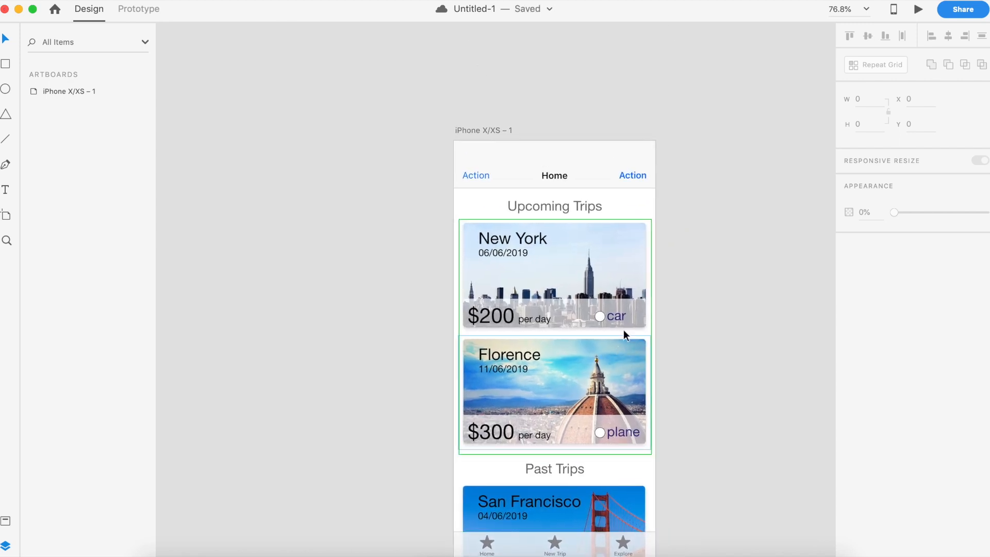
{"action": "left_click", "coordinate": [554, 205]}
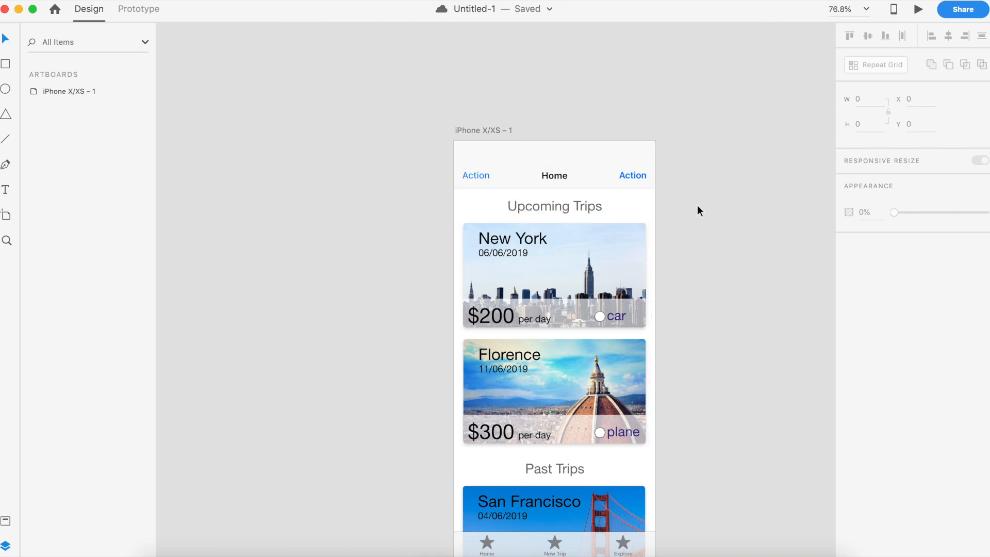
Step: Select the Upcoming Trips heading and trip sections and move them lower
{"action": "left_click", "coordinate": [554, 206]}
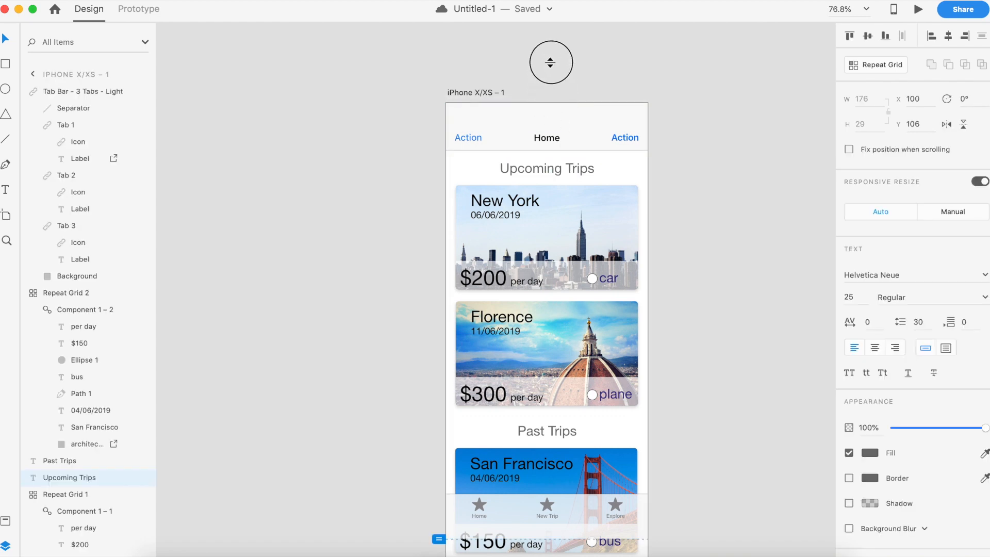
{"action": "left_click", "coordinate": [546, 168]}
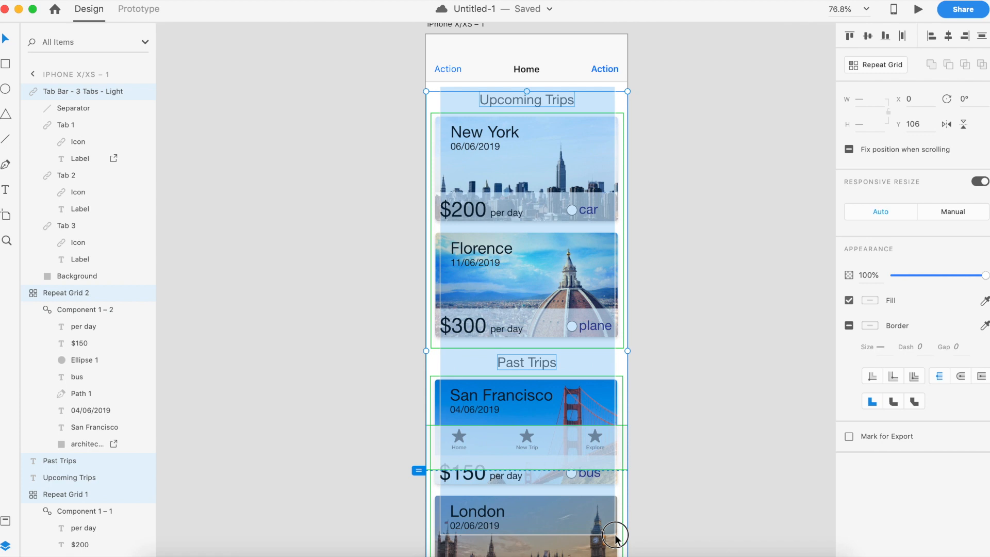
{"action": "scroll", "scroll_direction": "down", "scroll_amount": 3}
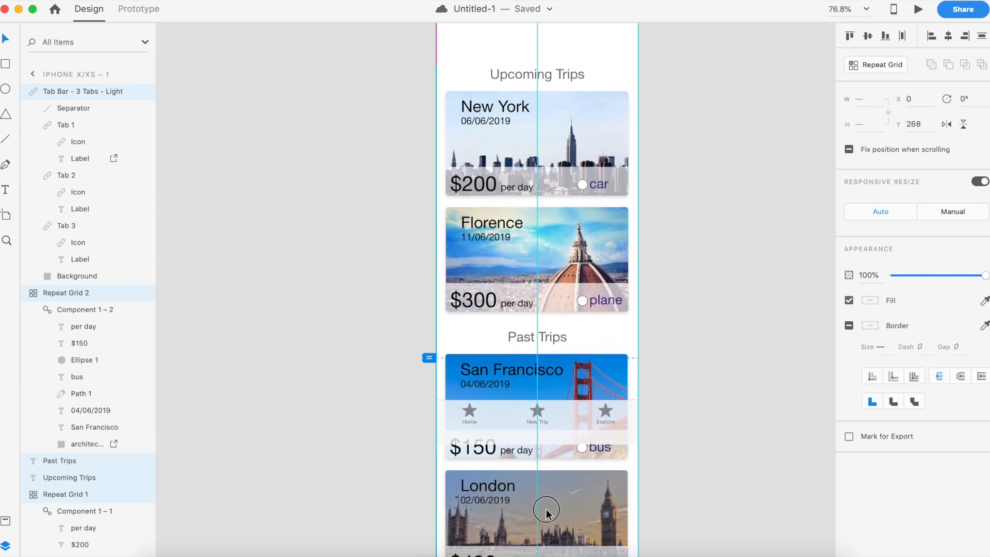
{"action": "scroll", "scroll_direction": "down", "scroll_amount": 3}
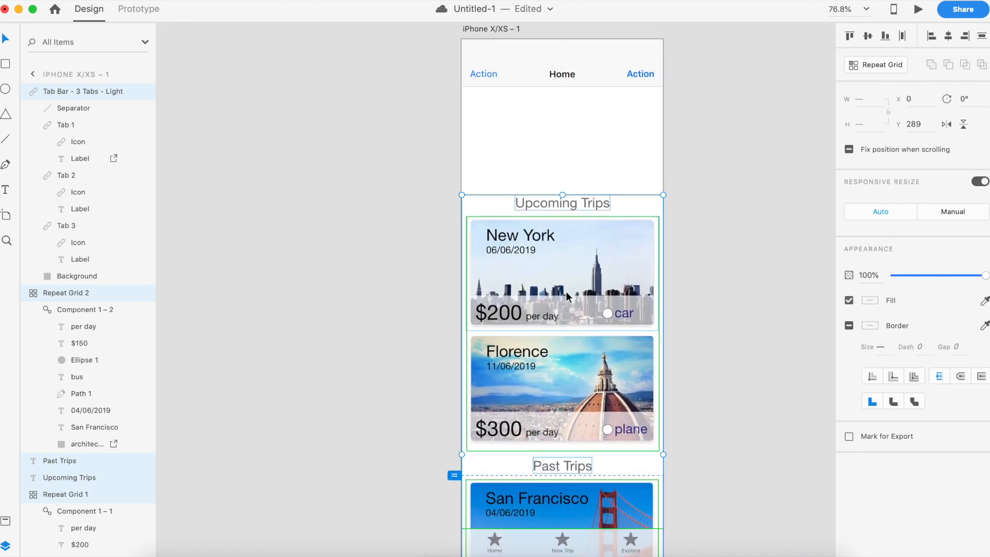
{"action": "mouse_move", "coordinate": [681, 318]}
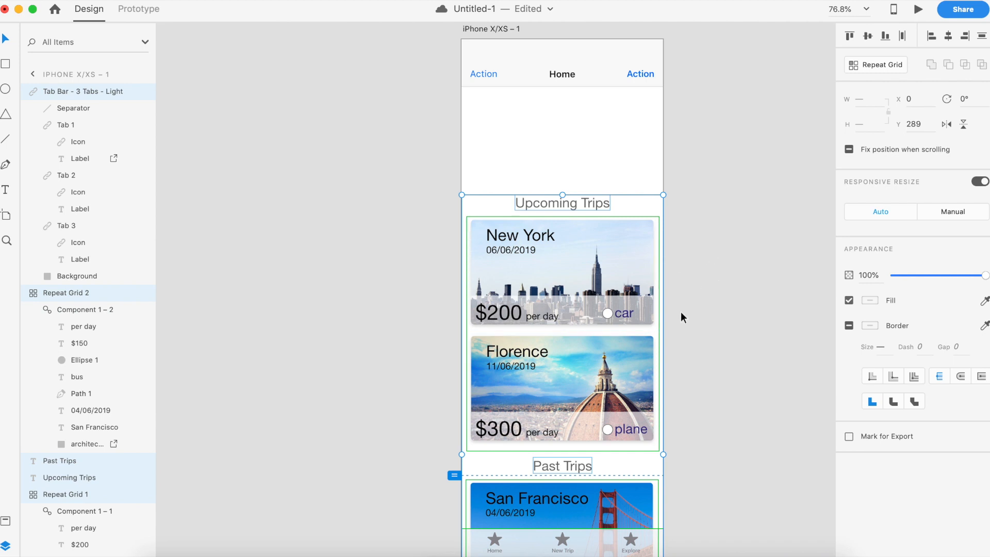
Step: Pin the tab bar at the screen bottom with Fix position when scrolling
{"action": "scroll", "scroll_direction": "down", "scroll_amount": 3}
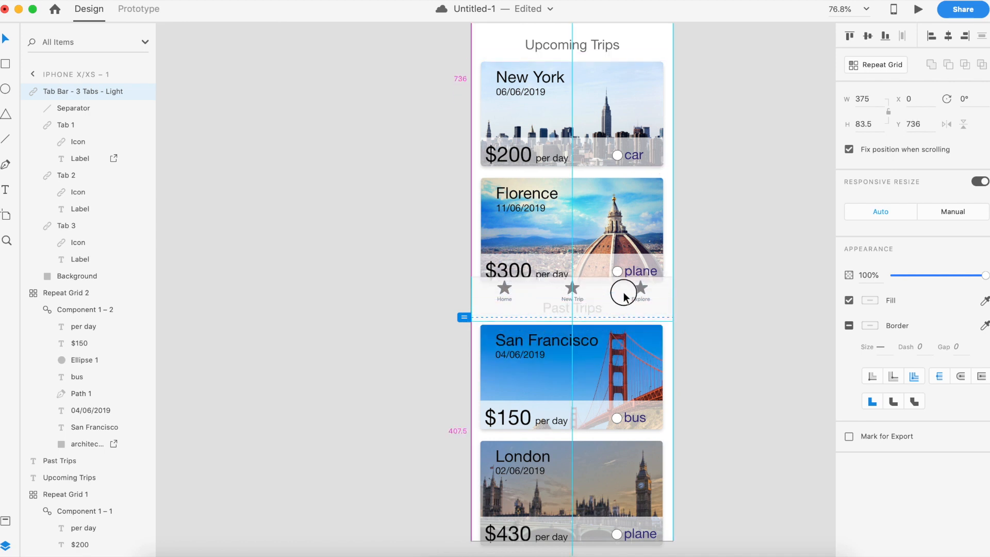
{"action": "left_click", "coordinate": [716, 346]}
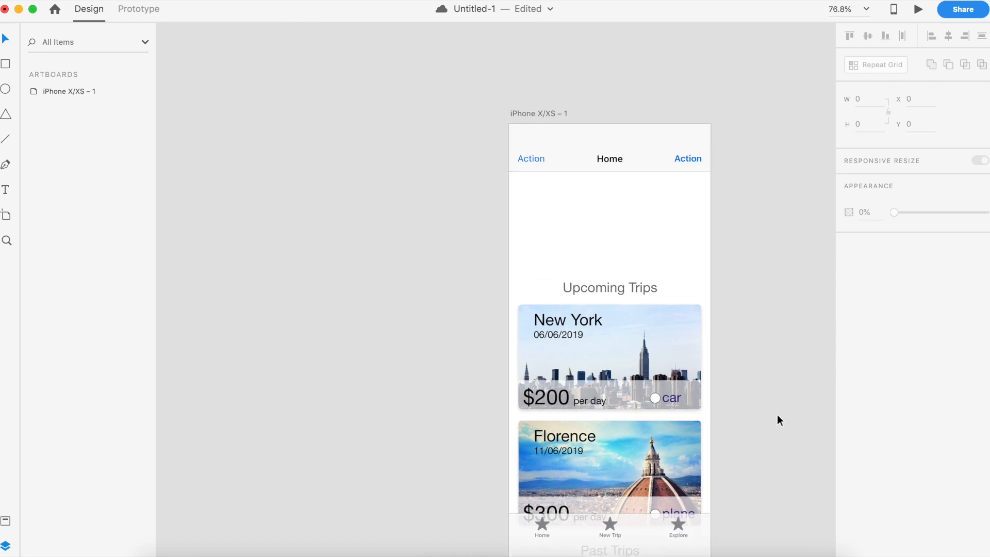
{"action": "left_click", "coordinate": [70, 91]}
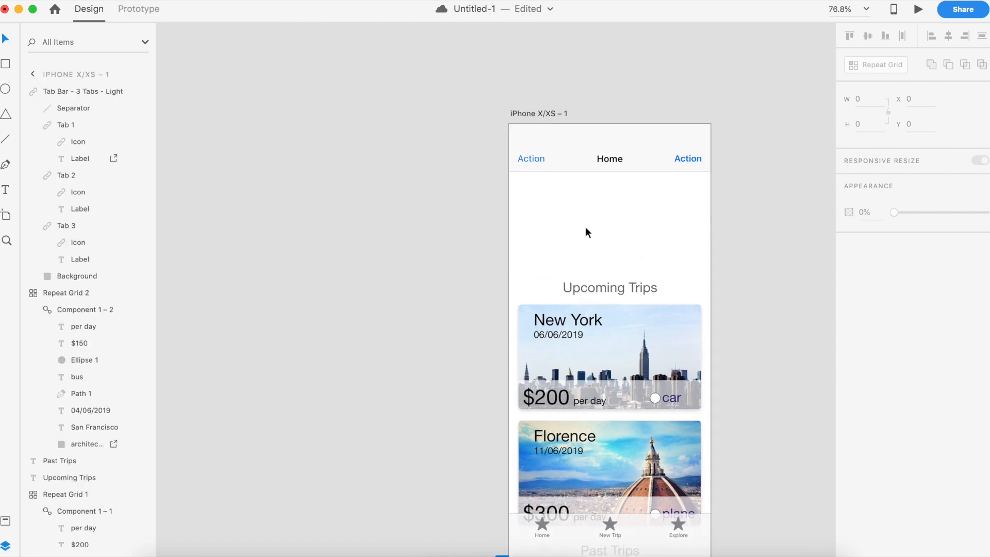
{"action": "mouse_move", "coordinate": [563, 206]}
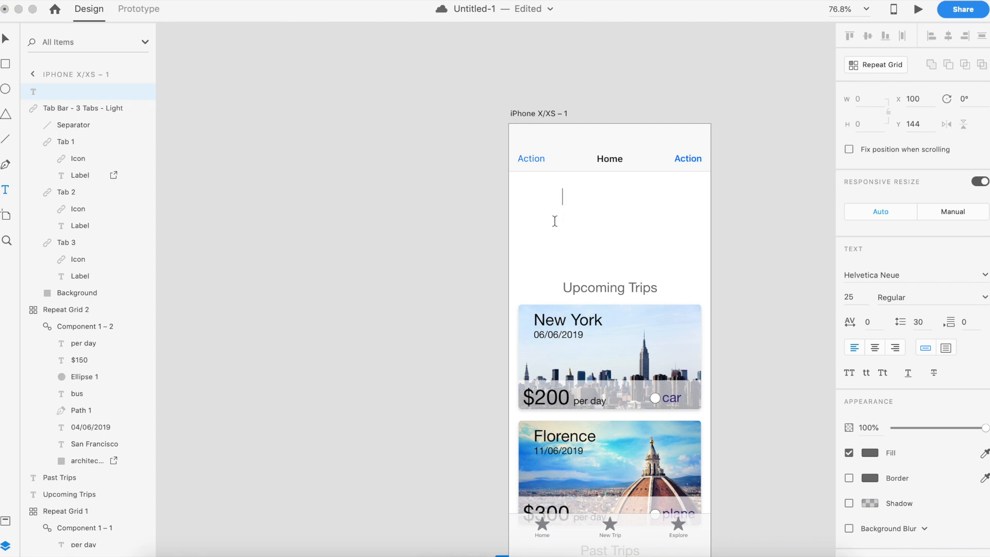
Step: Type 'You have save $200 for your next trip to New York' as two-line area text
{"action": "type", "text": "You have save"}
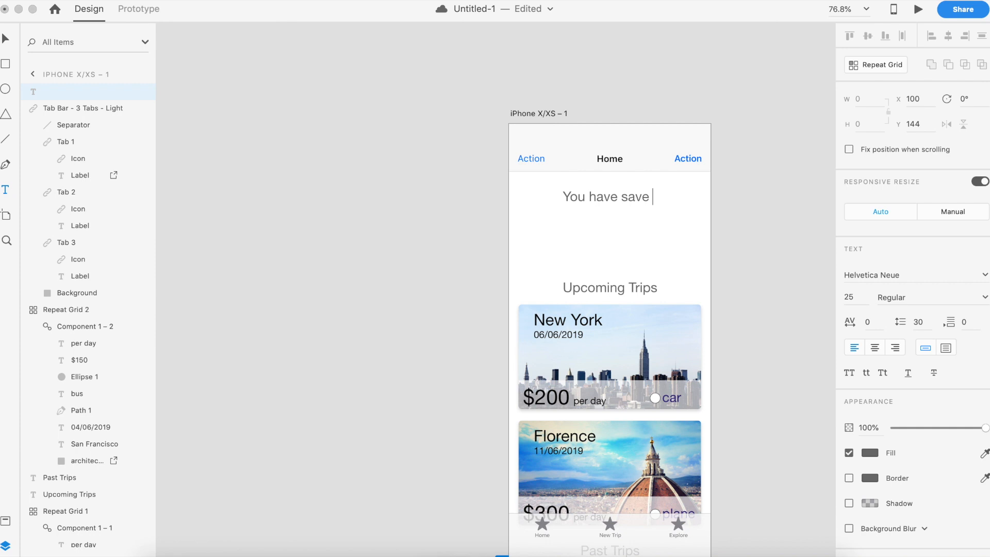
{"action": "type", "text": "$"}
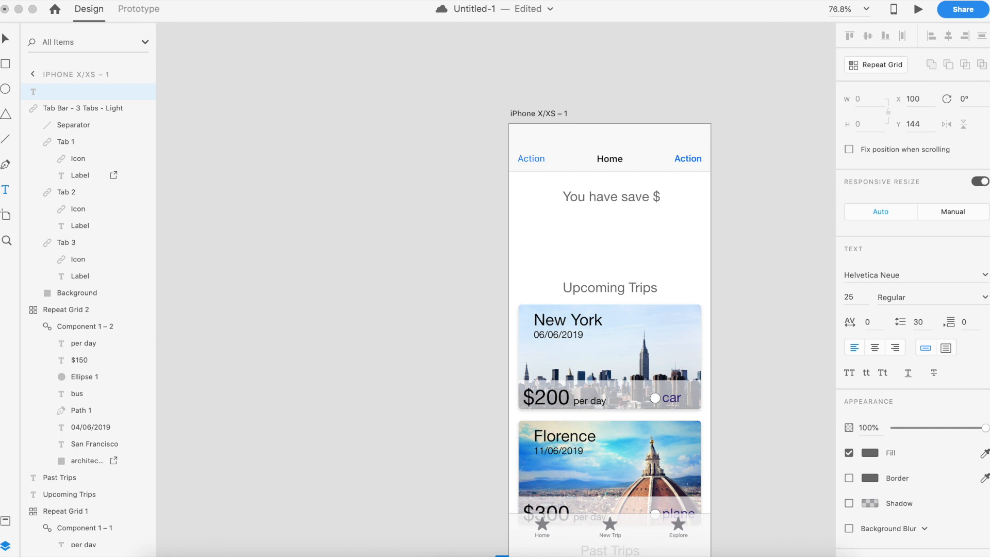
{"action": "type", "text": "200"}
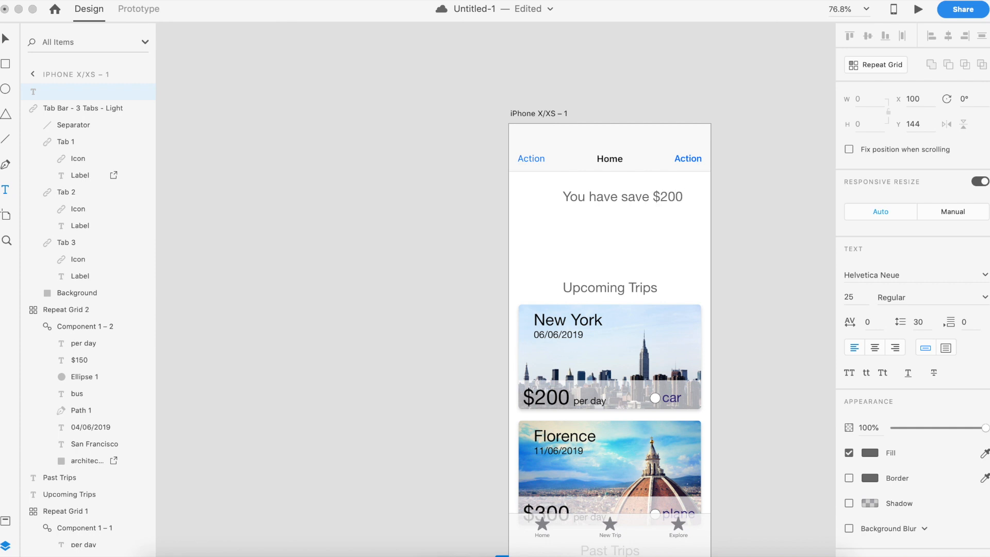
{"action": "type", "text": "for"}
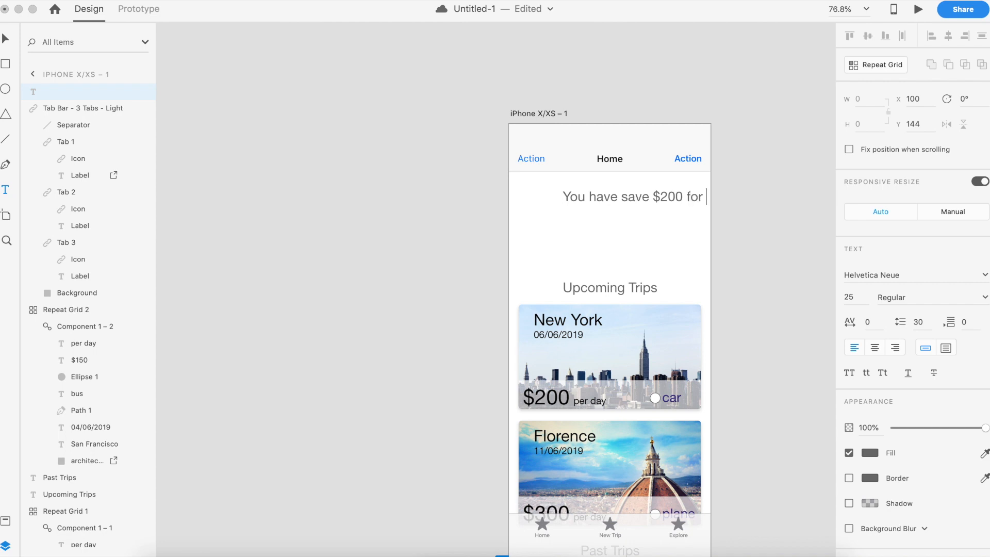
{"action": "type", "text": "your next trip to New"}
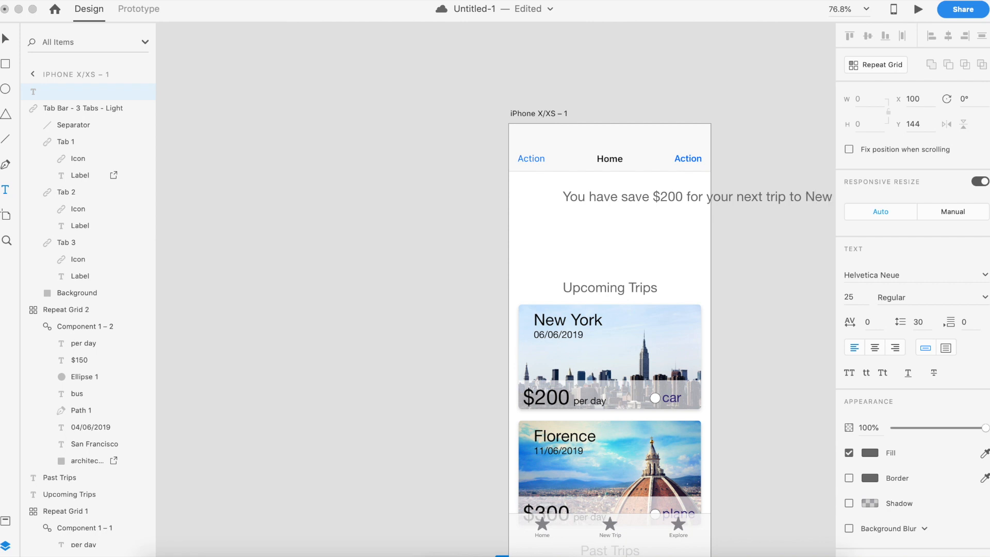
{"action": "left_click", "coordinate": [697, 197]}
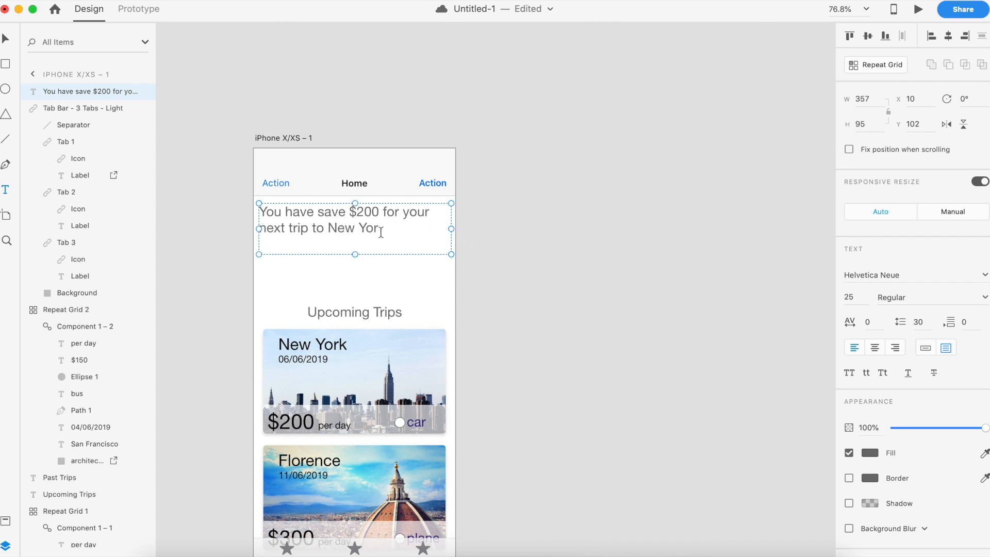
{"action": "double_click", "coordinate": [353, 227]}
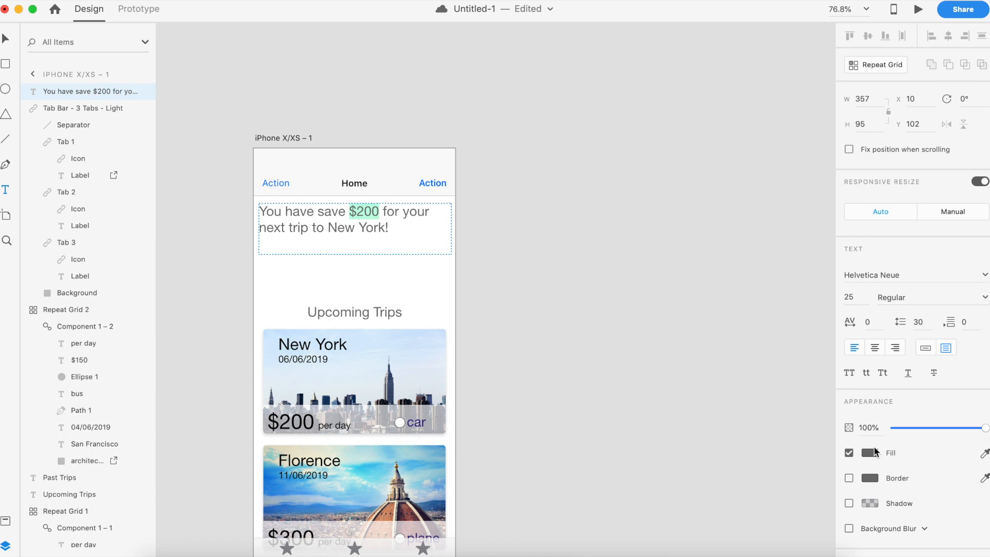
Step: Colour the $200 amount in the savings message green using the Fill colour picker
{"action": "left_click", "coordinate": [871, 453]}
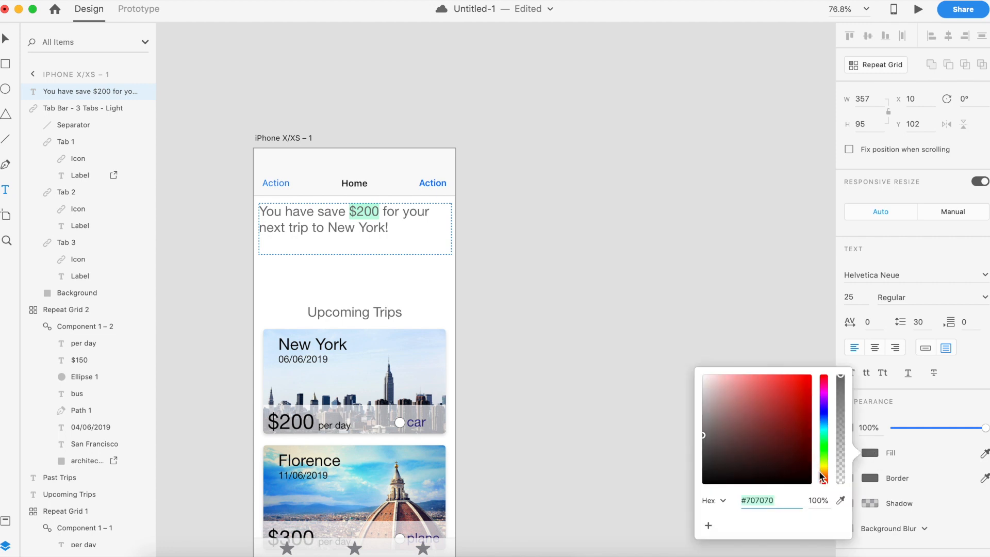
{"action": "left_click", "coordinate": [822, 441]}
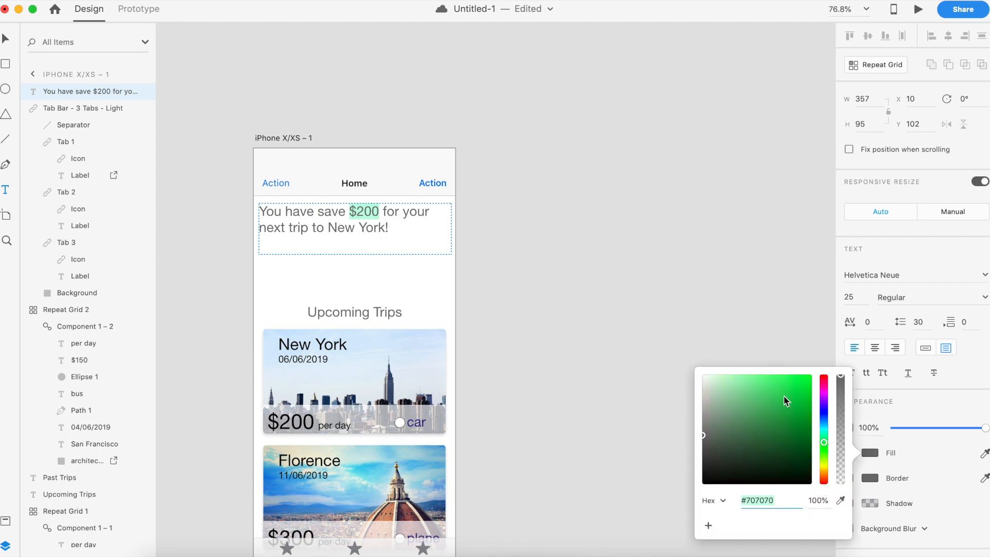
{"action": "left_click", "coordinate": [795, 398]}
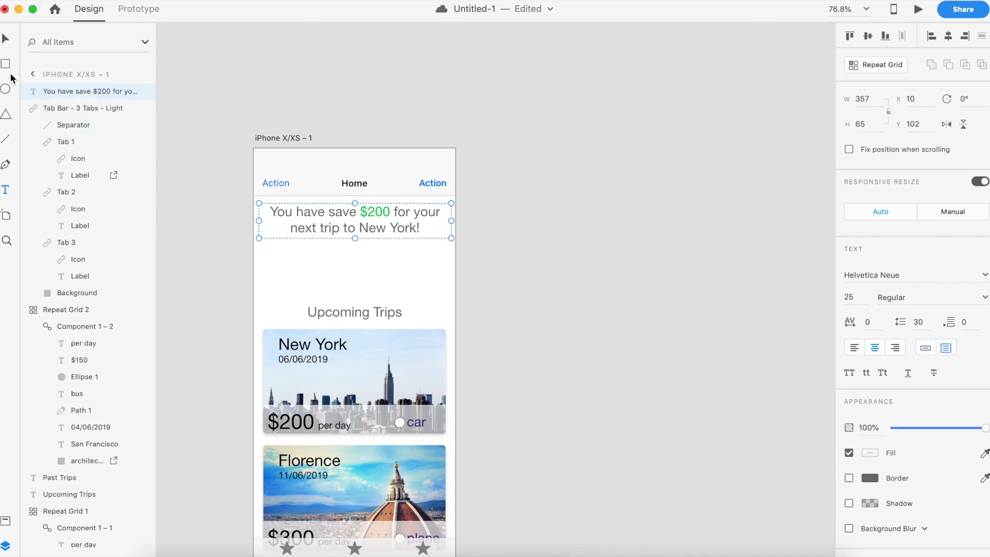
{"action": "mouse_move", "coordinate": [6, 143]}
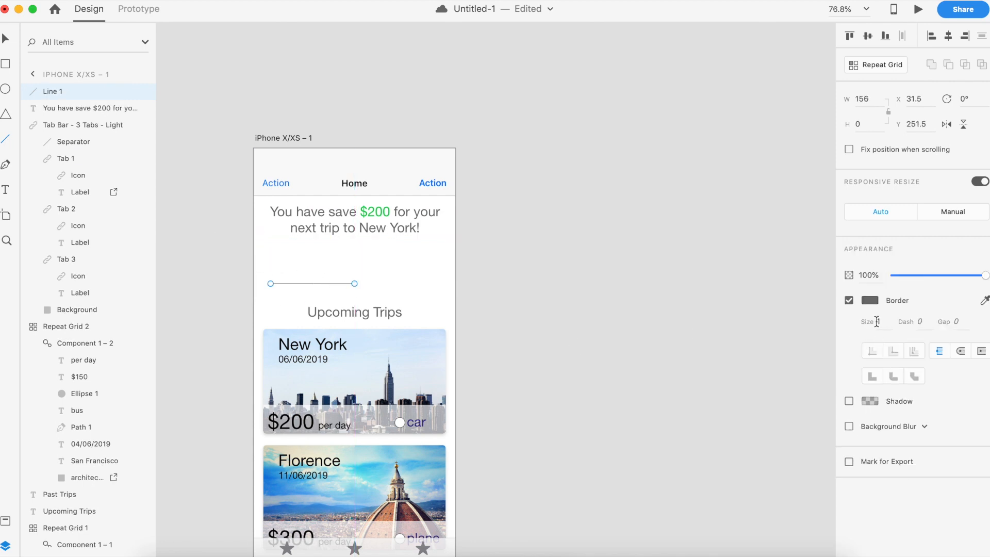
Step: Set the divider line below the message to a border size of 4
{"action": "left_click", "coordinate": [877, 321]}
{"action": "type", "text": "4"}
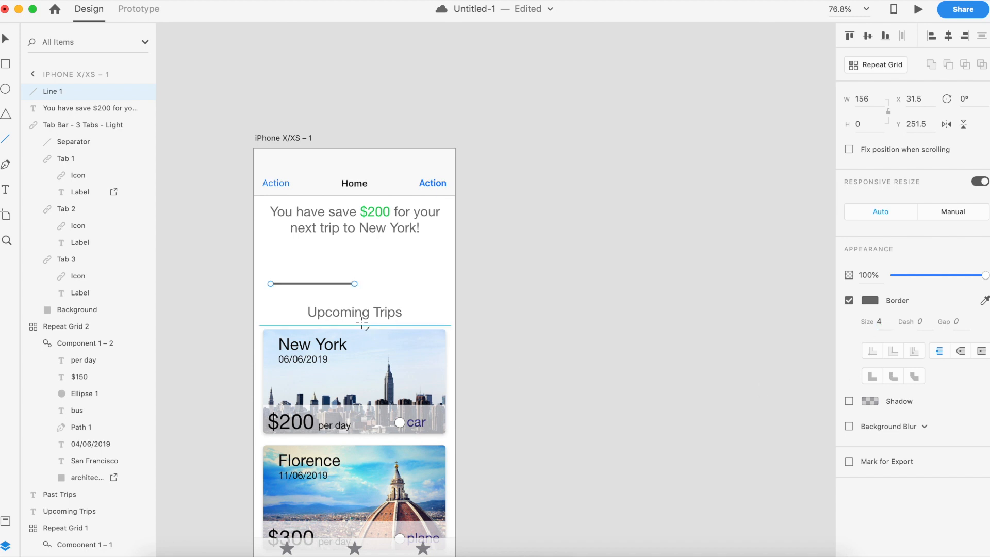
{"action": "mouse_move", "coordinate": [279, 258]}
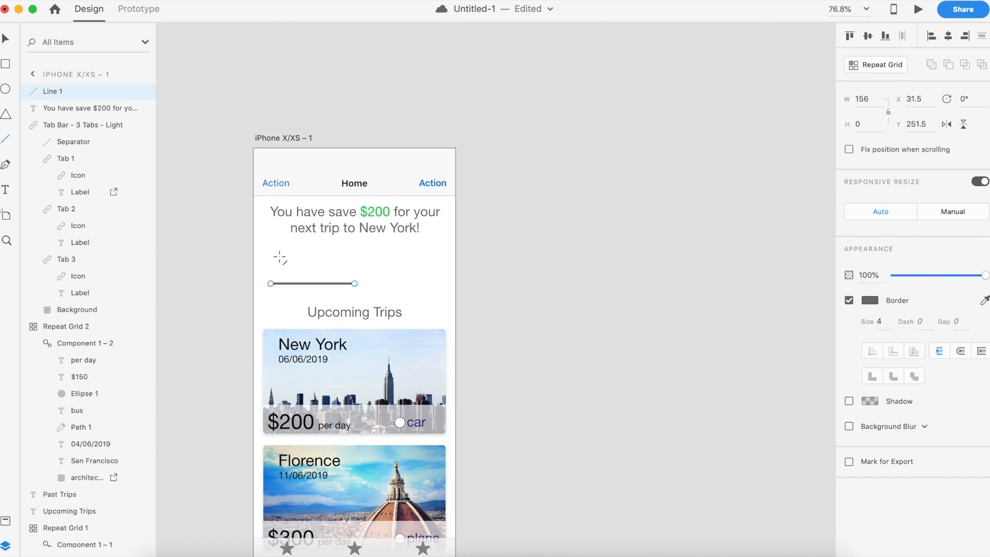
Step: Add a large '$' text just above the divider line
{"action": "left_click", "coordinate": [280, 256]}
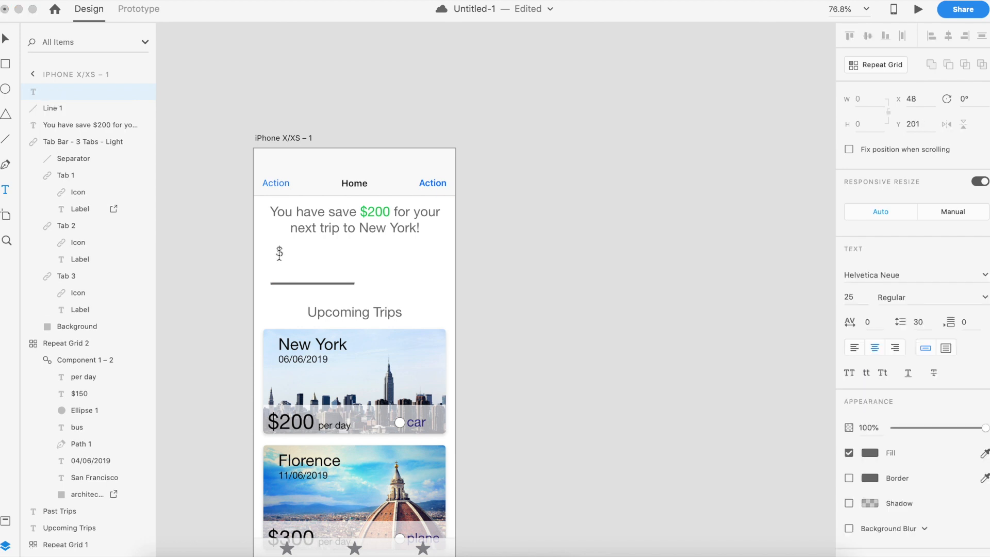
{"action": "left_click", "coordinate": [279, 253]}
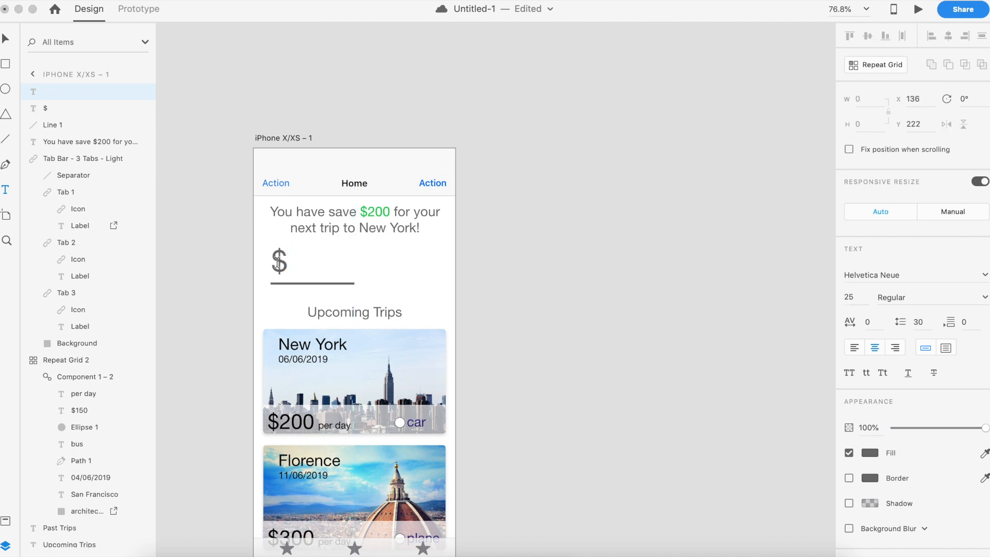
{"action": "left_click", "coordinate": [278, 261]}
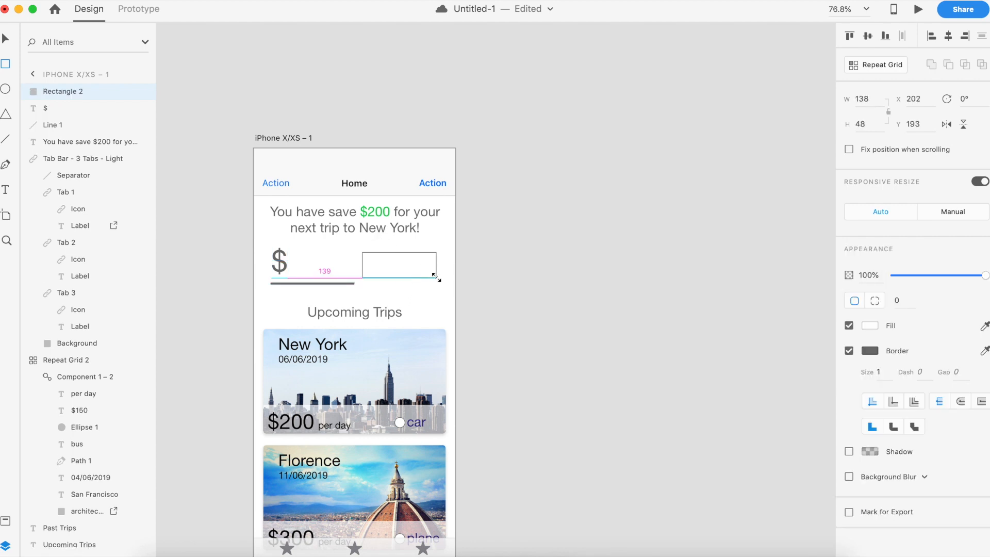
Step: Draw a rectangle beside the dollar line, remove its border and fill it green
{"action": "left_click", "coordinate": [398, 264]}
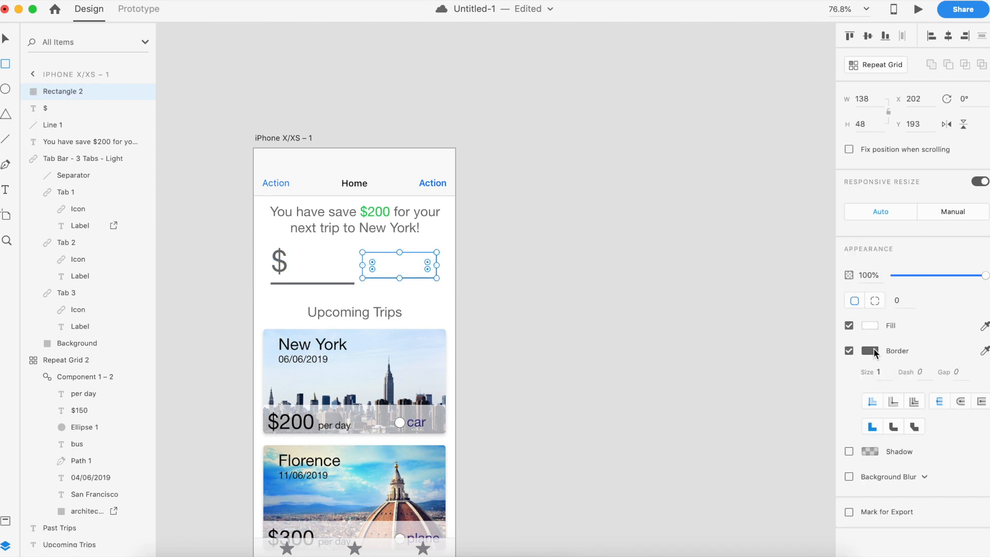
{"action": "left_click", "coordinate": [870, 350]}
{"action": "type", "text": "#1B901F"}
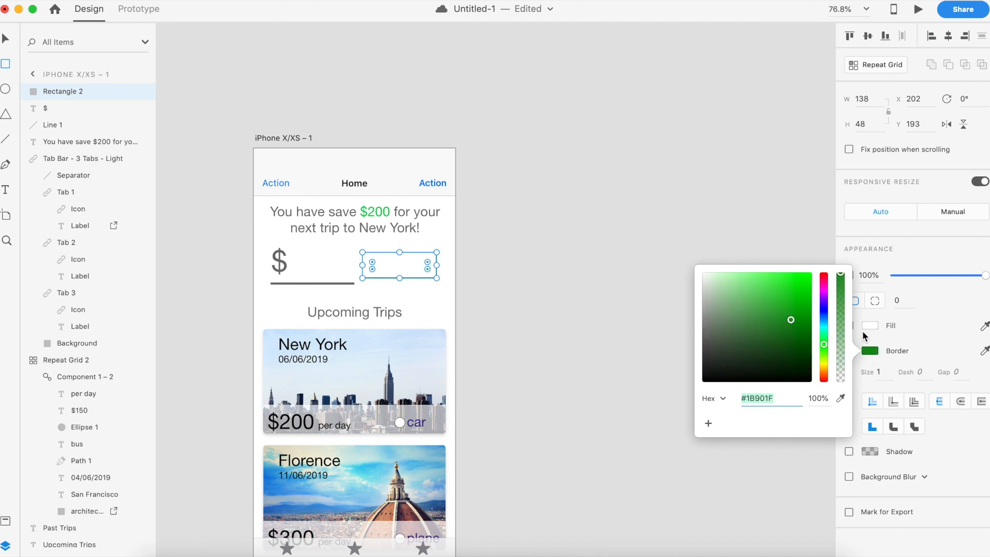
{"action": "left_click", "coordinate": [849, 351]}
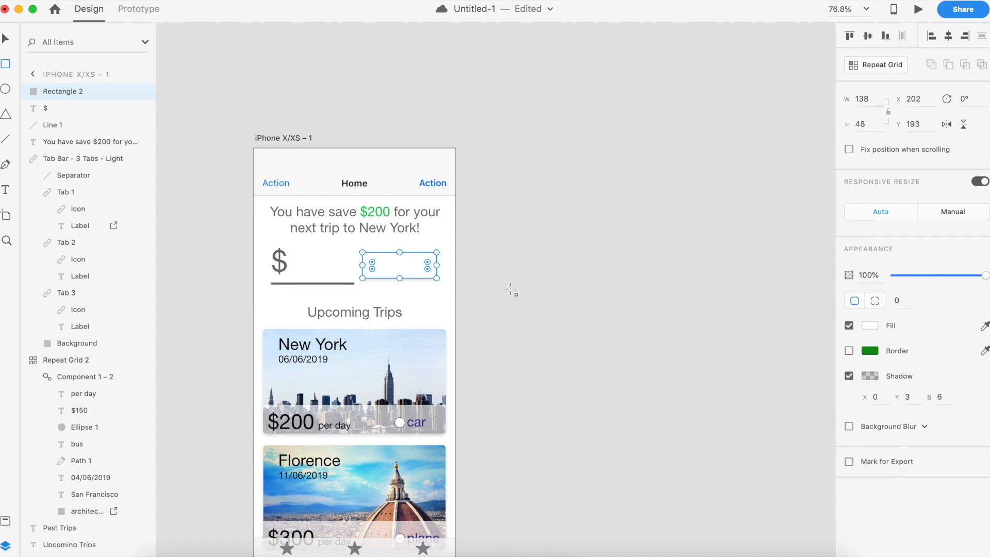
{"action": "left_click", "coordinate": [871, 325]}
{"action": "type", "text": "Saved"}
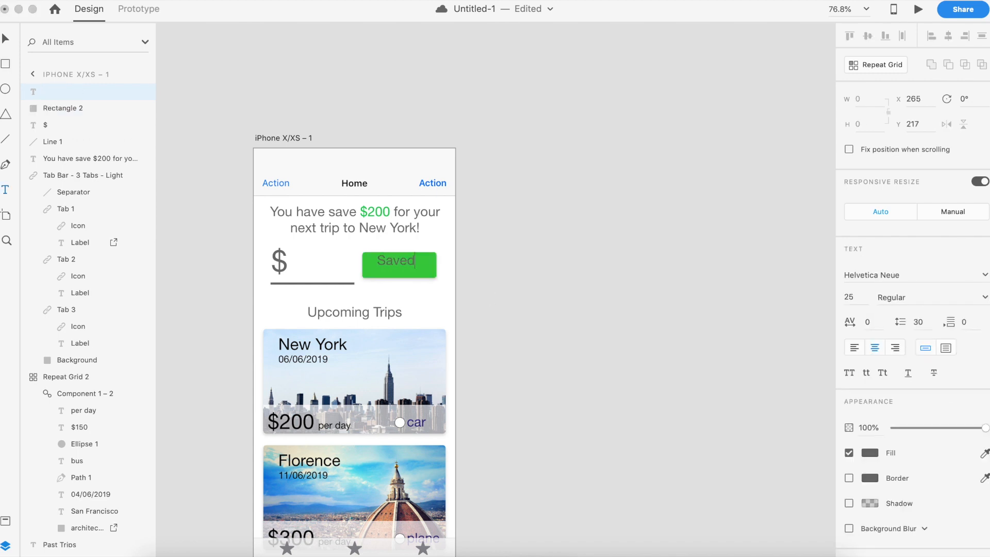
Step: Type 'Saved' on the green rectangle and make the label white
{"action": "left_click", "coordinate": [398, 262]}
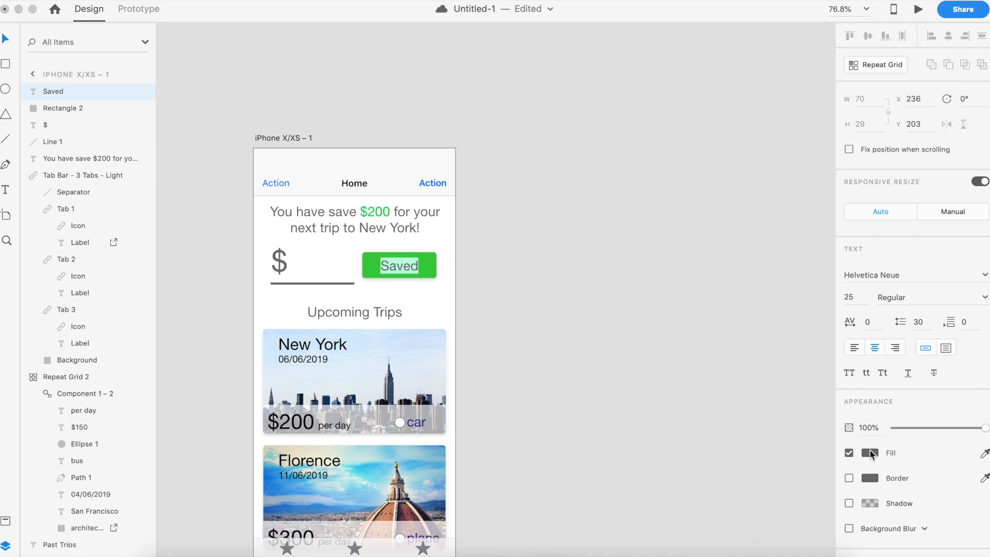
{"action": "left_click", "coordinate": [869, 453]}
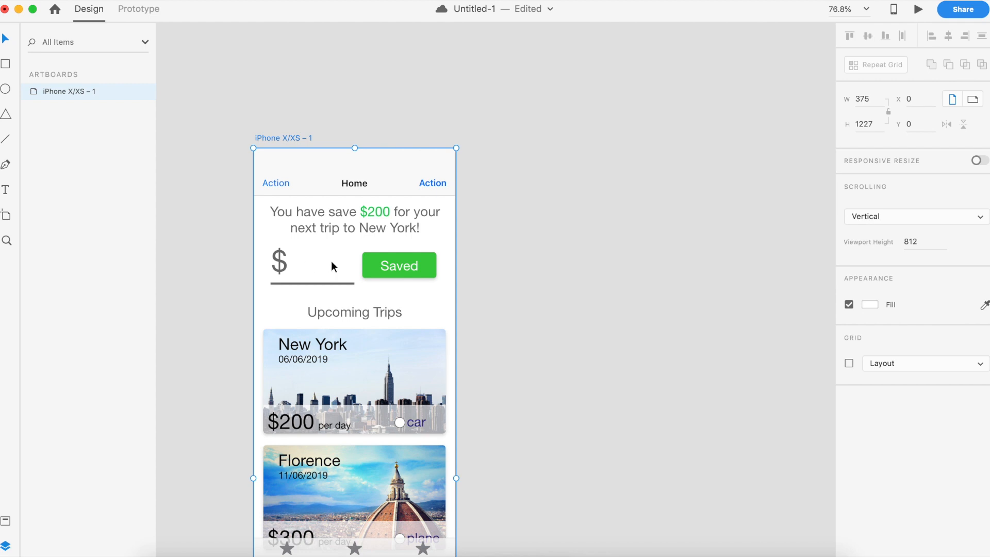
{"action": "left_click", "coordinate": [524, 309]}
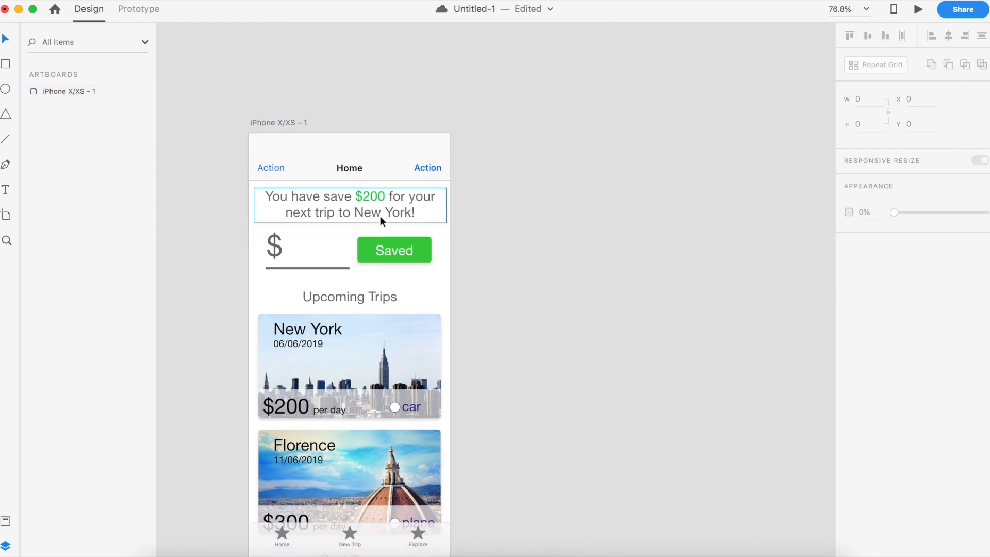
{"action": "left_click", "coordinate": [70, 91]}
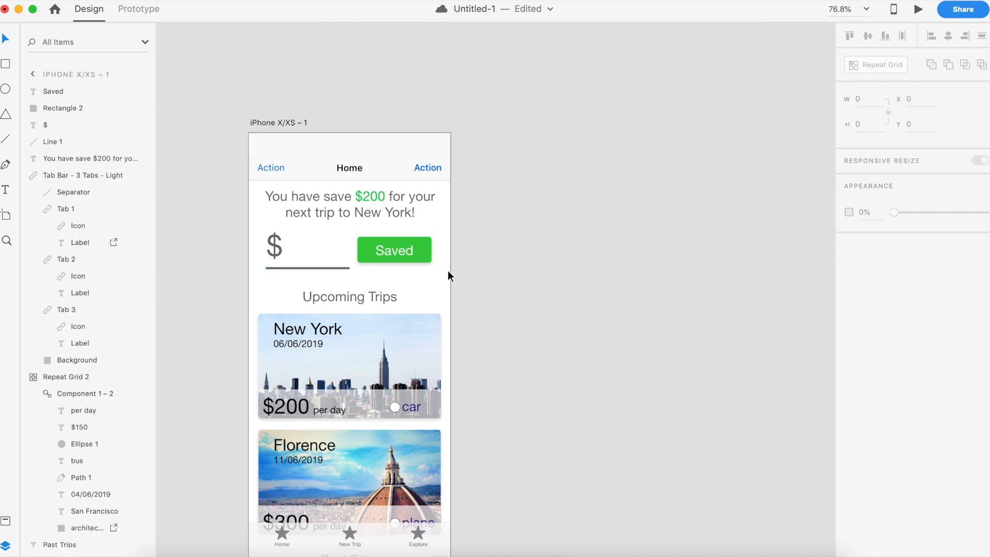
{"action": "mouse_move", "coordinate": [500, 258]}
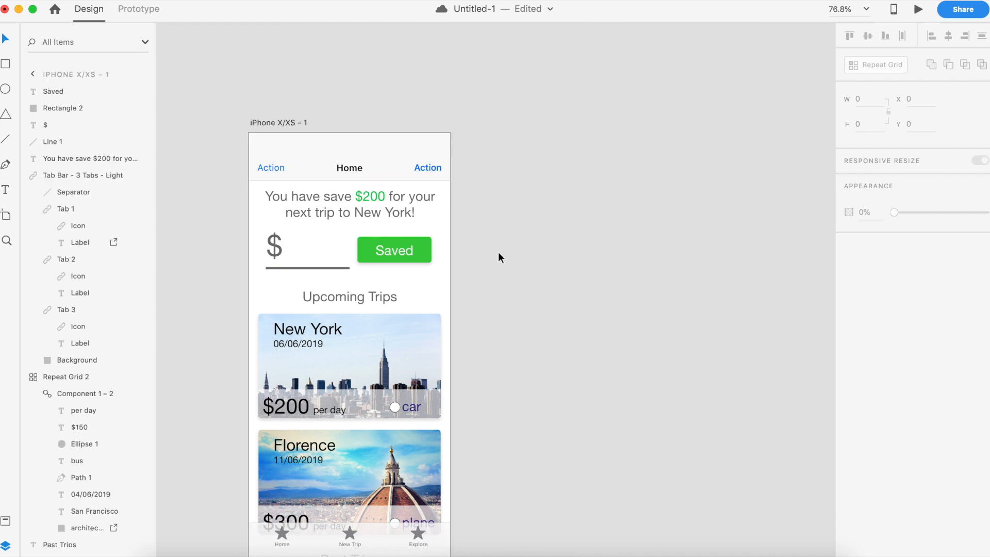
Step: Rename the navigation bar's right label to New Trip and select the Home title
{"action": "scroll", "scroll_direction": "down", "scroll_amount": 3}
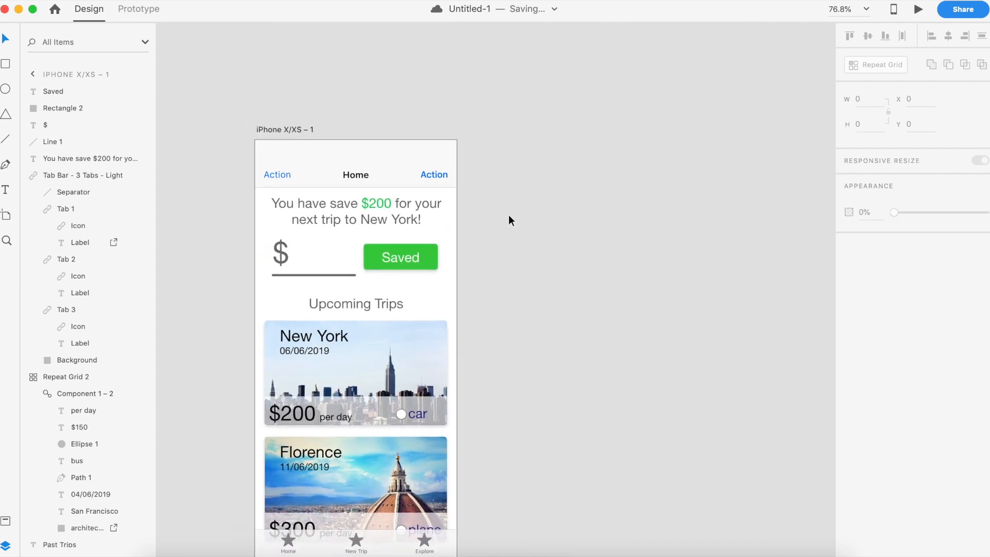
{"action": "left_click", "coordinate": [433, 174]}
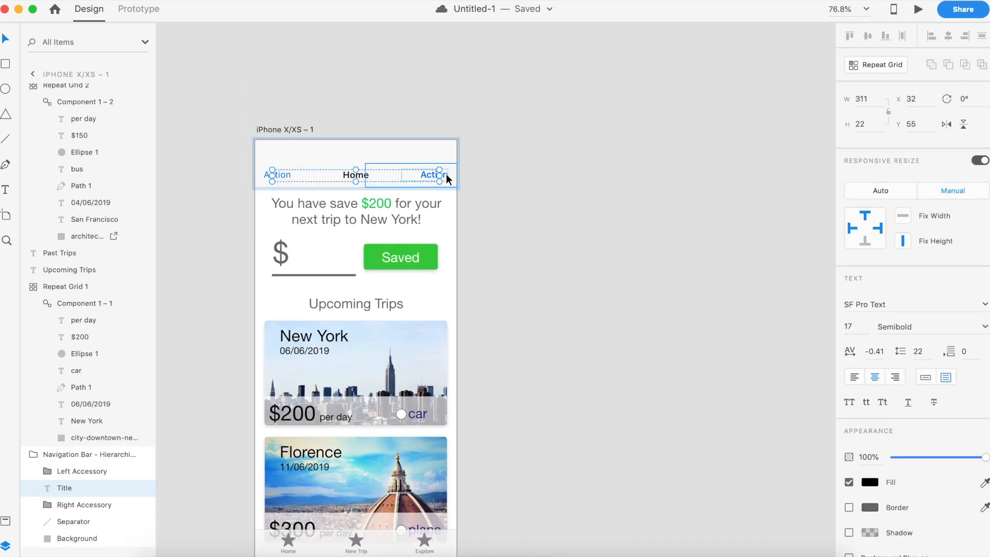
{"action": "left_click", "coordinate": [433, 175]}
{"action": "type", "text": "New Trip"}
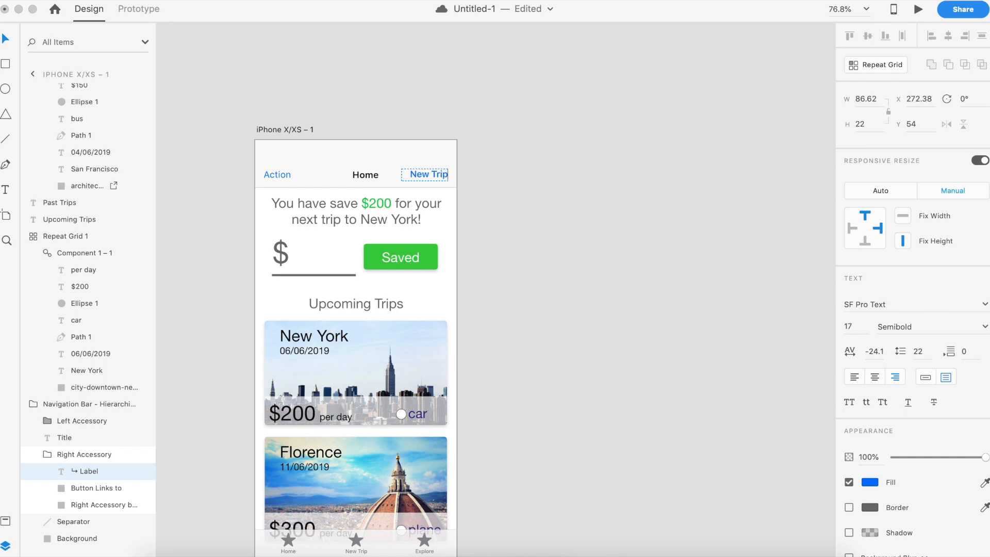
{"action": "left_click", "coordinate": [366, 174]}
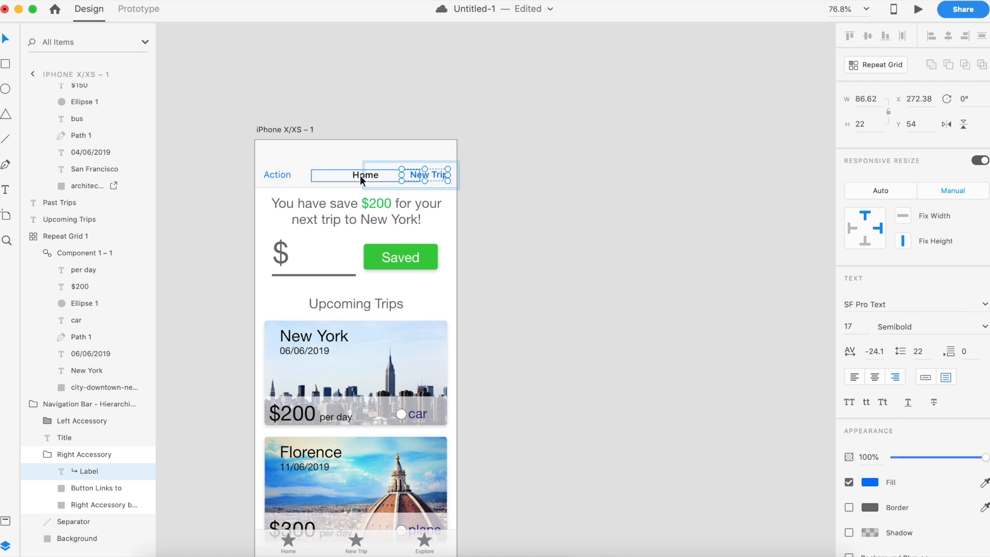
{"action": "left_click", "coordinate": [340, 175]}
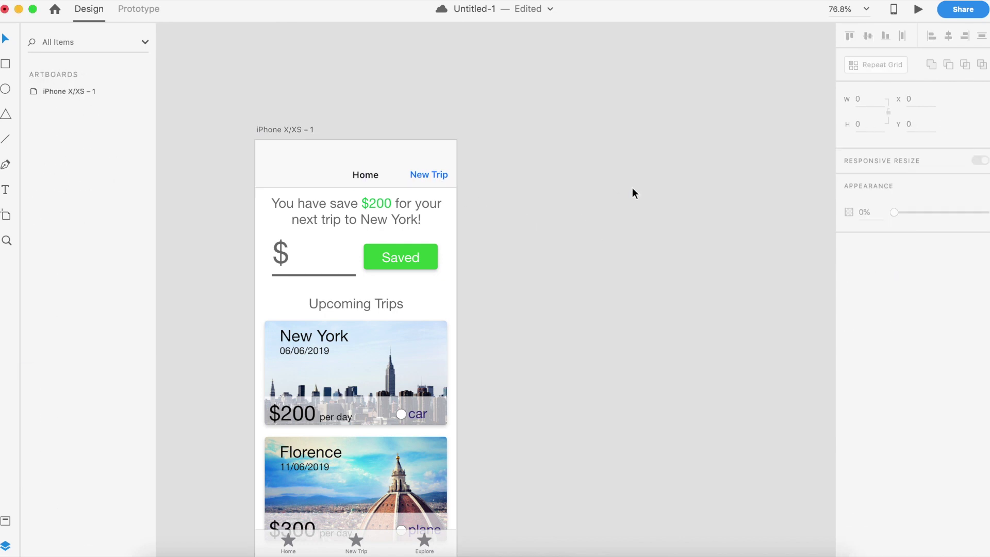
Step: Drag the Home title left in the navigation bar until it is centered
{"action": "left_click", "coordinate": [356, 163]}
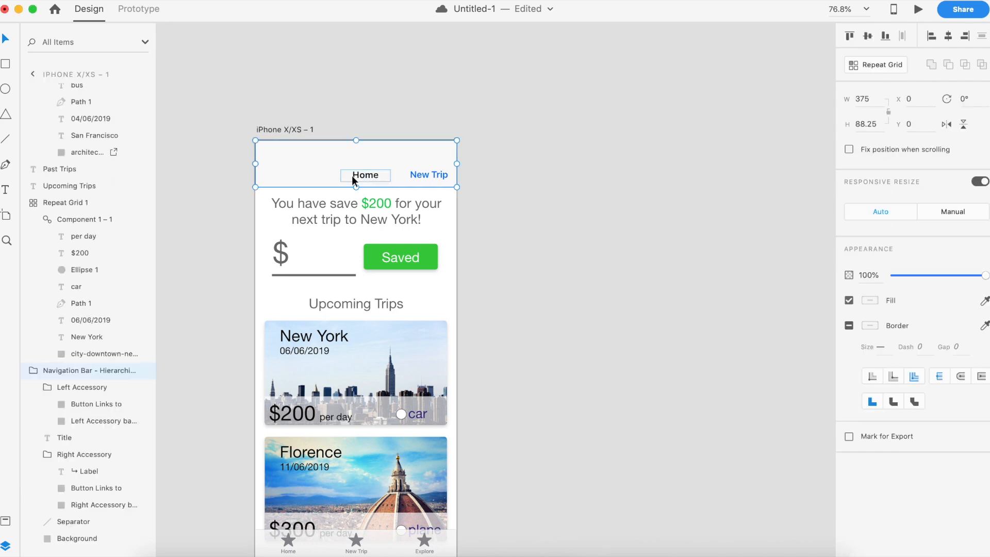
{"action": "left_click", "coordinate": [364, 175]}
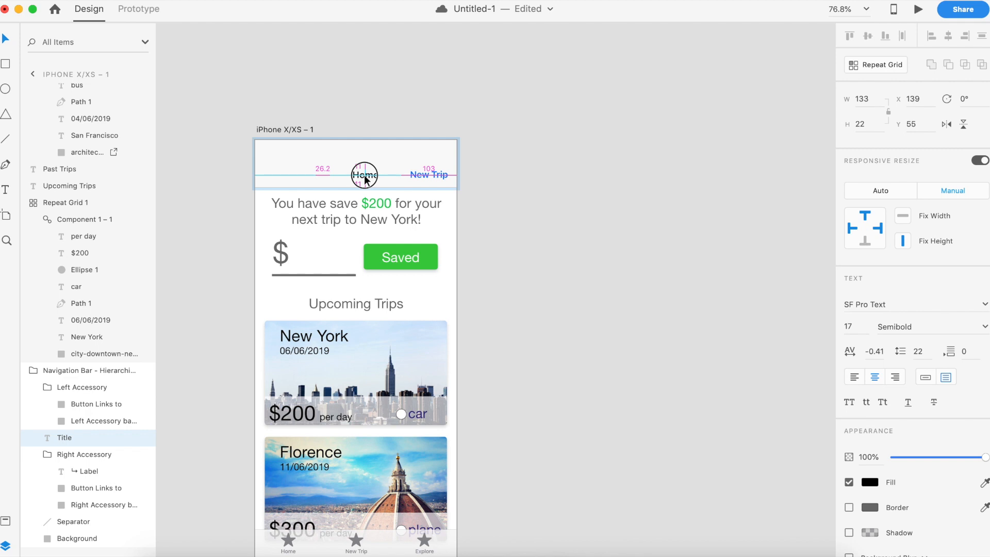
{"action": "left_click_drag", "start_coordinate": [364, 175], "coordinate": [355, 175]}
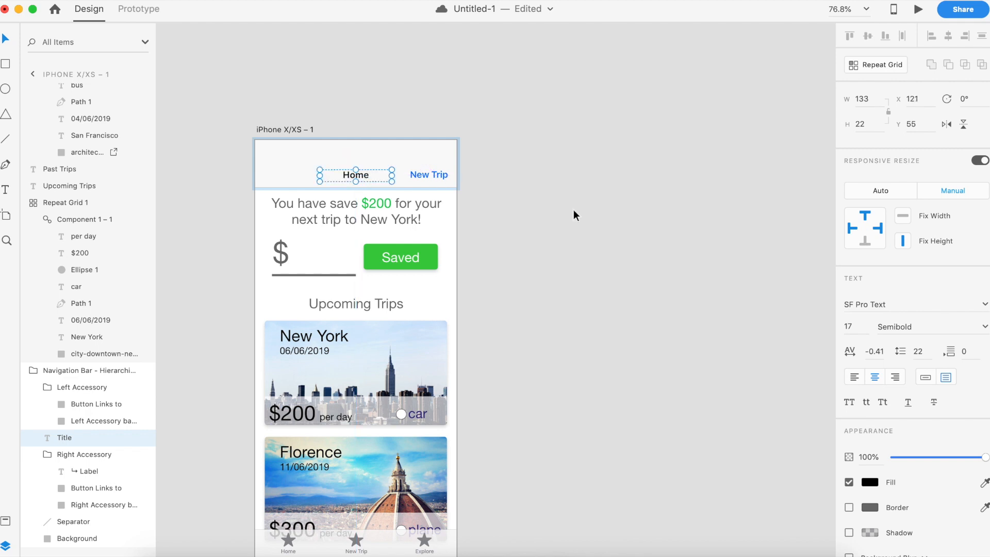
{"action": "left_click", "coordinate": [359, 210]}
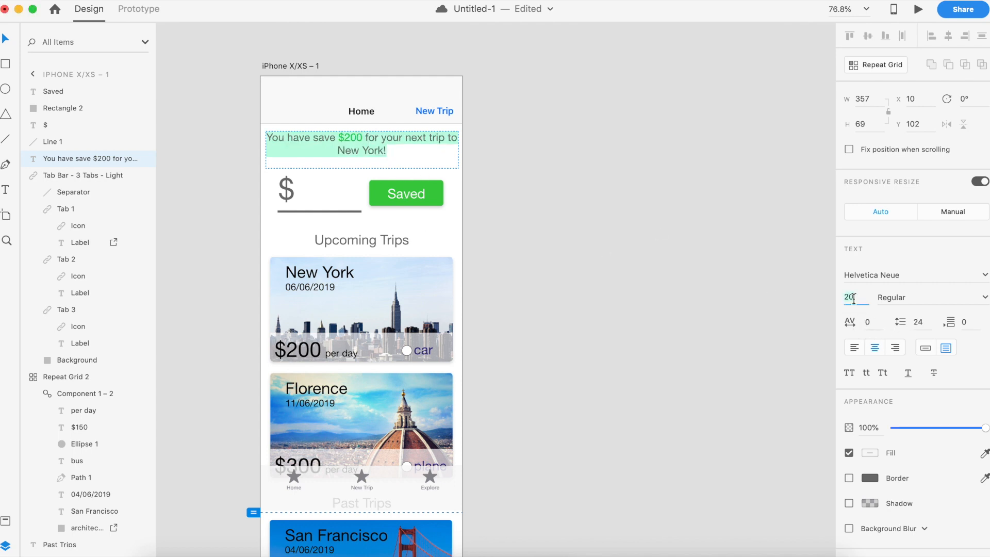
Step: Shorten the savings text to 'You have save $200 for your next trip' at size 20
{"action": "type", "text": "18"}
{"action": "type", "text": "16"}
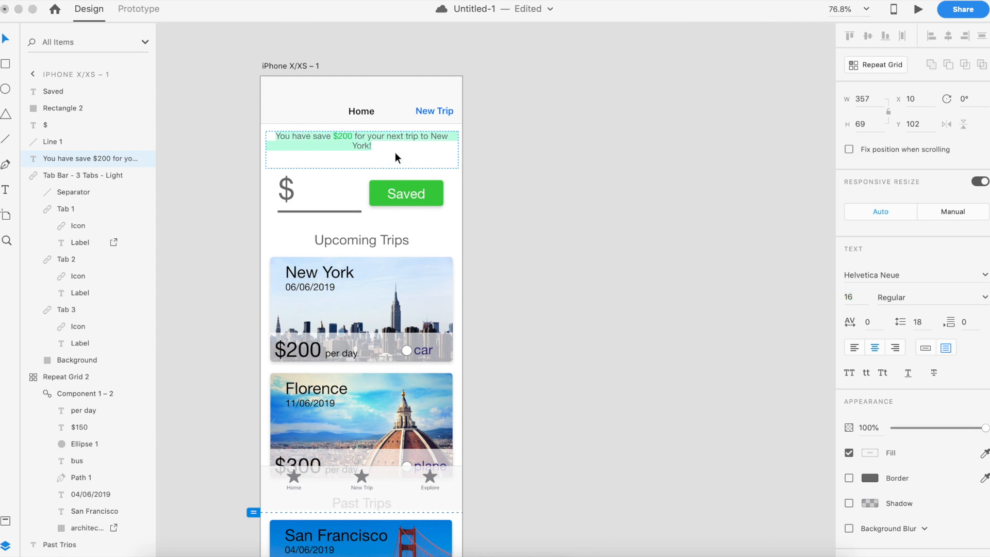
{"action": "mouse_move", "coordinate": [365, 144]}
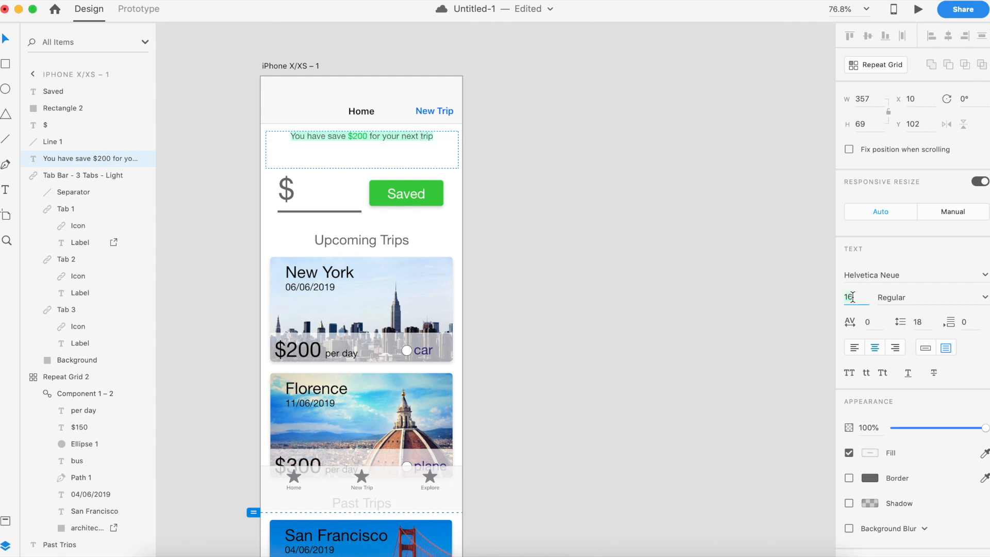
{"action": "type", "text": "20"}
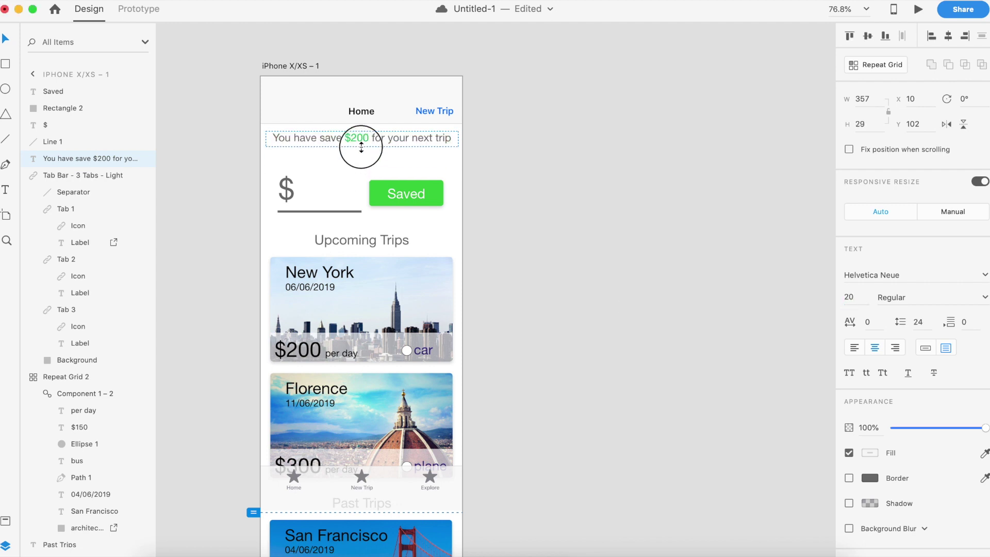
{"action": "left_click", "coordinate": [406, 194]}
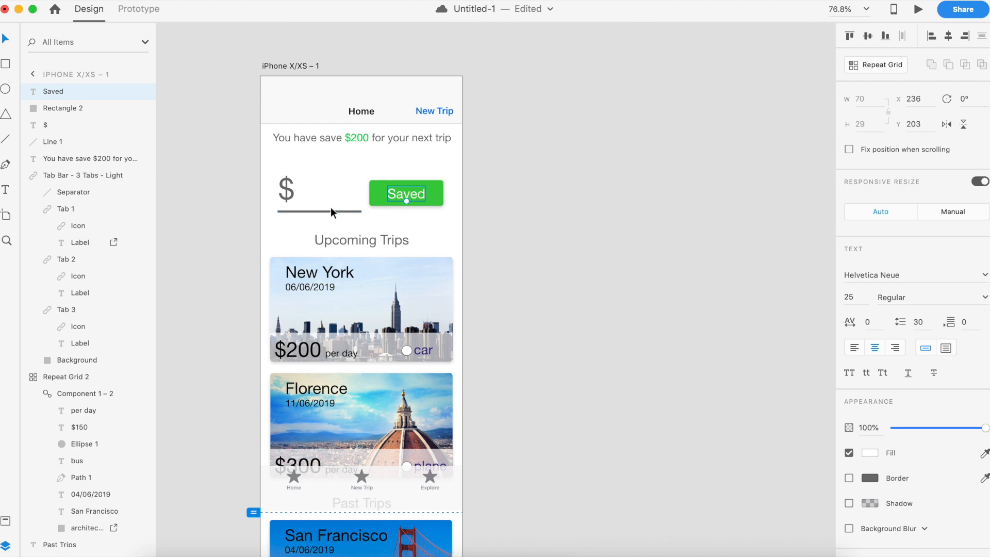
Step: Raise the $ line, rectangle and Saved text layers to the 13.8 spacing guide
{"action": "left_click", "coordinate": [273, 187]}
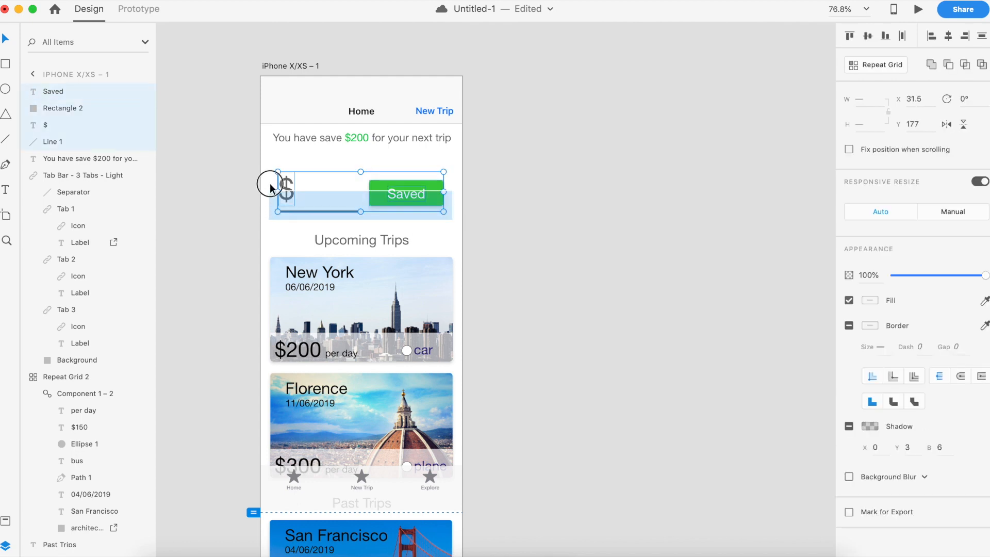
{"action": "mouse_move", "coordinate": [416, 183]}
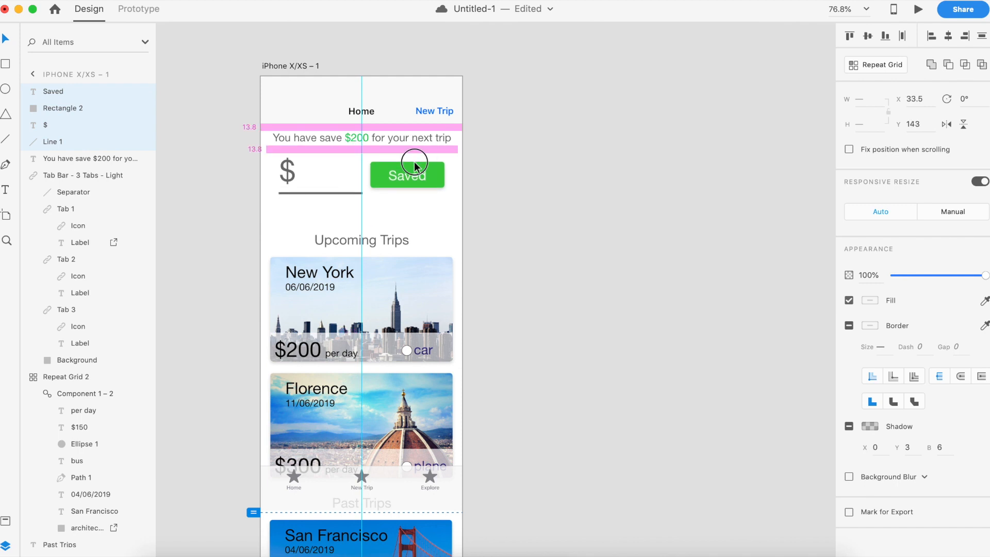
{"action": "left_click", "coordinate": [346, 218]}
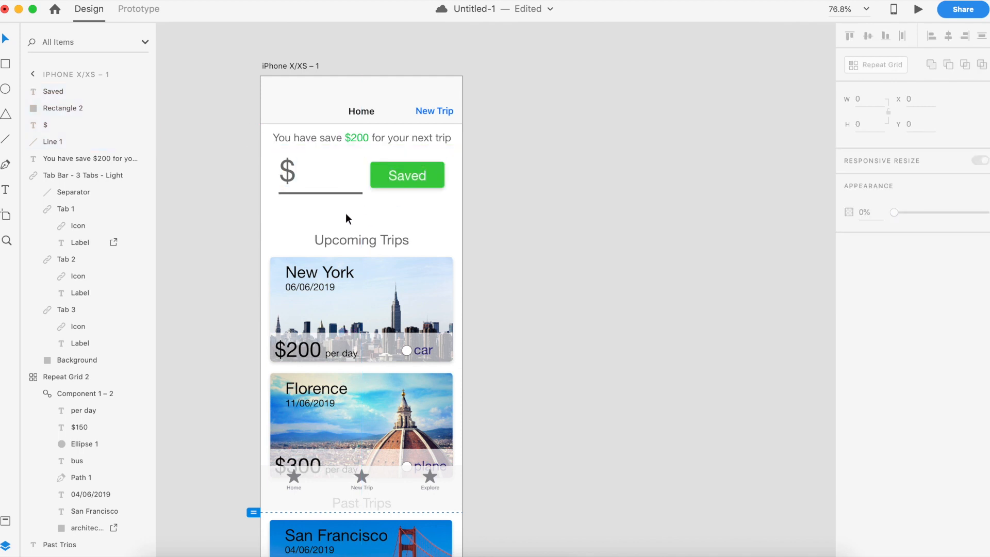
Step: Type the centered grey caption 'Track more money you have saved' below the dollar field
{"action": "left_click", "coordinate": [346, 209]}
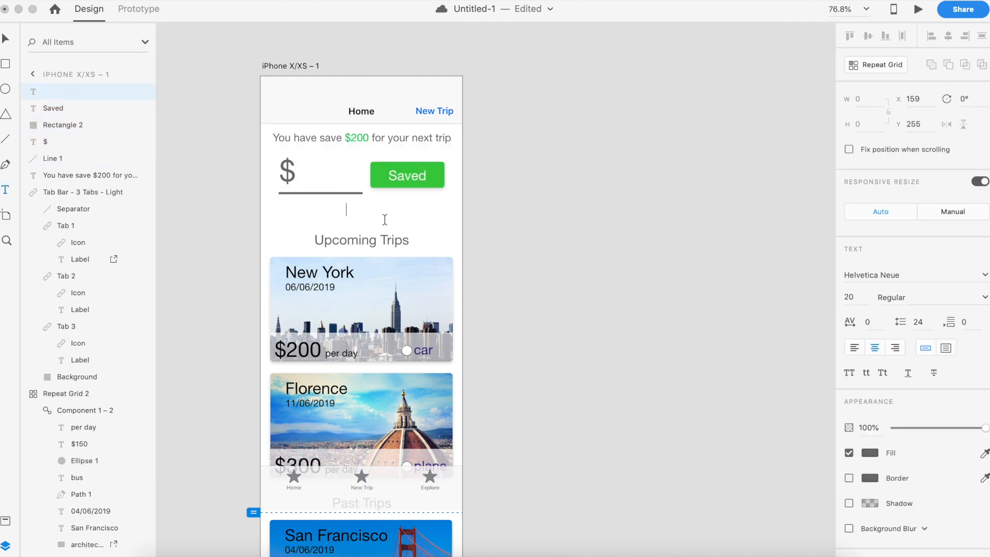
{"action": "type", "text": "Track"}
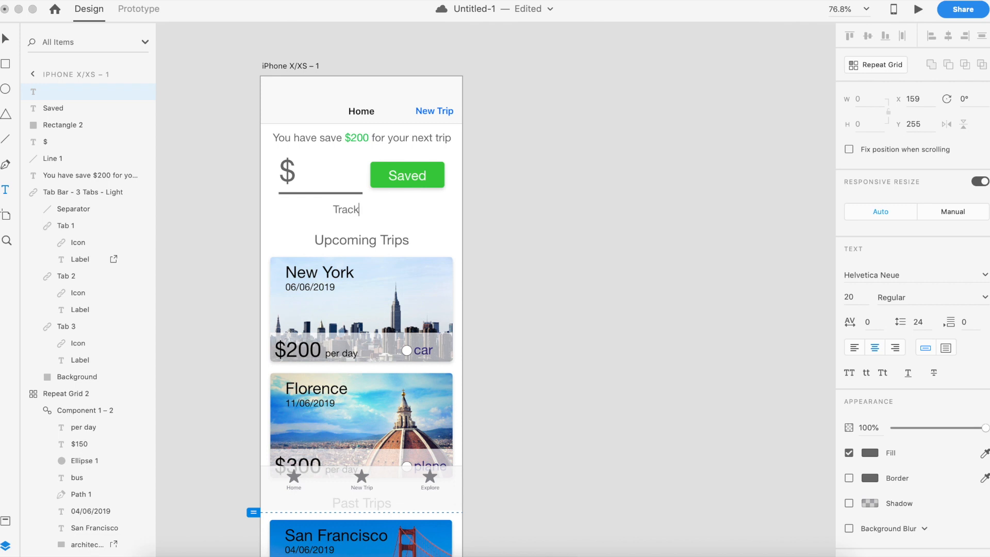
{"action": "type", "text": "mo"}
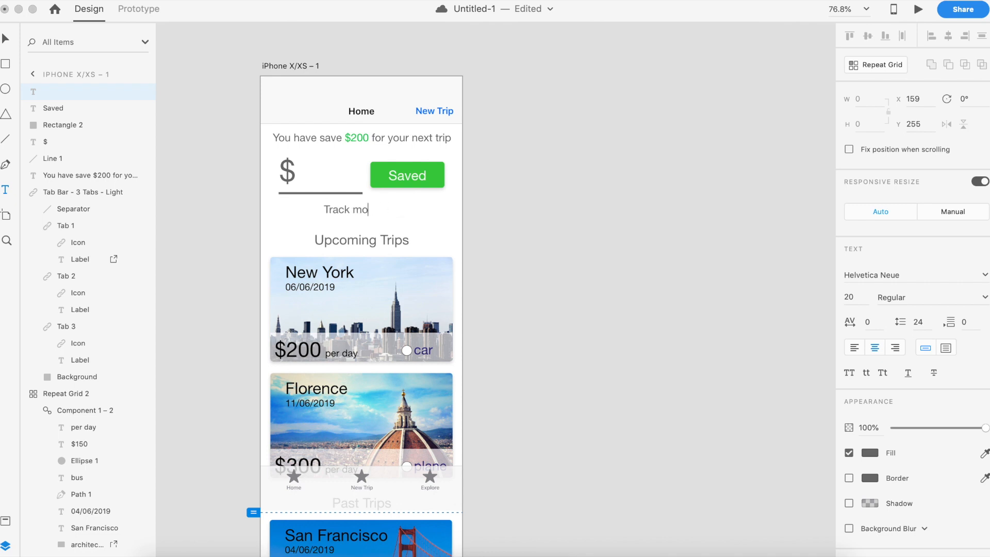
{"action": "type", "text": "re money"}
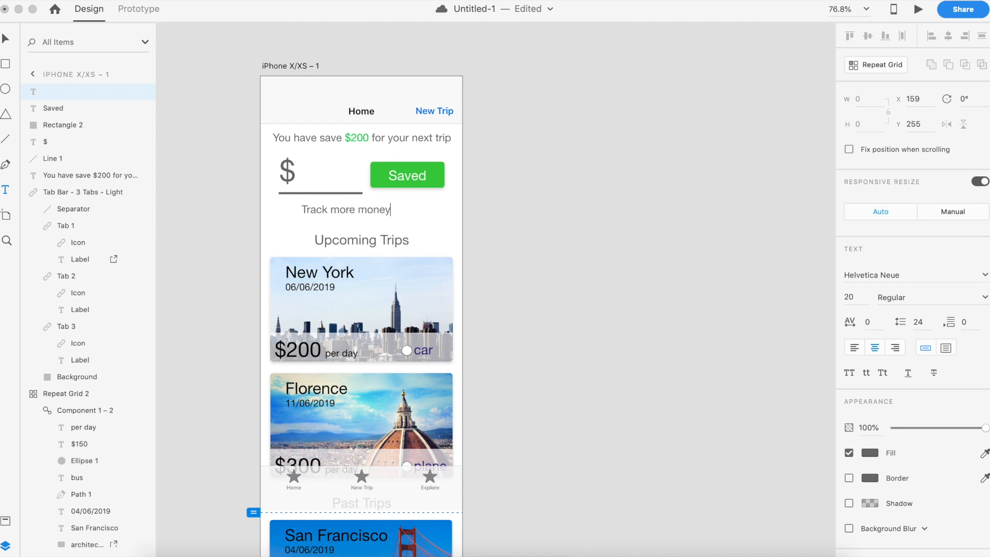
{"action": "type", "text": "you have"}
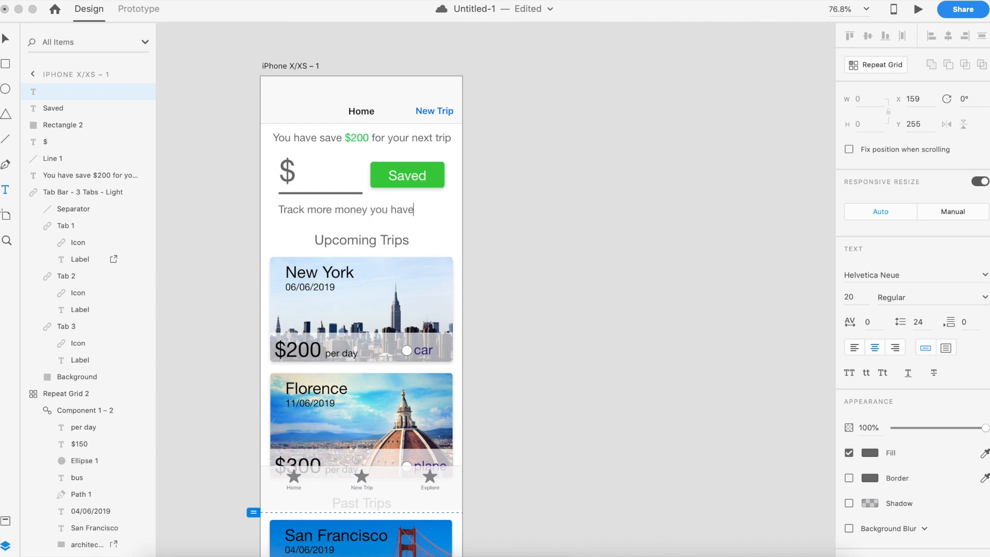
{"action": "type", "text": "saved"}
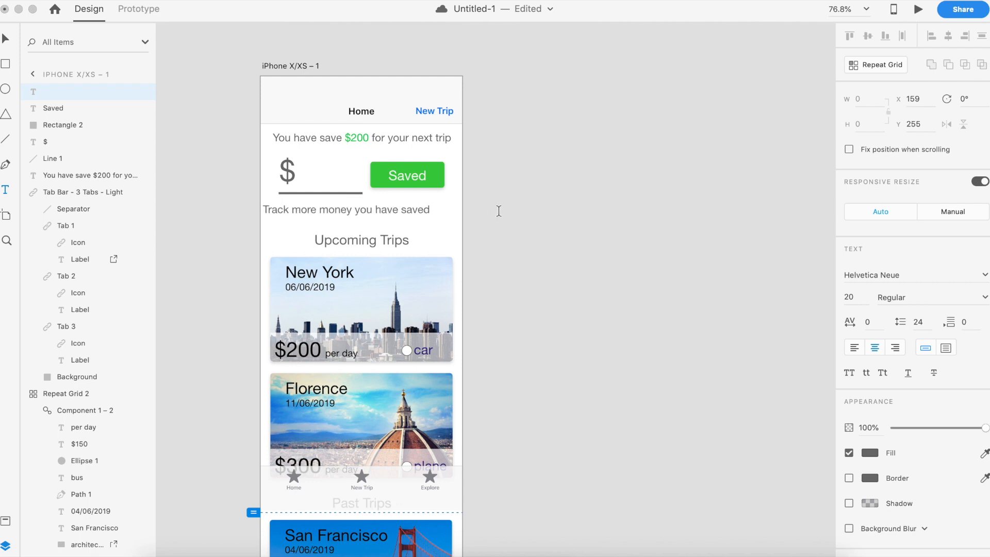
{"action": "left_click", "coordinate": [347, 210]}
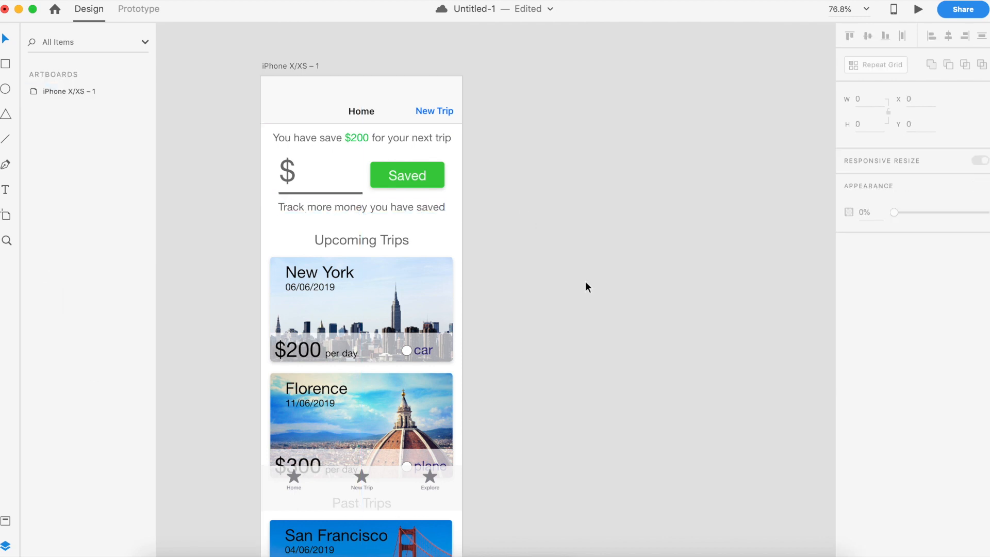
{"action": "mouse_move", "coordinate": [493, 167]}
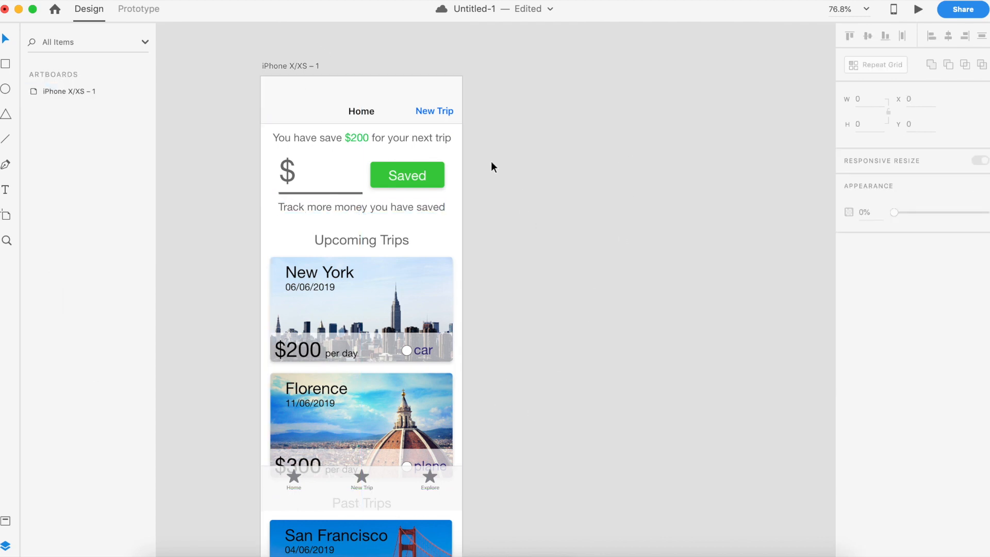
Step: Launch Desktop Preview and scroll down to the Past Trips cards
{"action": "scroll", "scroll_direction": "down", "scroll_amount": 3}
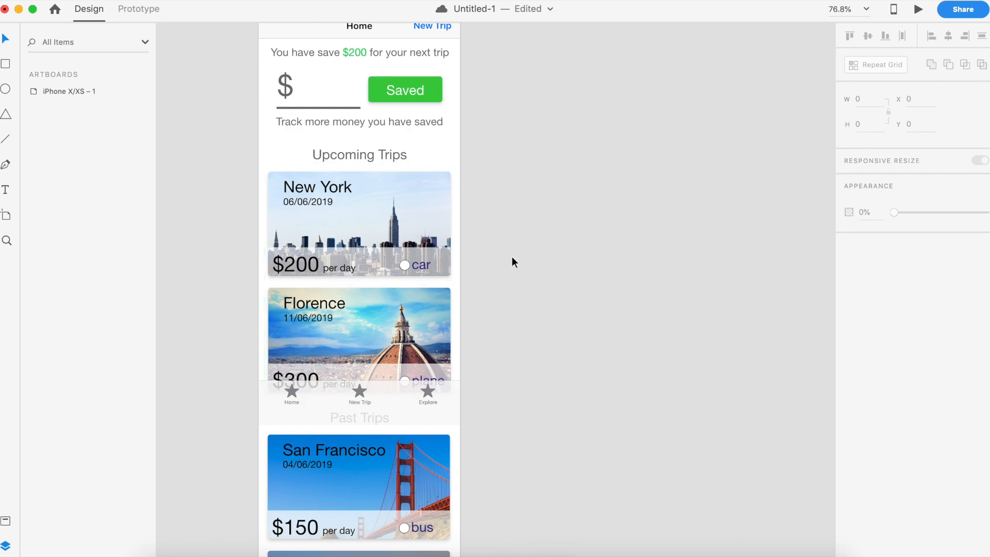
{"action": "scroll", "scroll_direction": "up", "scroll_amount": 3}
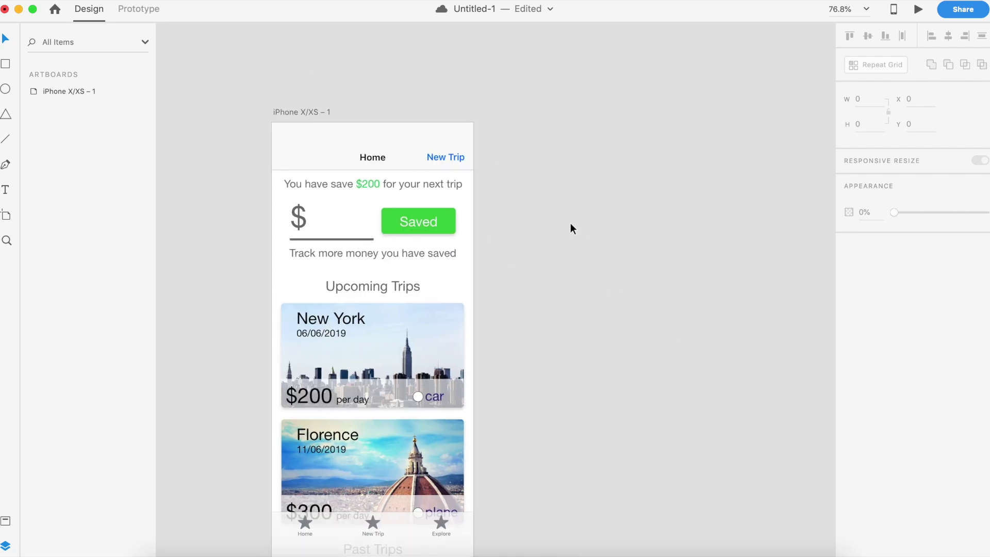
{"action": "scroll", "scroll_direction": "down", "scroll_amount": 3}
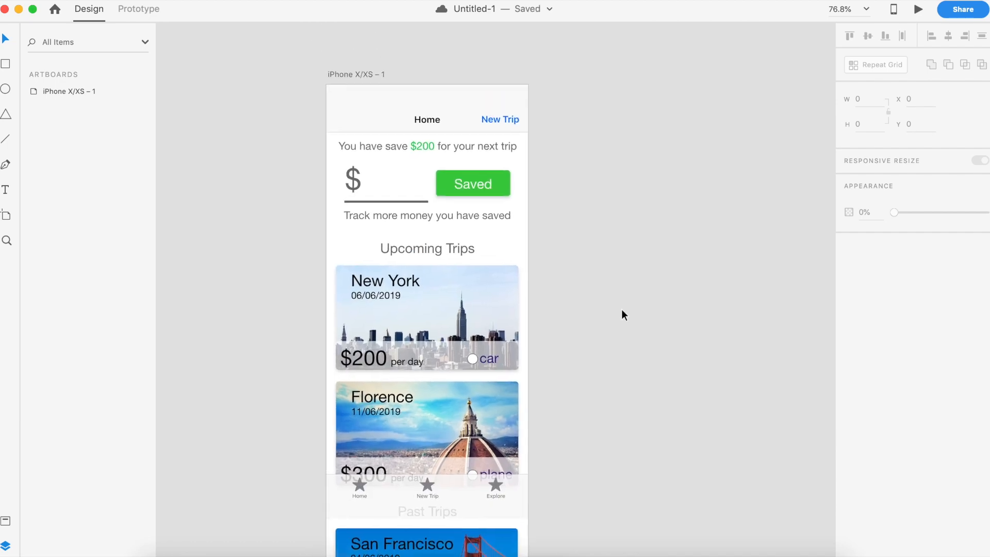
{"action": "mouse_move", "coordinate": [920, 9]}
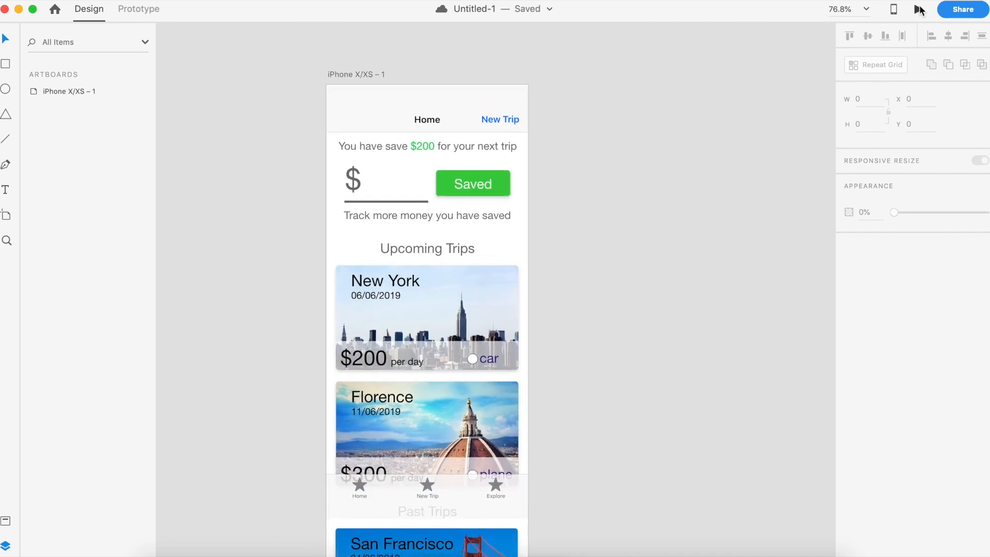
{"action": "left_click", "coordinate": [917, 8]}
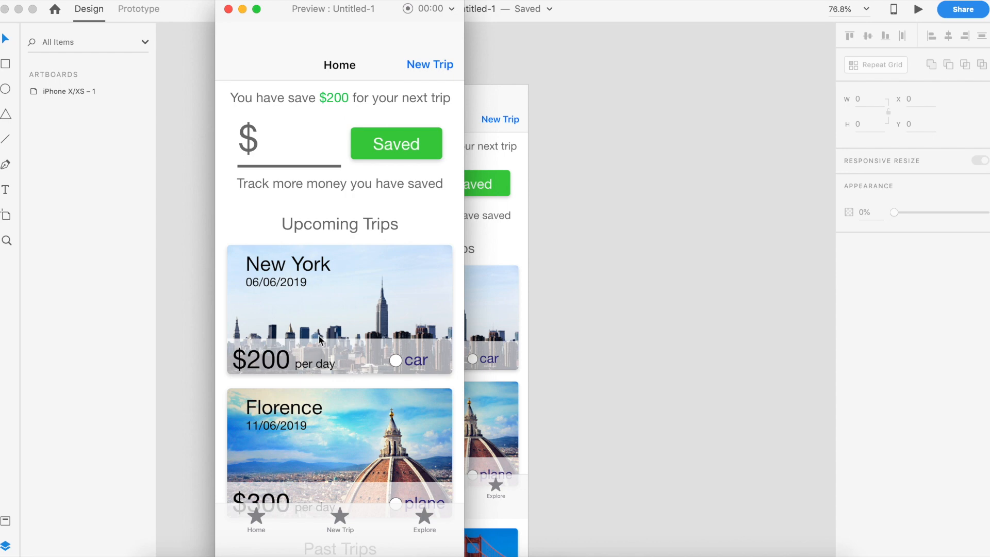
{"action": "scroll", "scroll_direction": "down", "scroll_amount": 3}
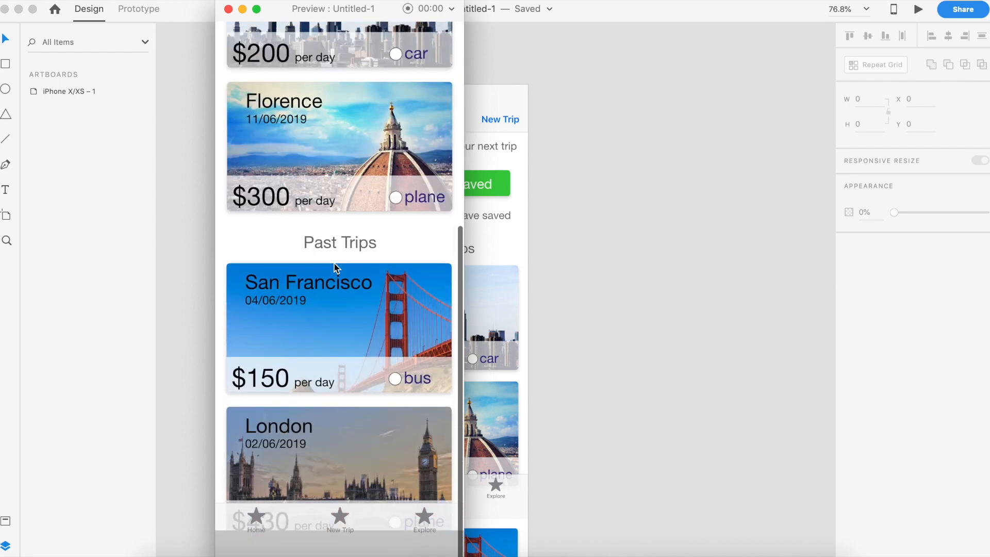